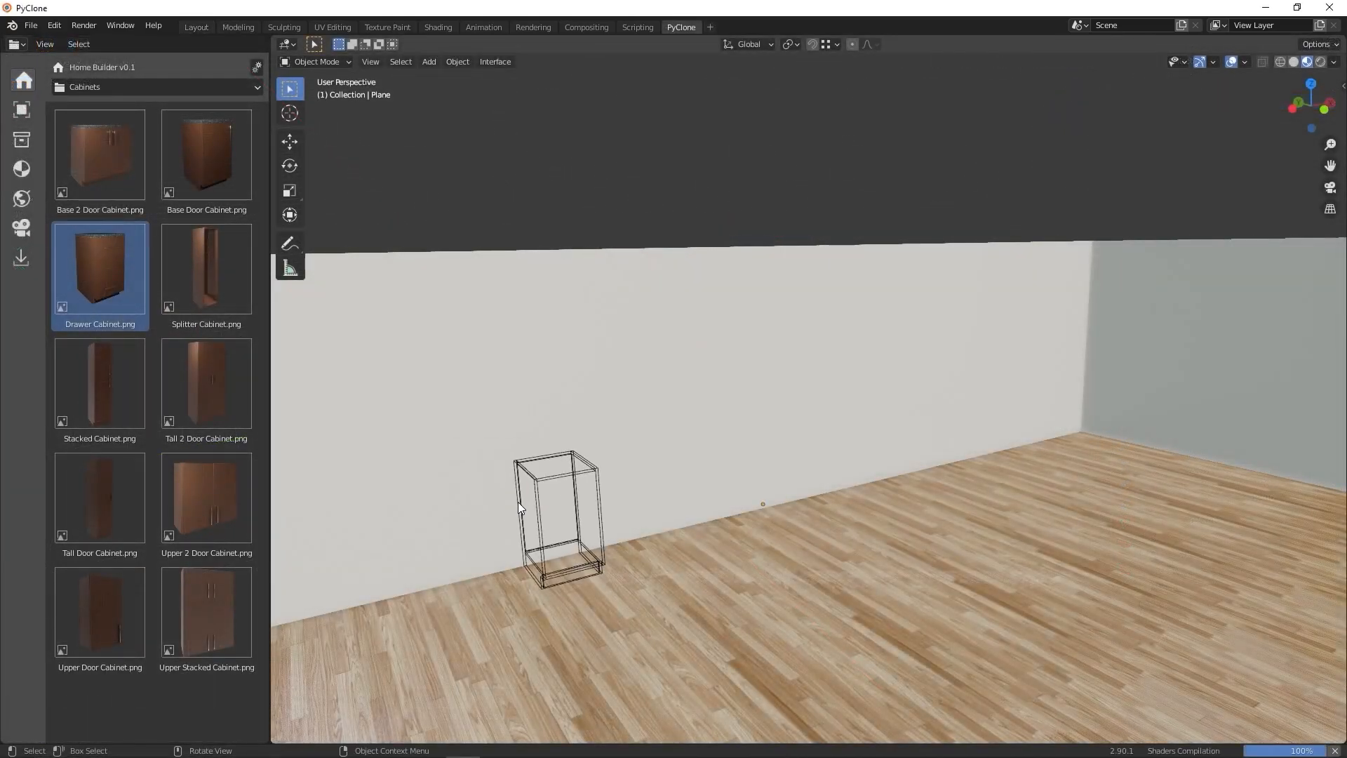
- Place the drawer cabinet on the back wall and fit the island with a Generic Large Sink
click(156, 87)
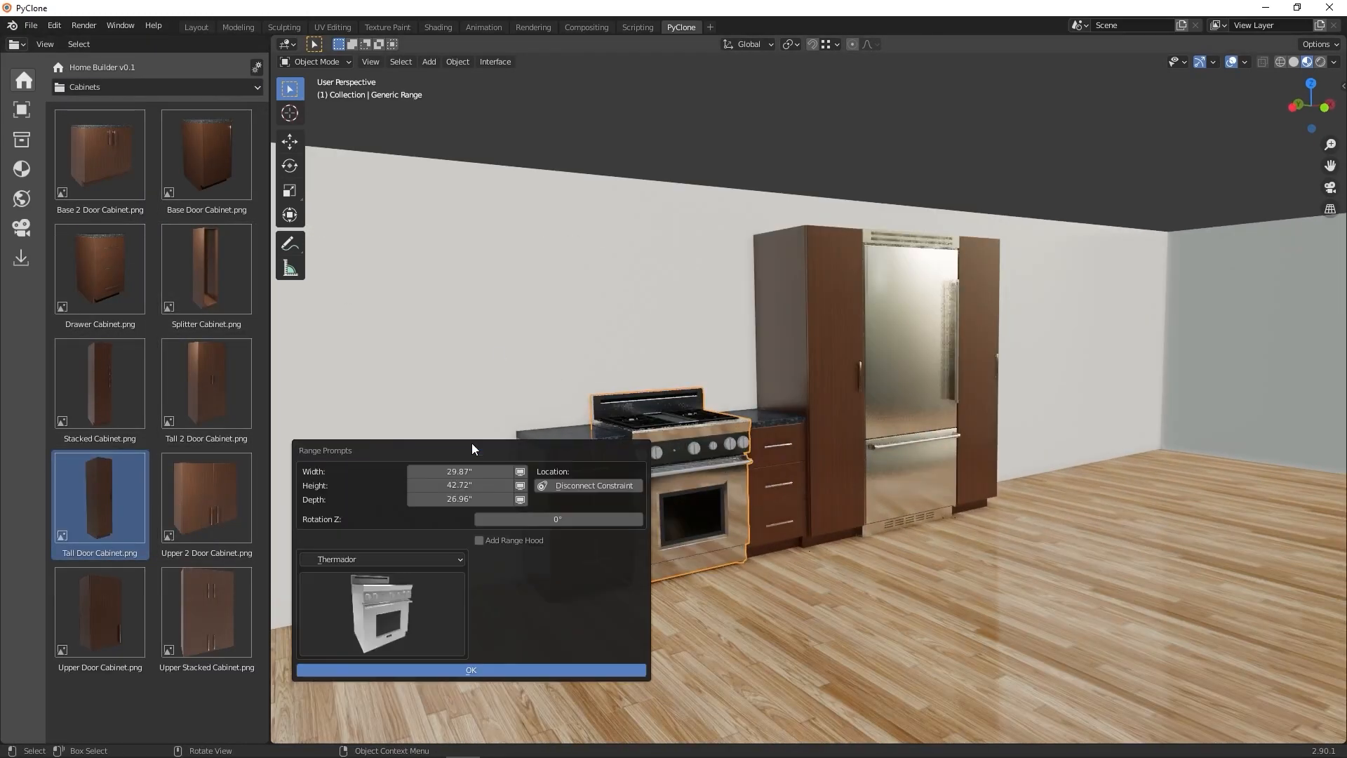
click(470, 671)
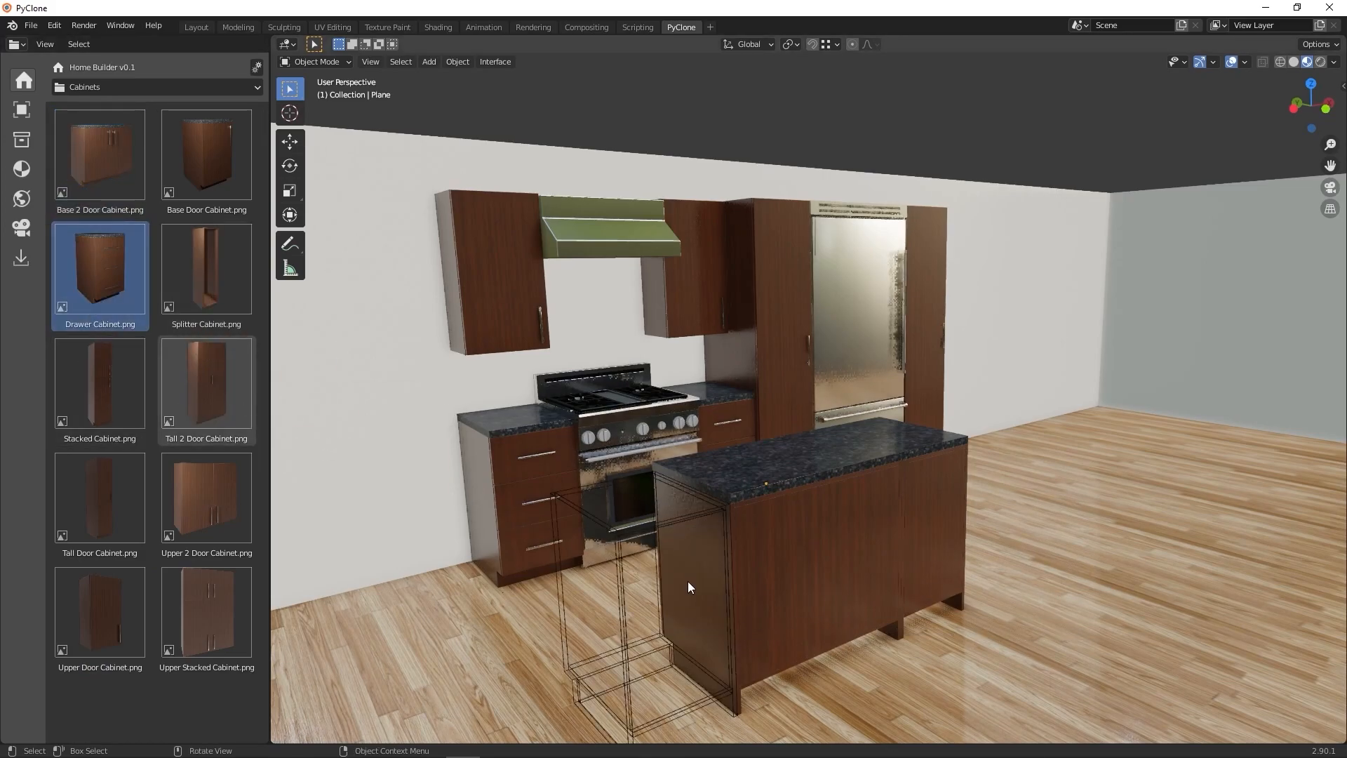
right_click(687, 588)
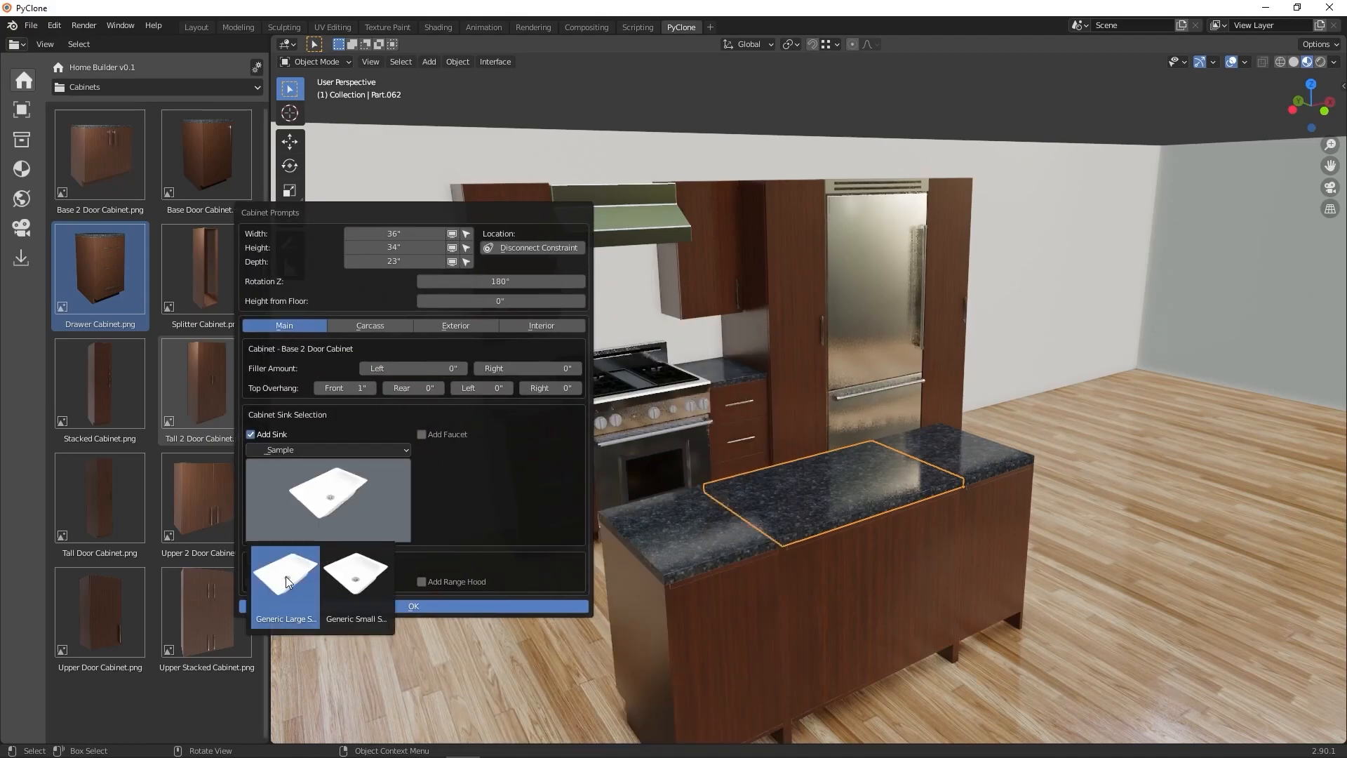
click(413, 606)
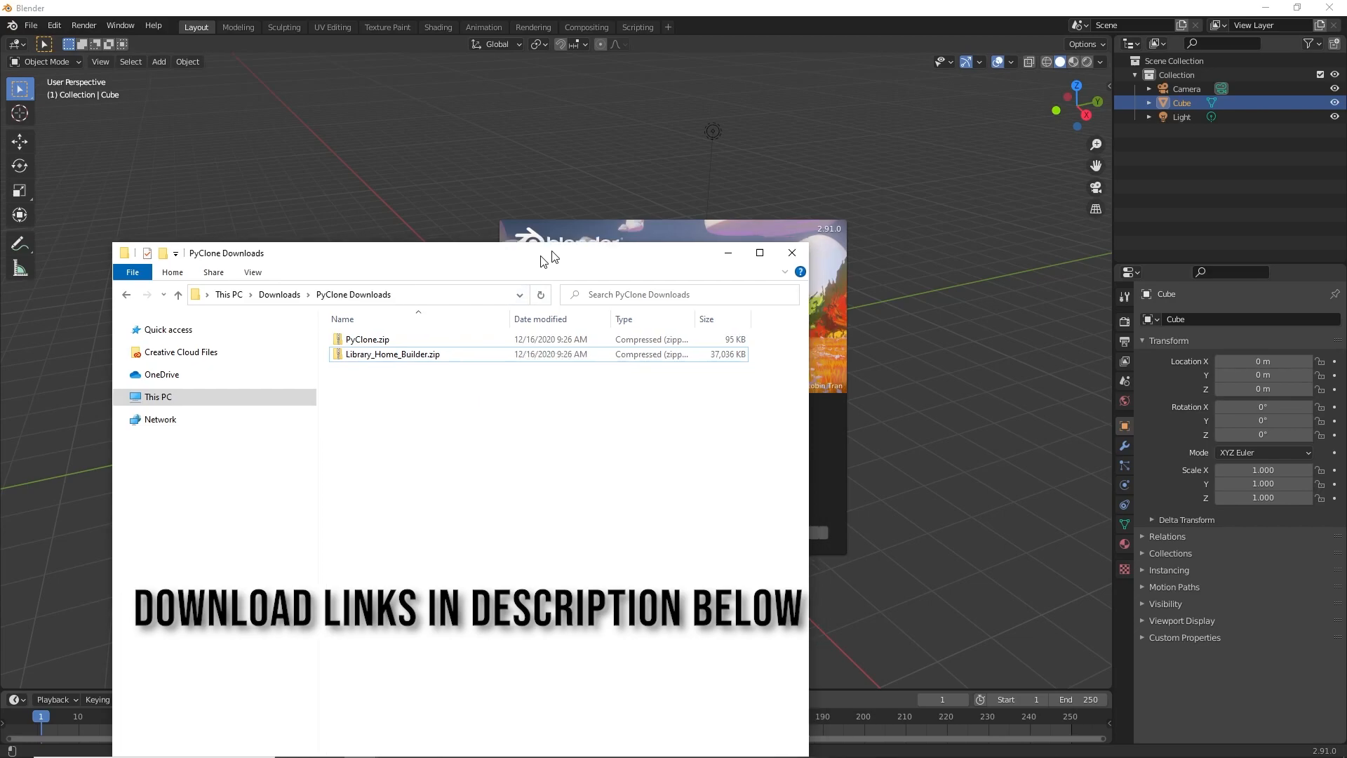
- Close the PyClone Downloads Explorer window to reveal the Blender splash
click(789, 252)
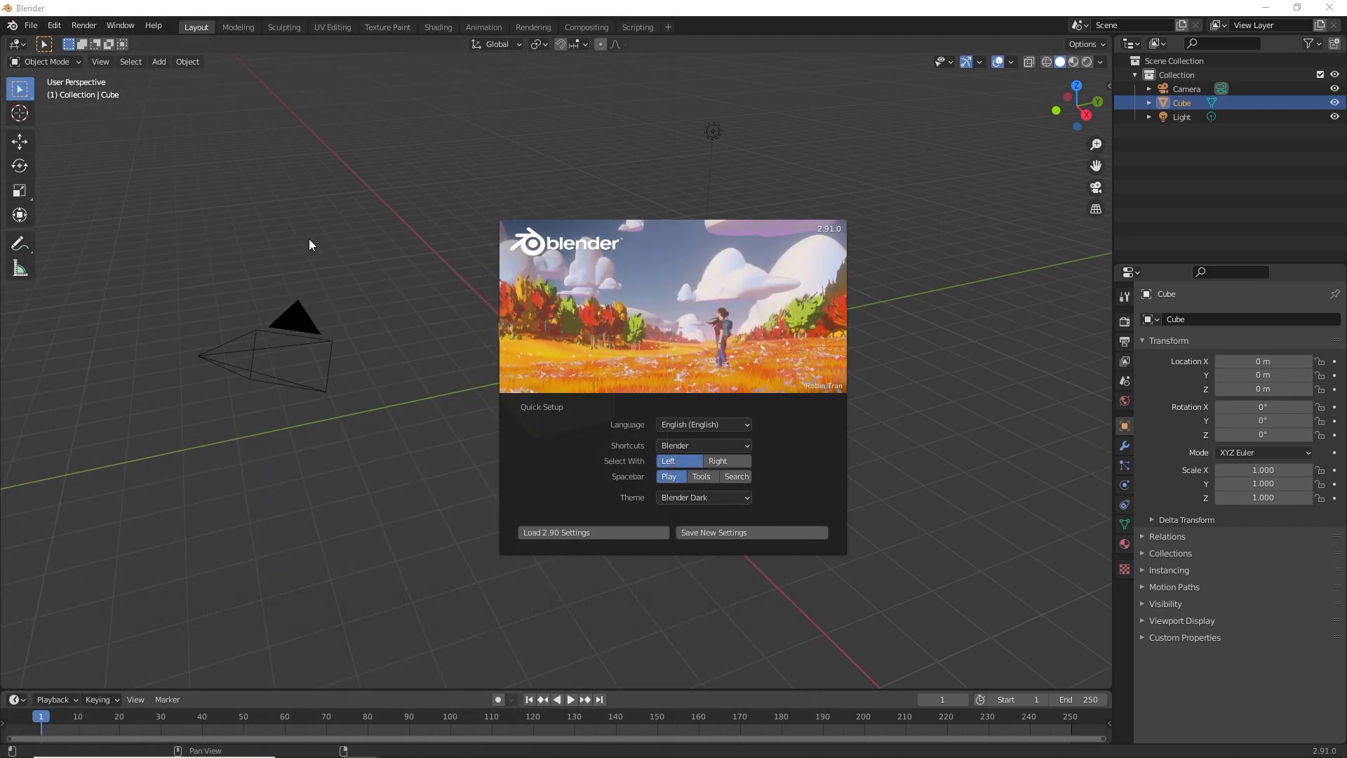
mouse_move(320, 220)
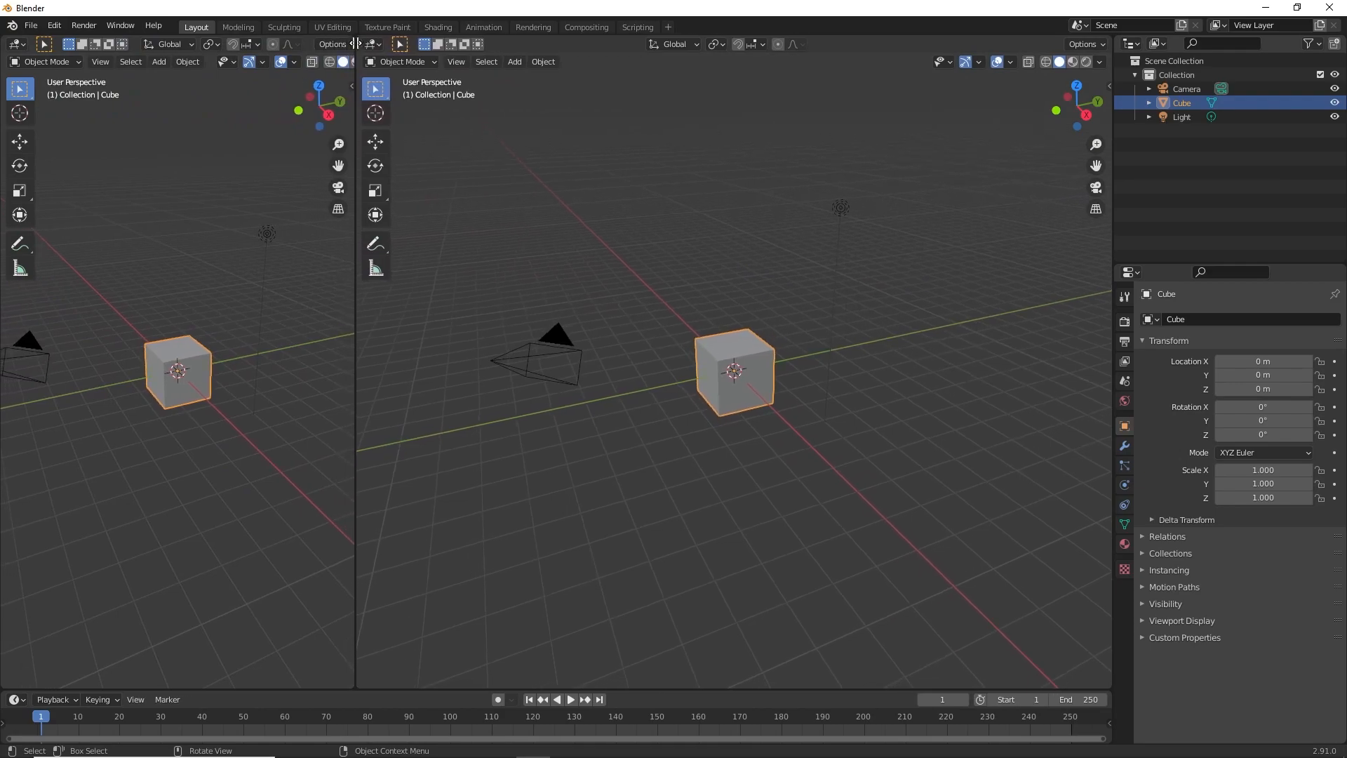
- Change the left viewport's editor type to File Browser
click(14, 44)
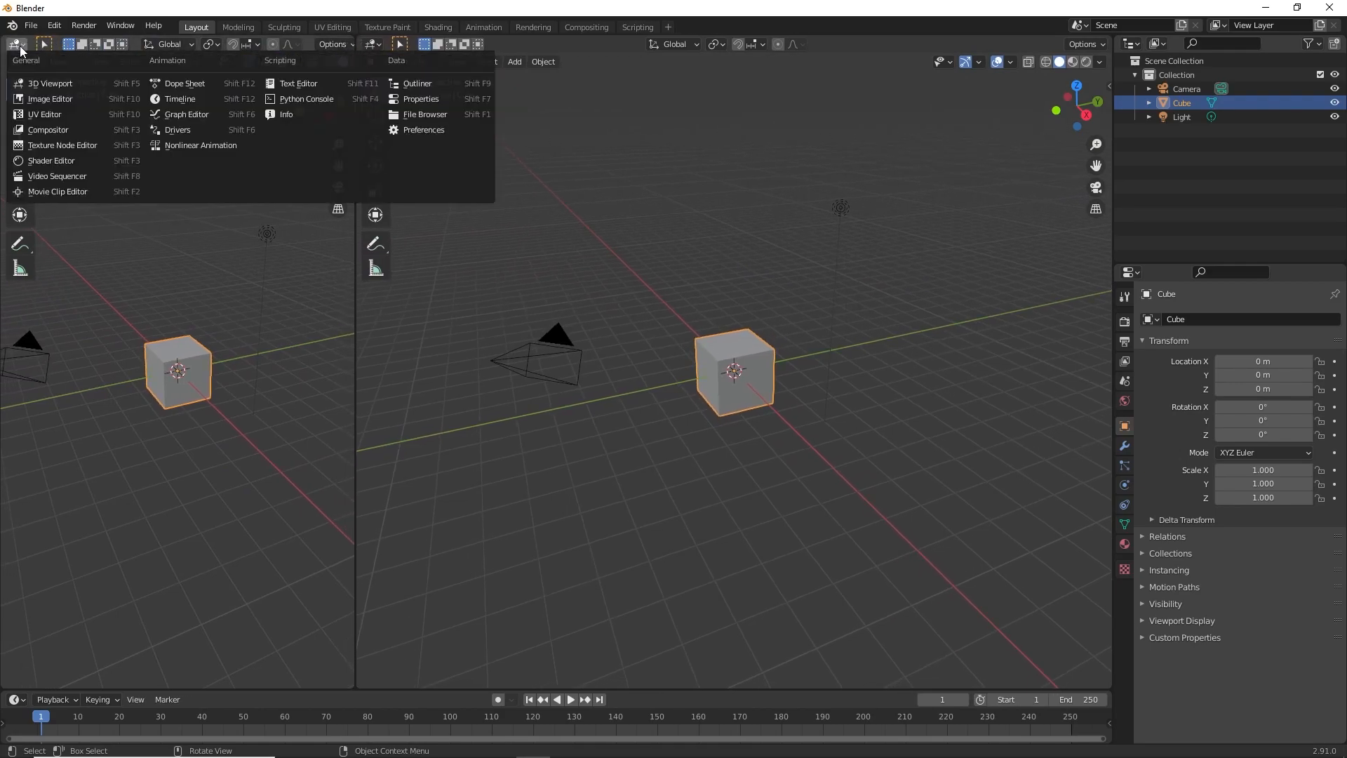
mouse_move(425, 113)
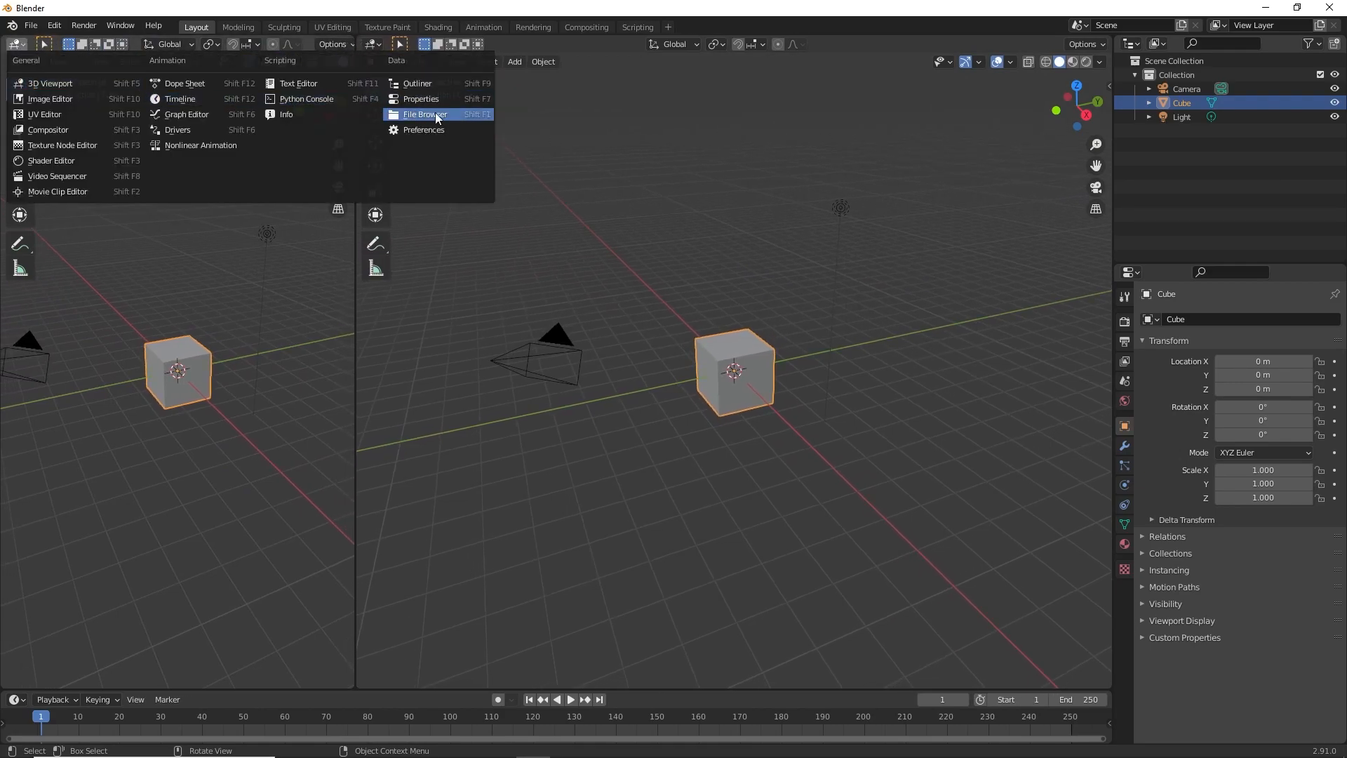
click(423, 113)
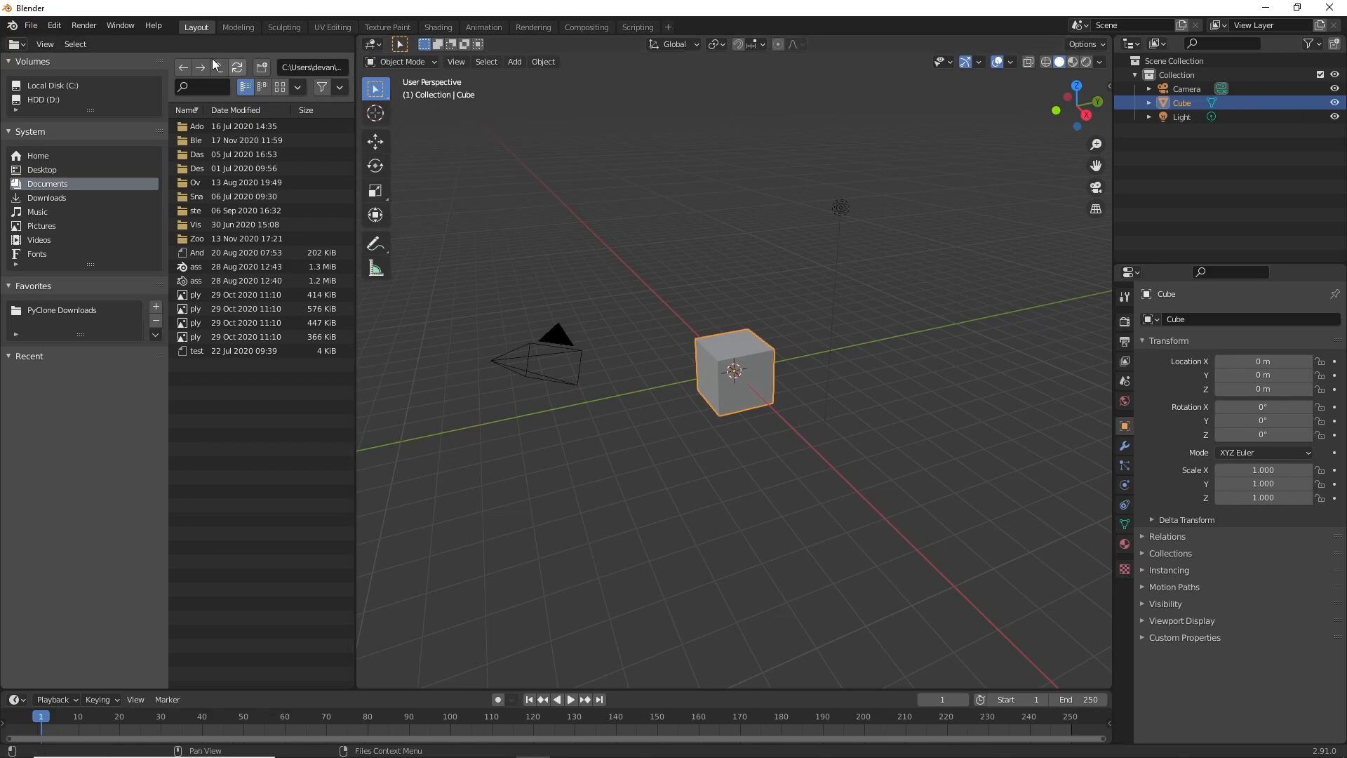
mouse_move(100, 229)
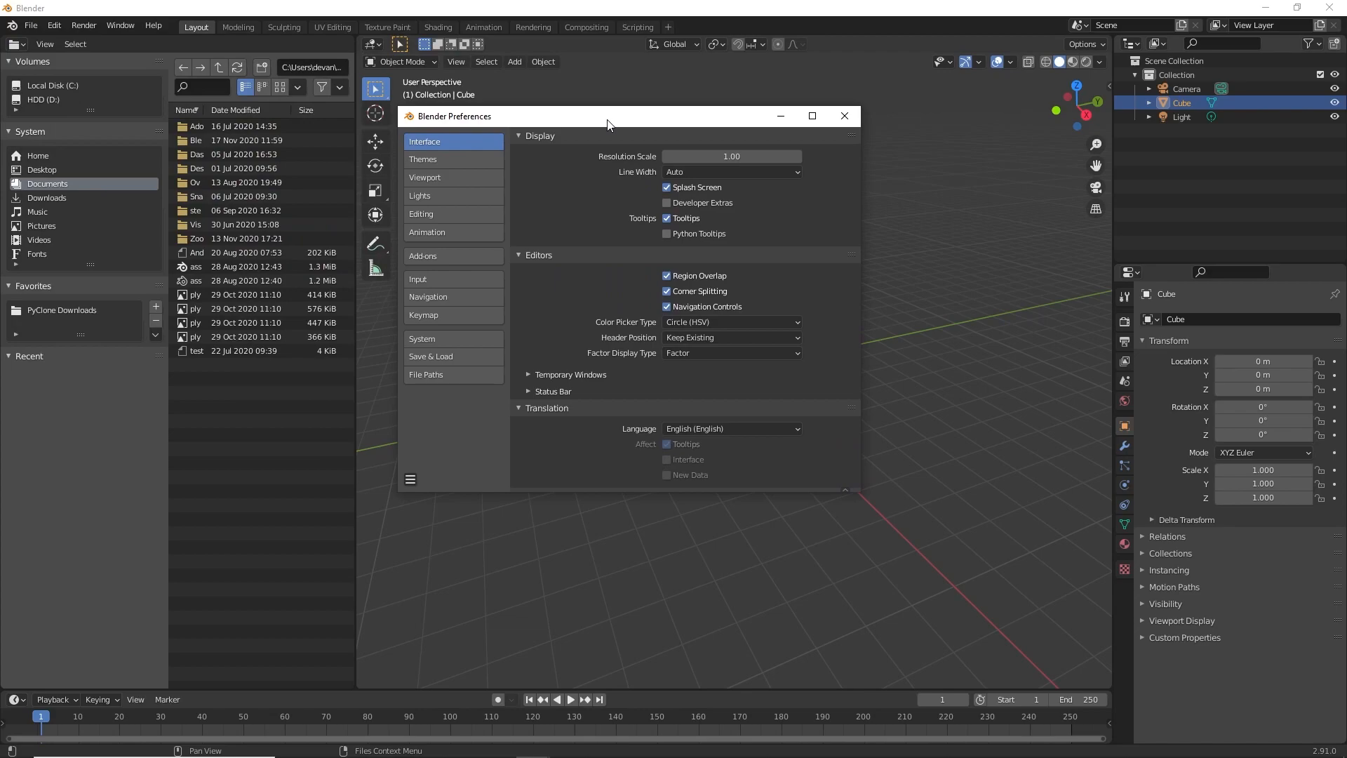
- Install PyClone.zip from the PyClone Downloads folder via Preferences Add-ons
click(422, 255)
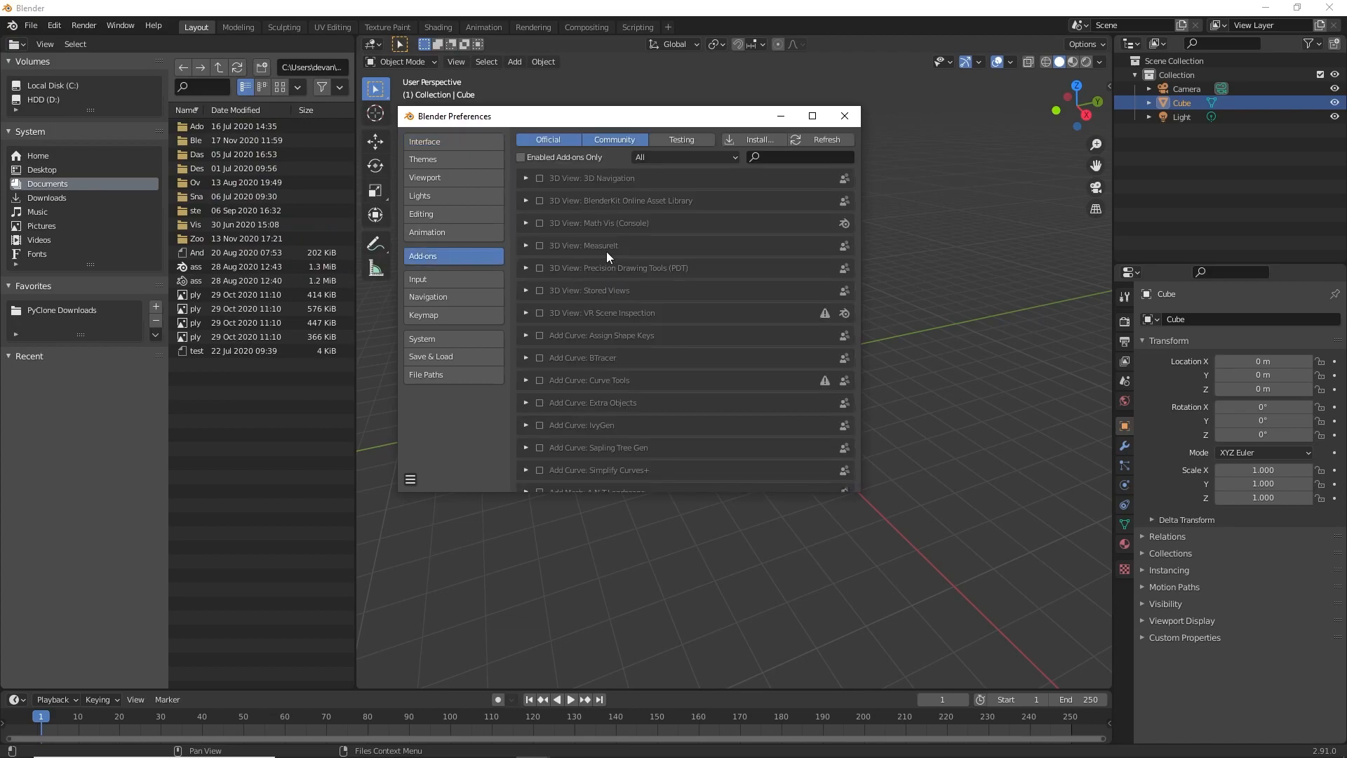
click(755, 139)
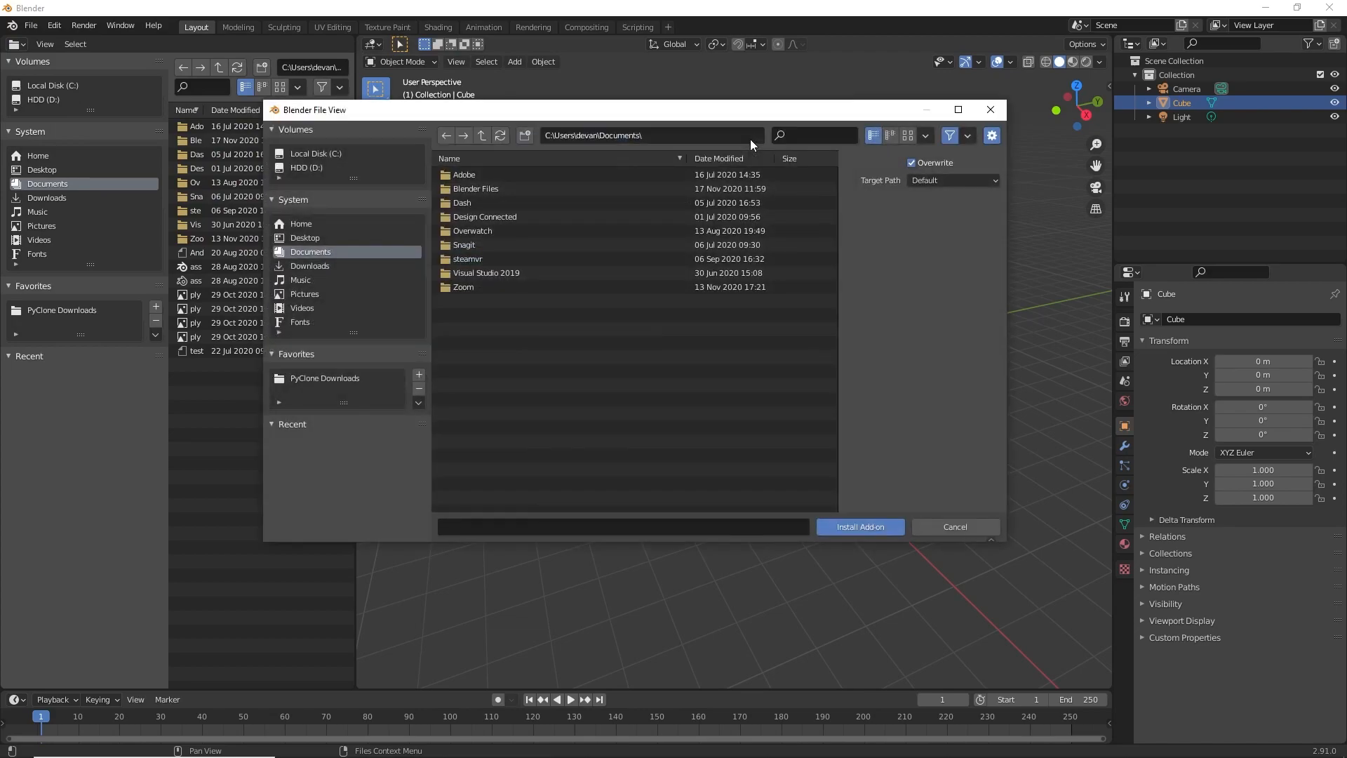
click(324, 378)
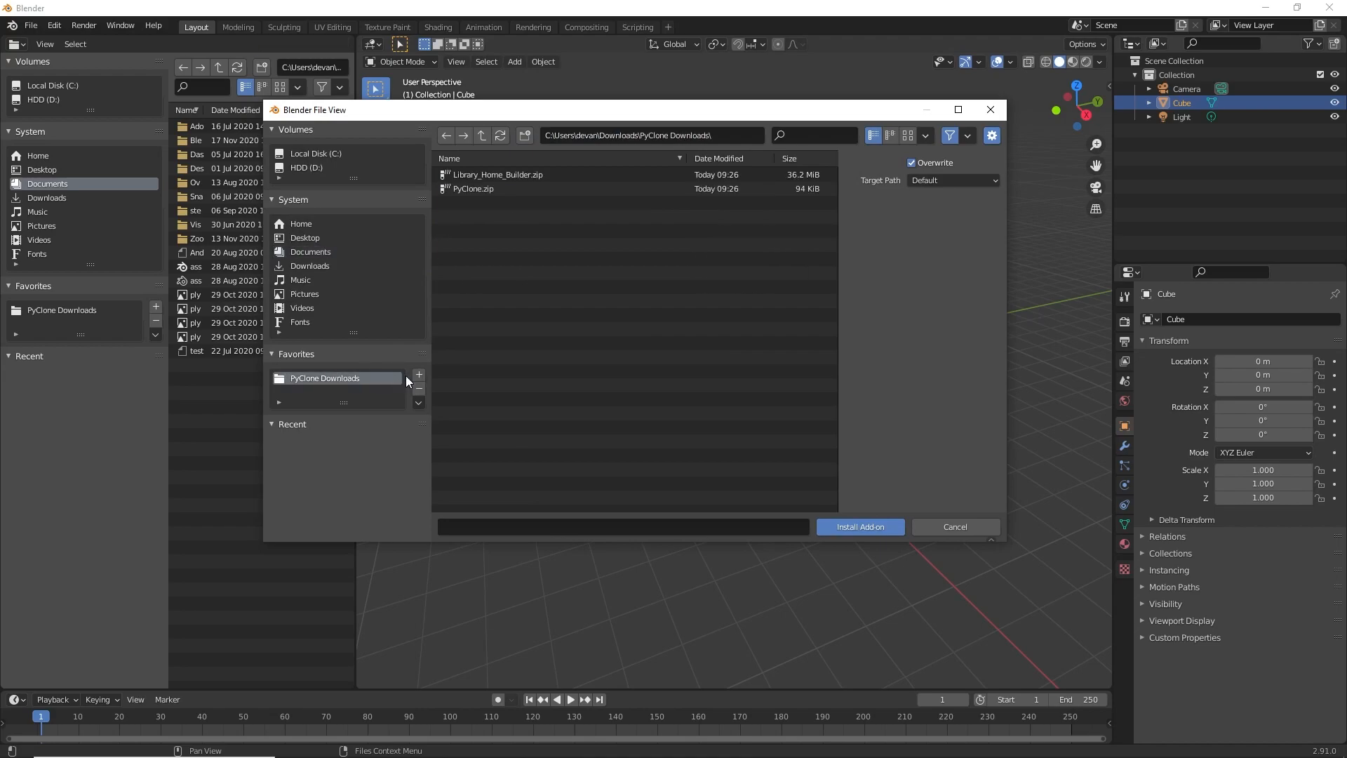
click(471, 188)
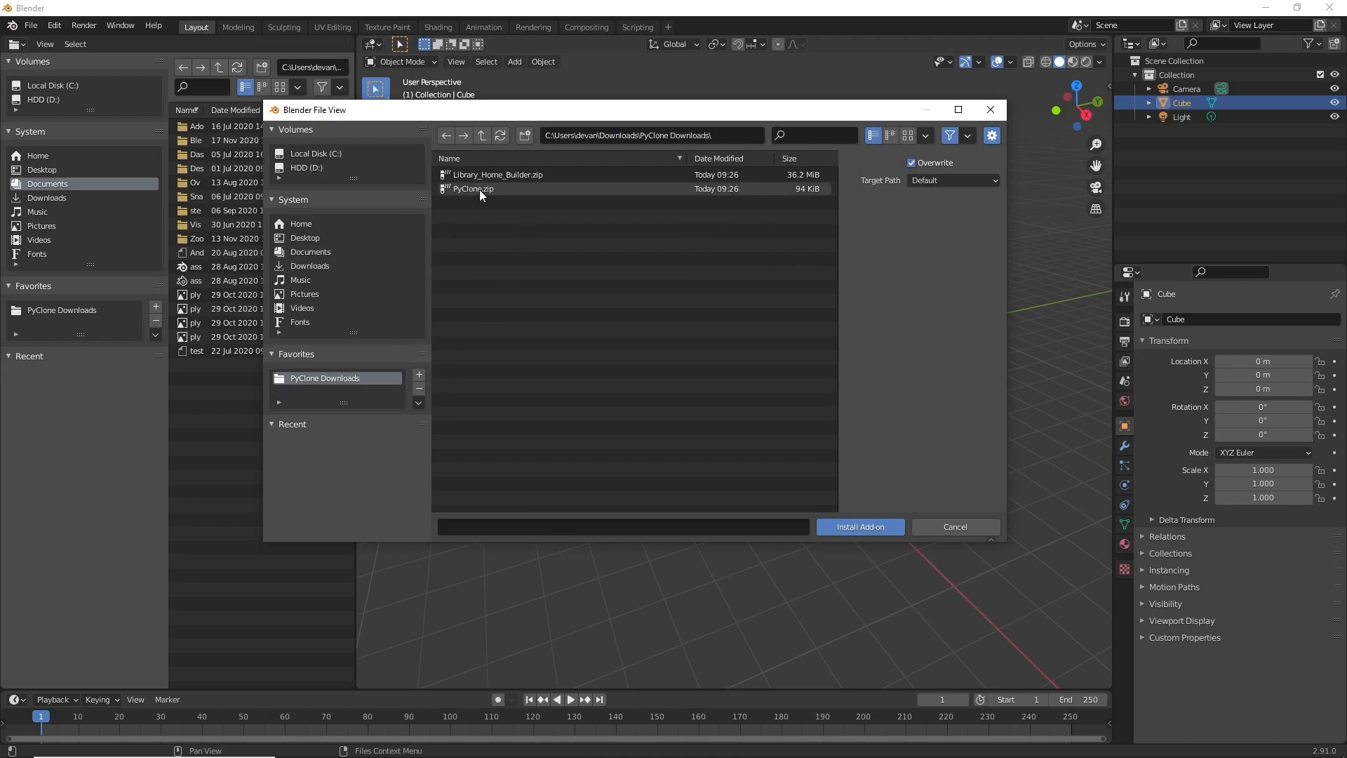
click(472, 188)
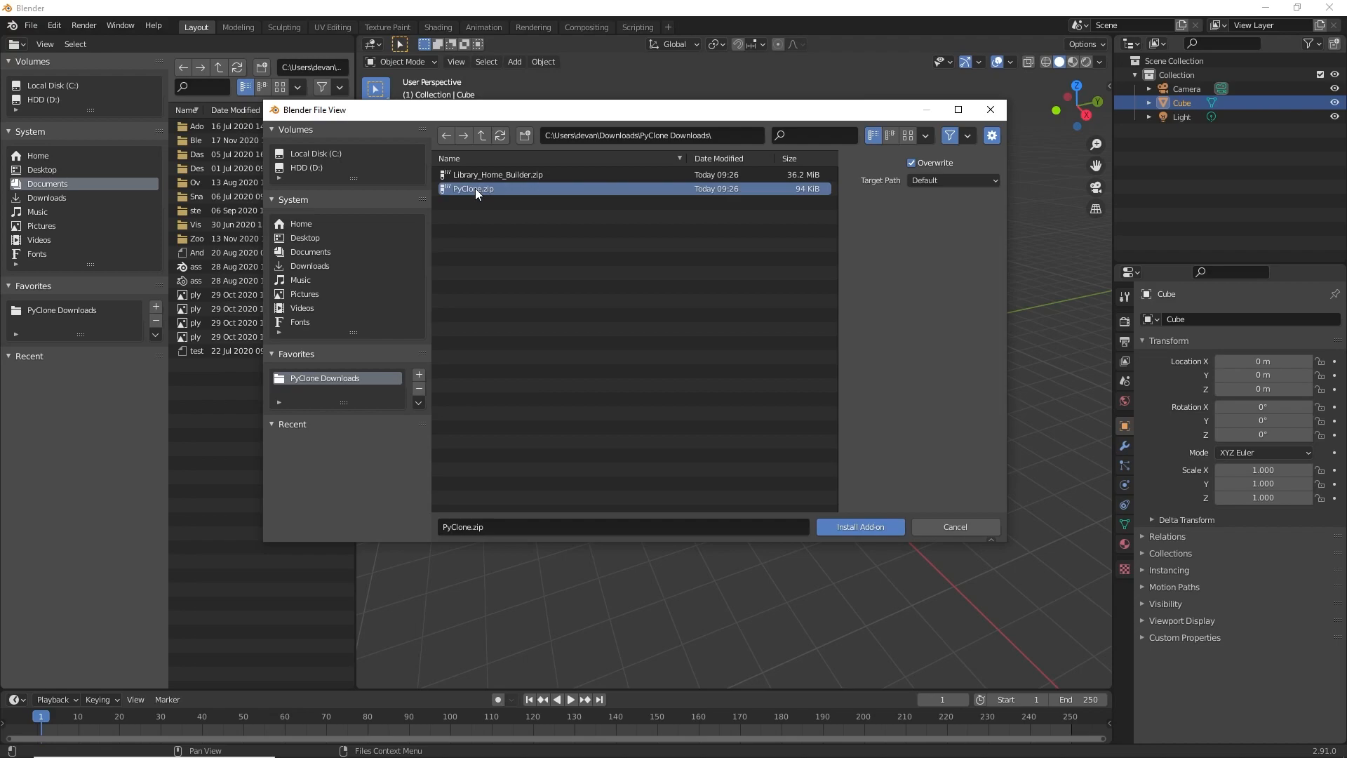
mouse_move(472, 193)
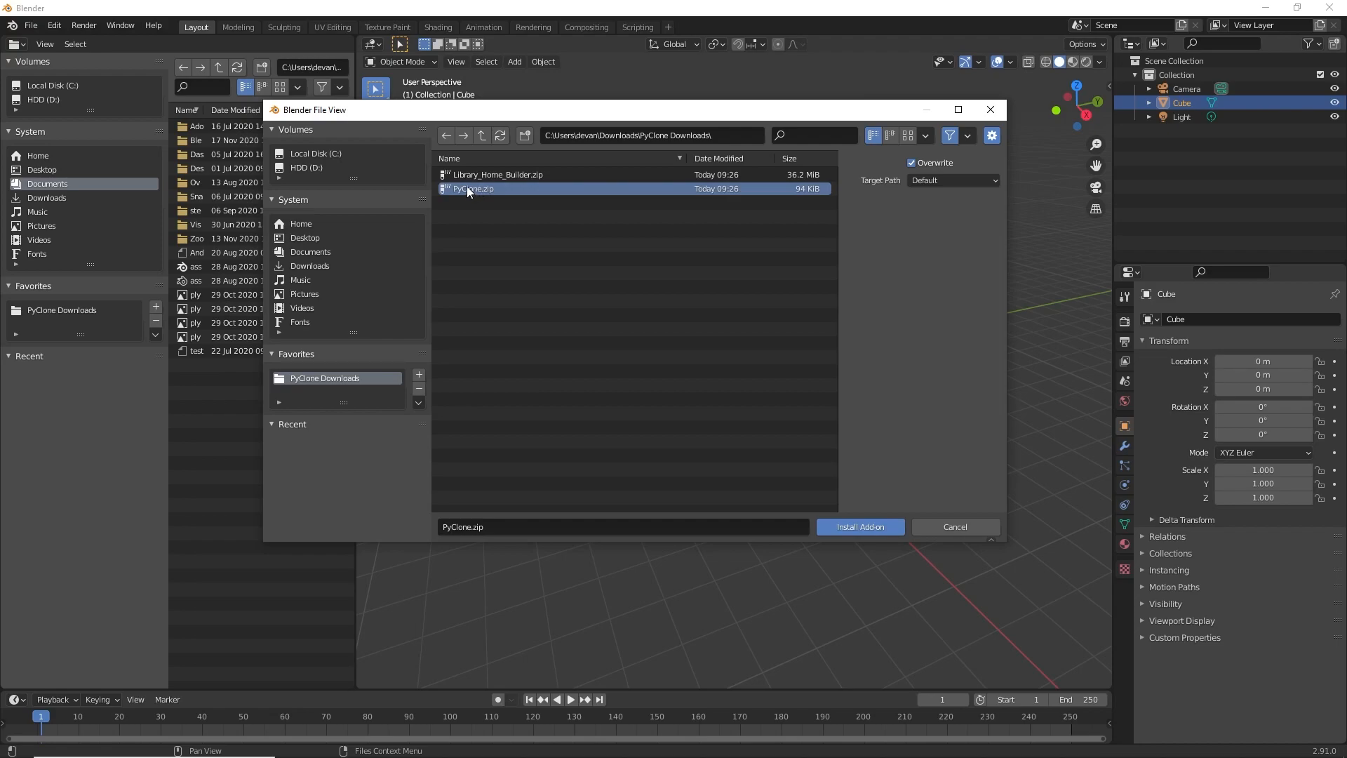
mouse_move(858, 526)
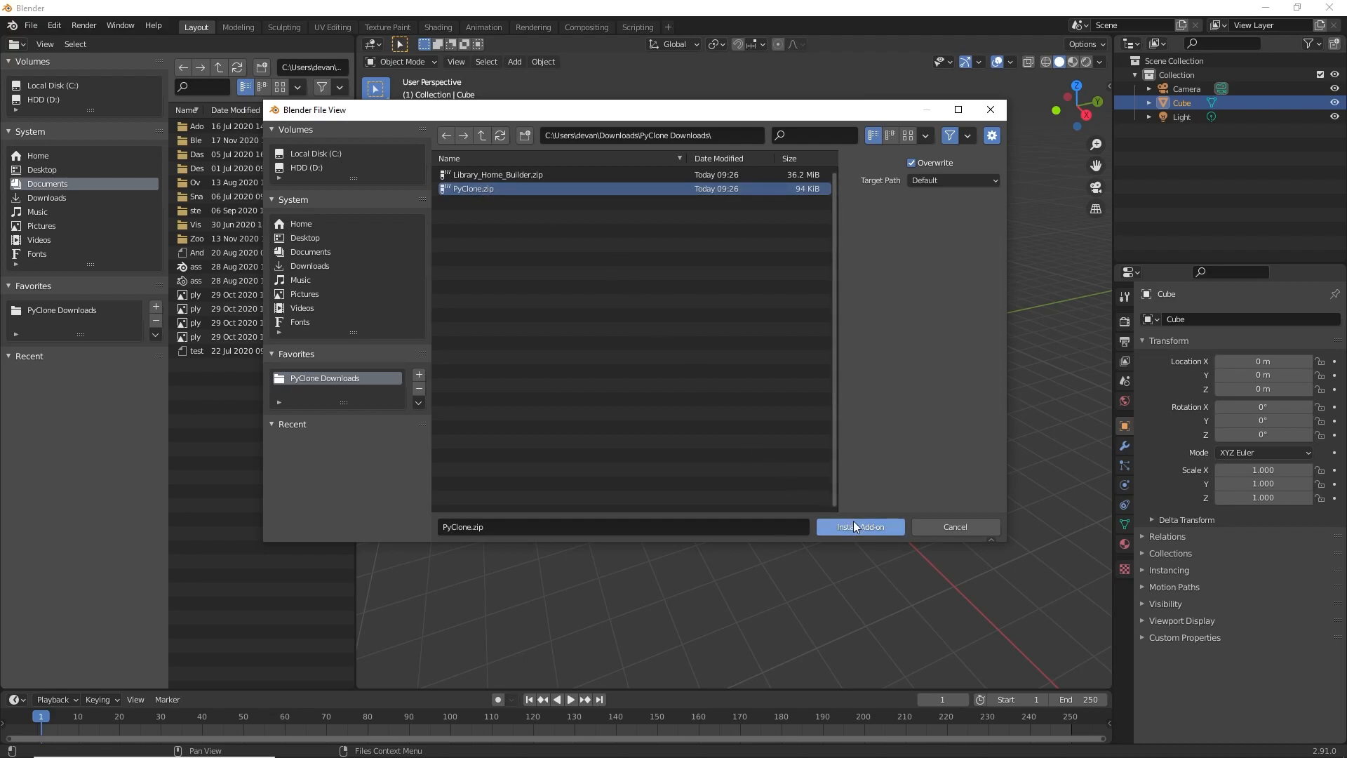
click(858, 526)
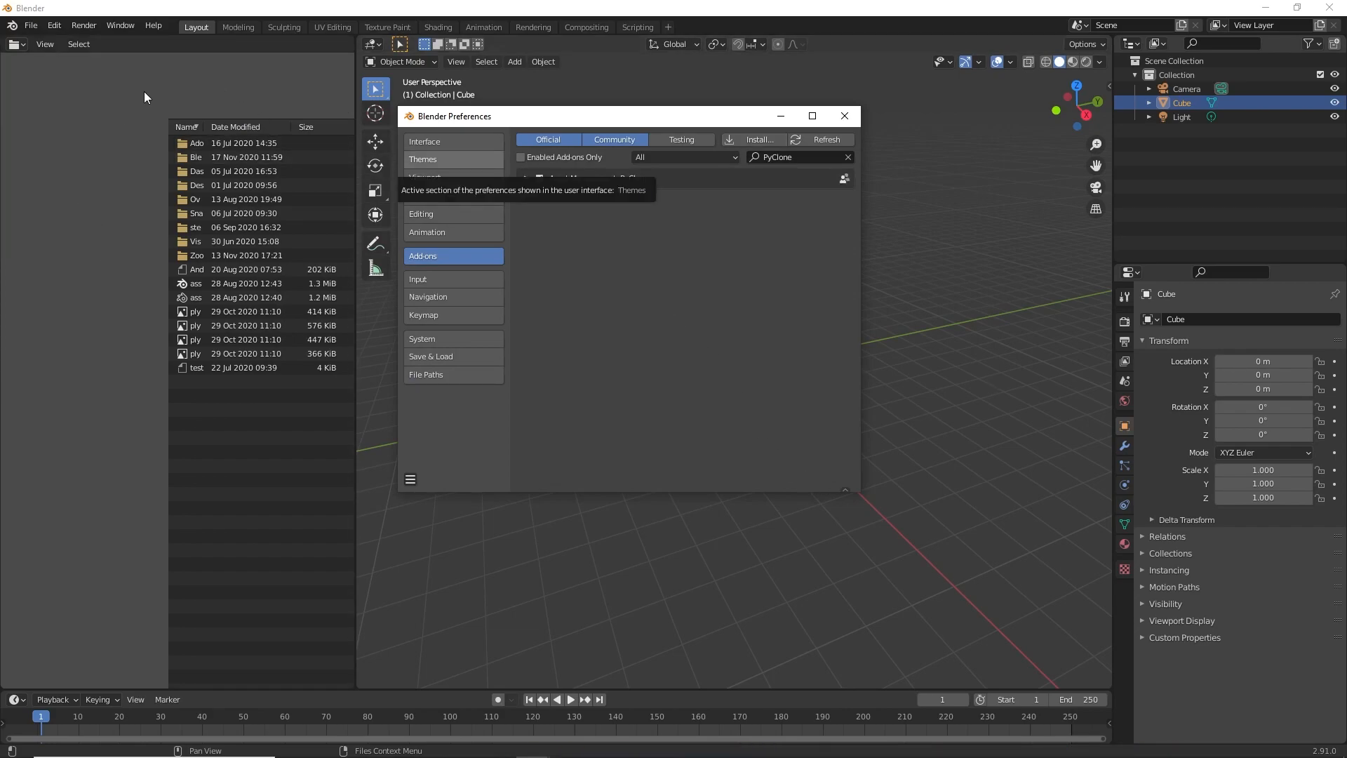
mouse_move(132, 121)
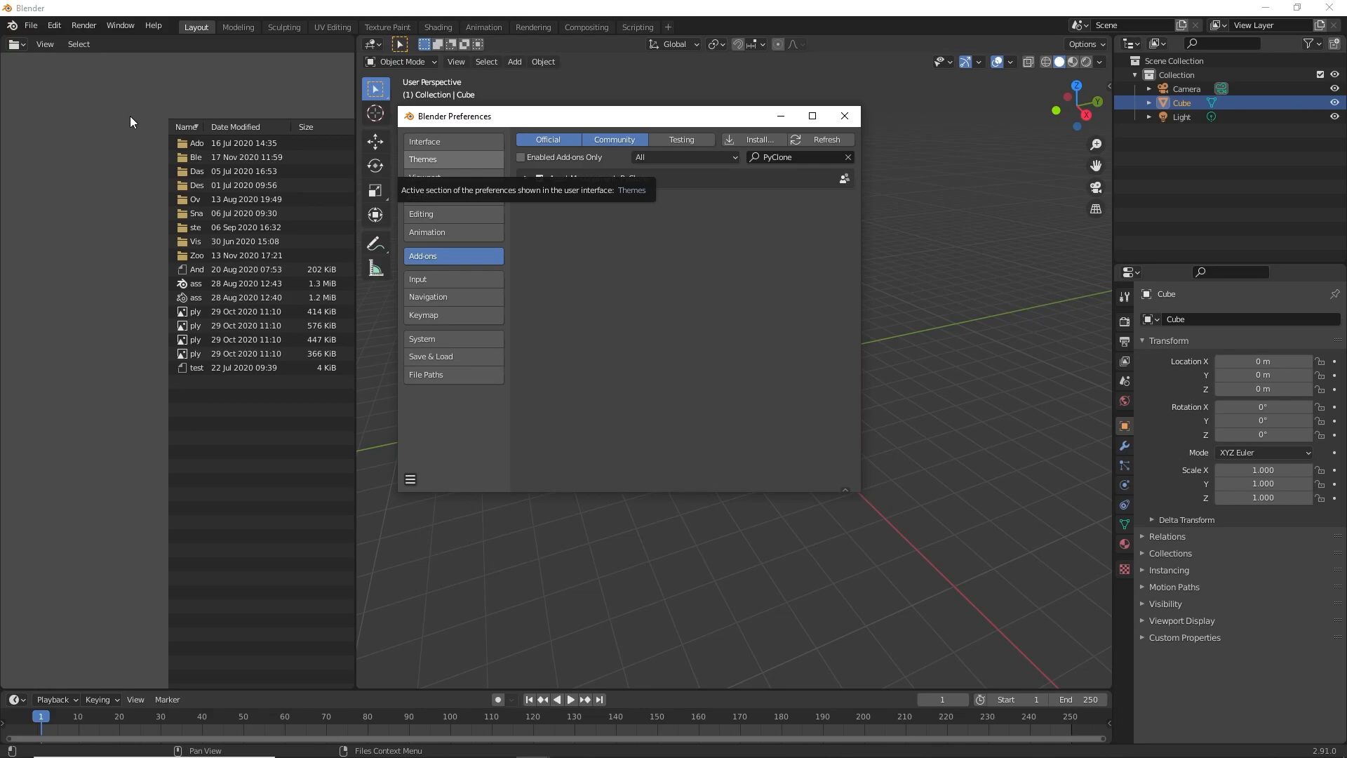
- Install Library_Home_Builder.zip, enable the Home Builder Library add-on and close Preferences
click(847, 156)
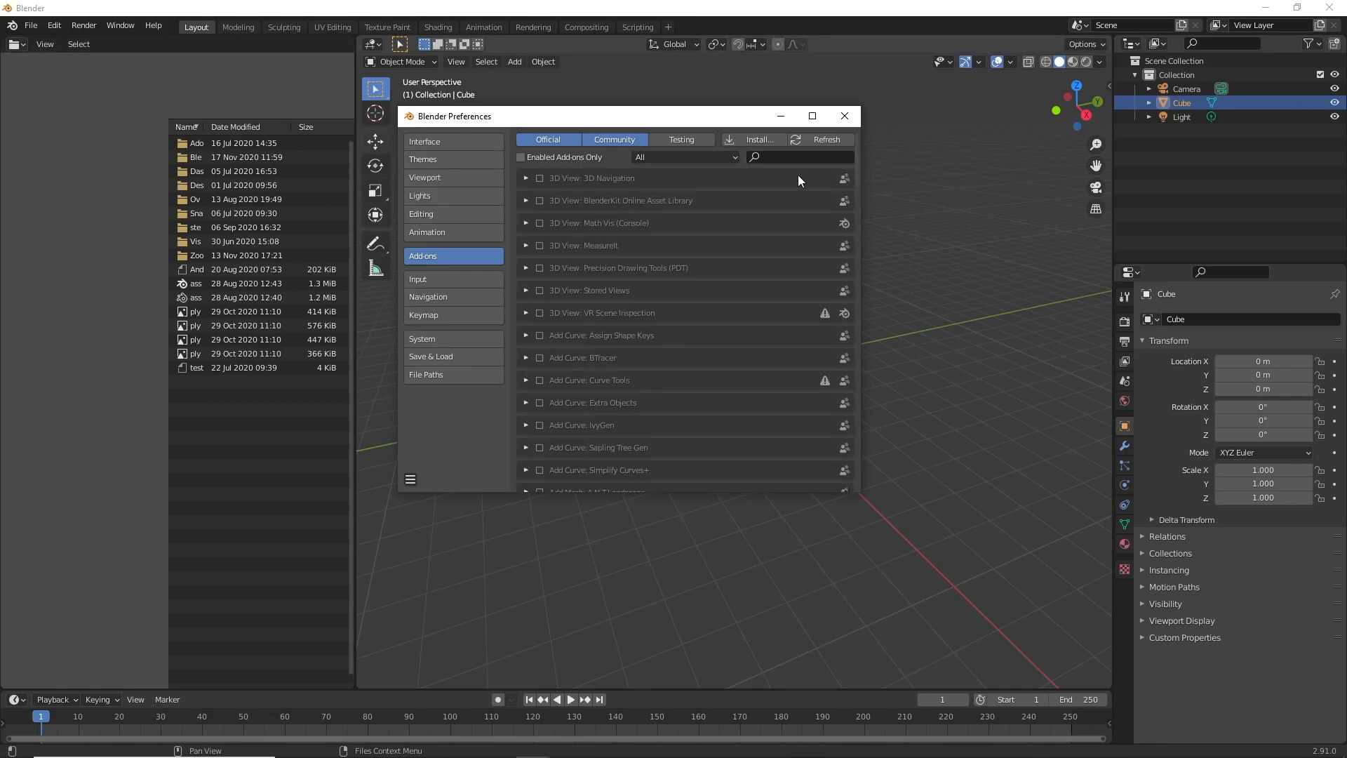
click(755, 139)
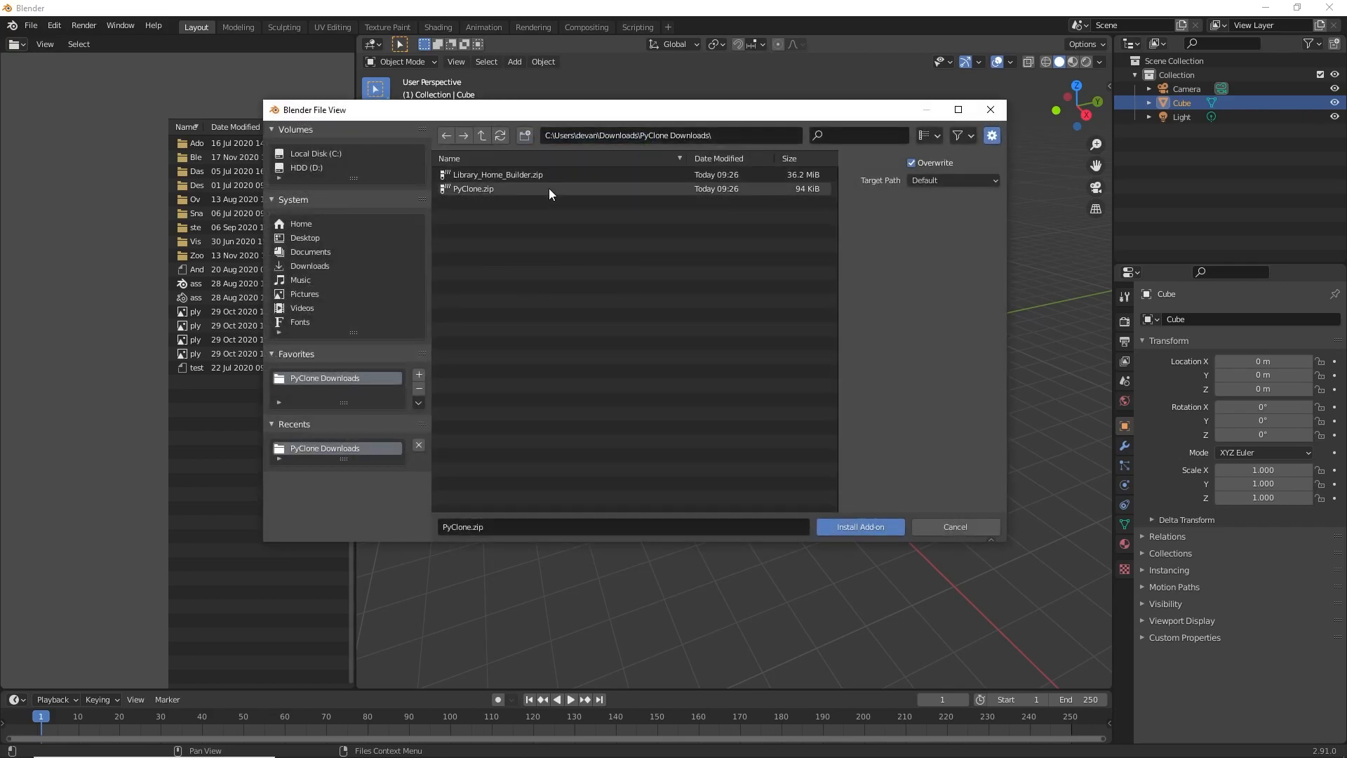
click(496, 174)
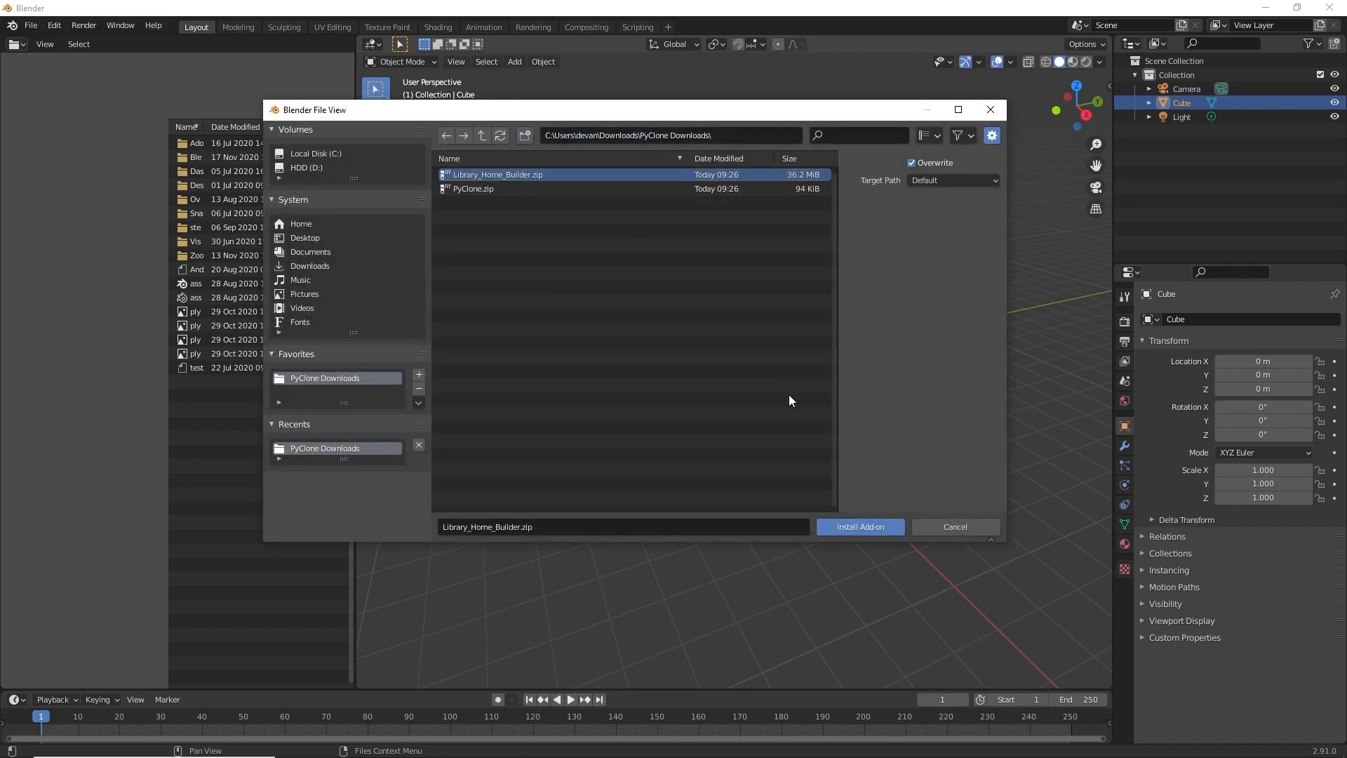
click(858, 526)
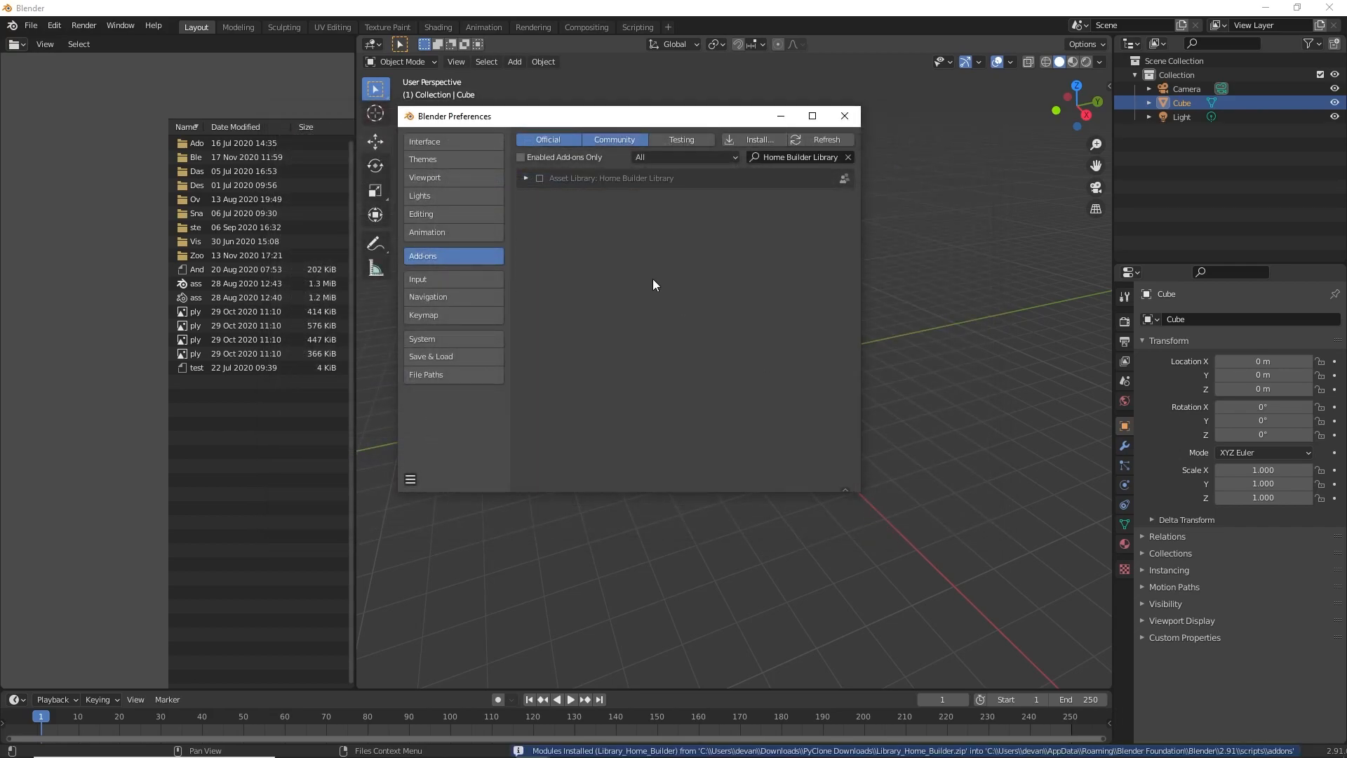
click(539, 179)
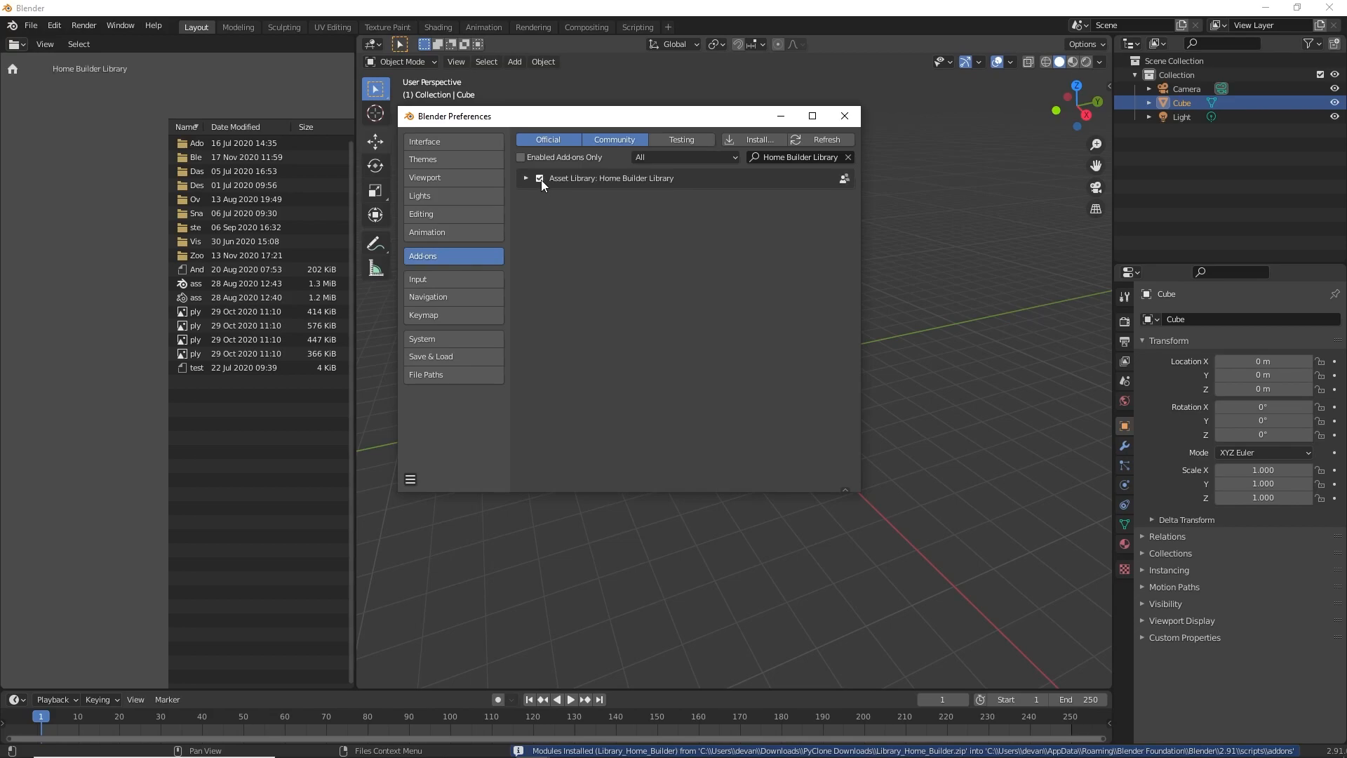
mouse_move(424, 177)
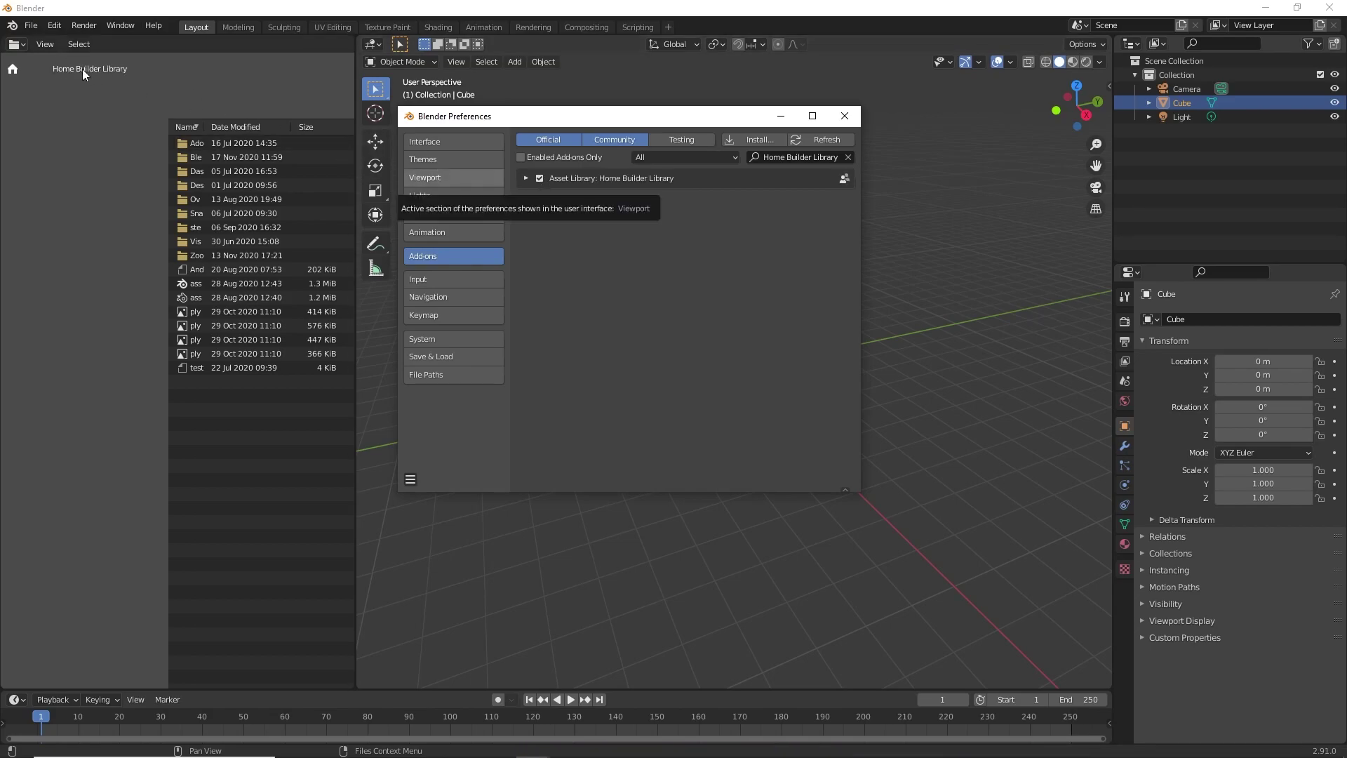
click(843, 116)
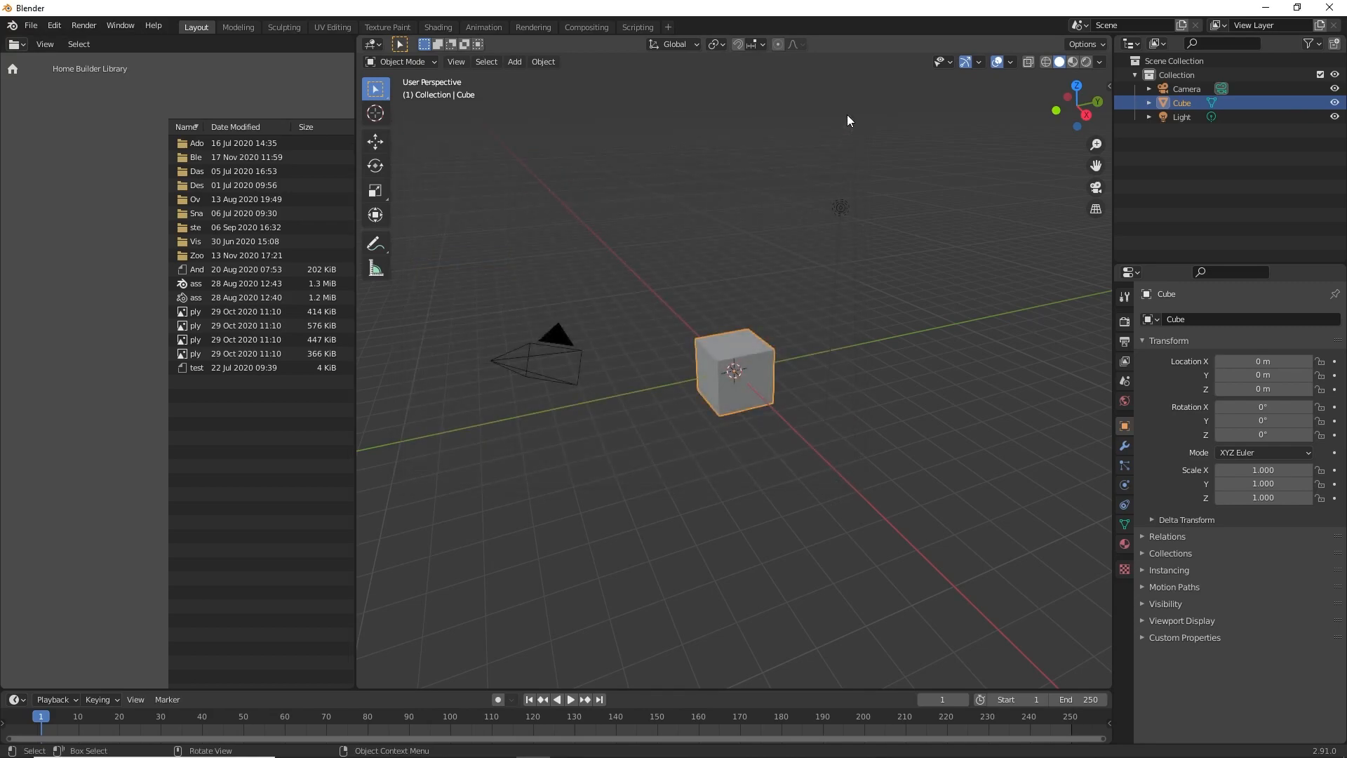
- Show the Home Builder Library assets and delete the default camera, cube and light
click(89, 69)
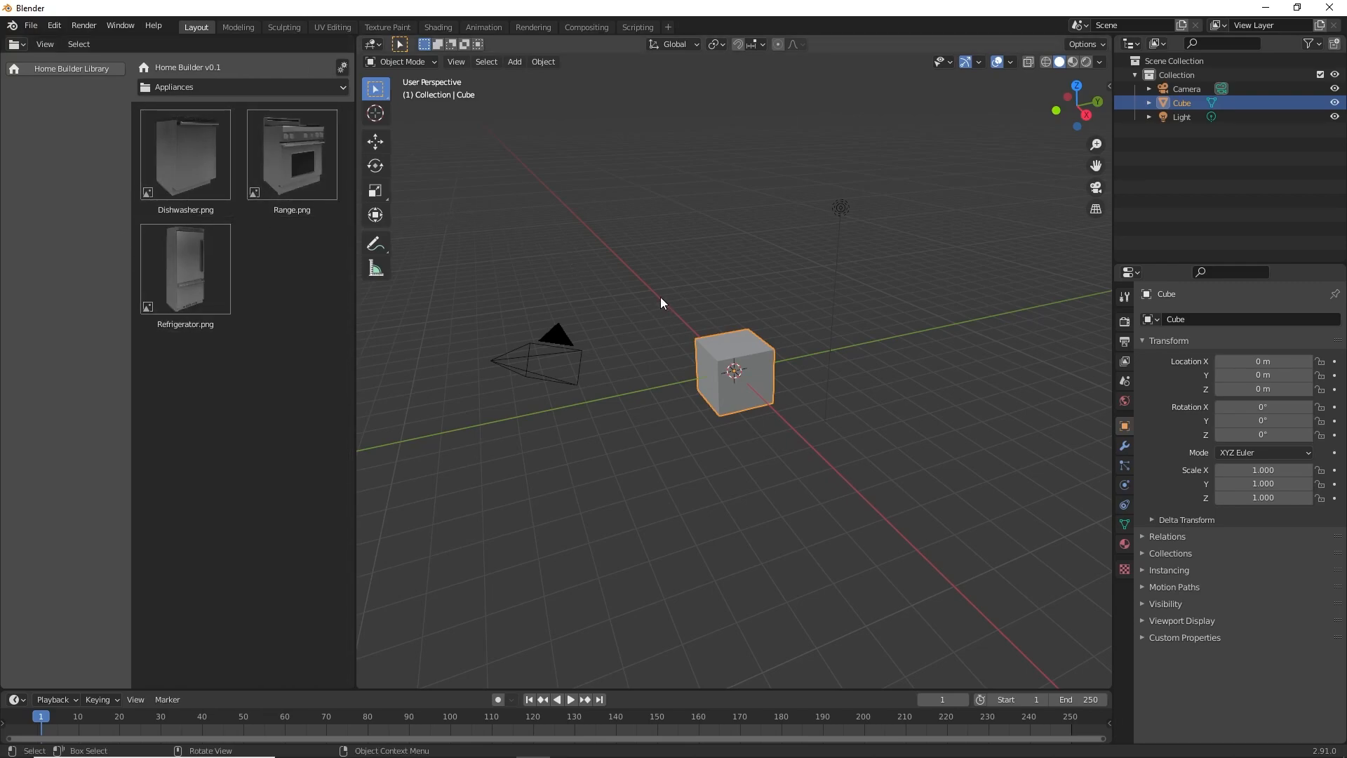
key(x)
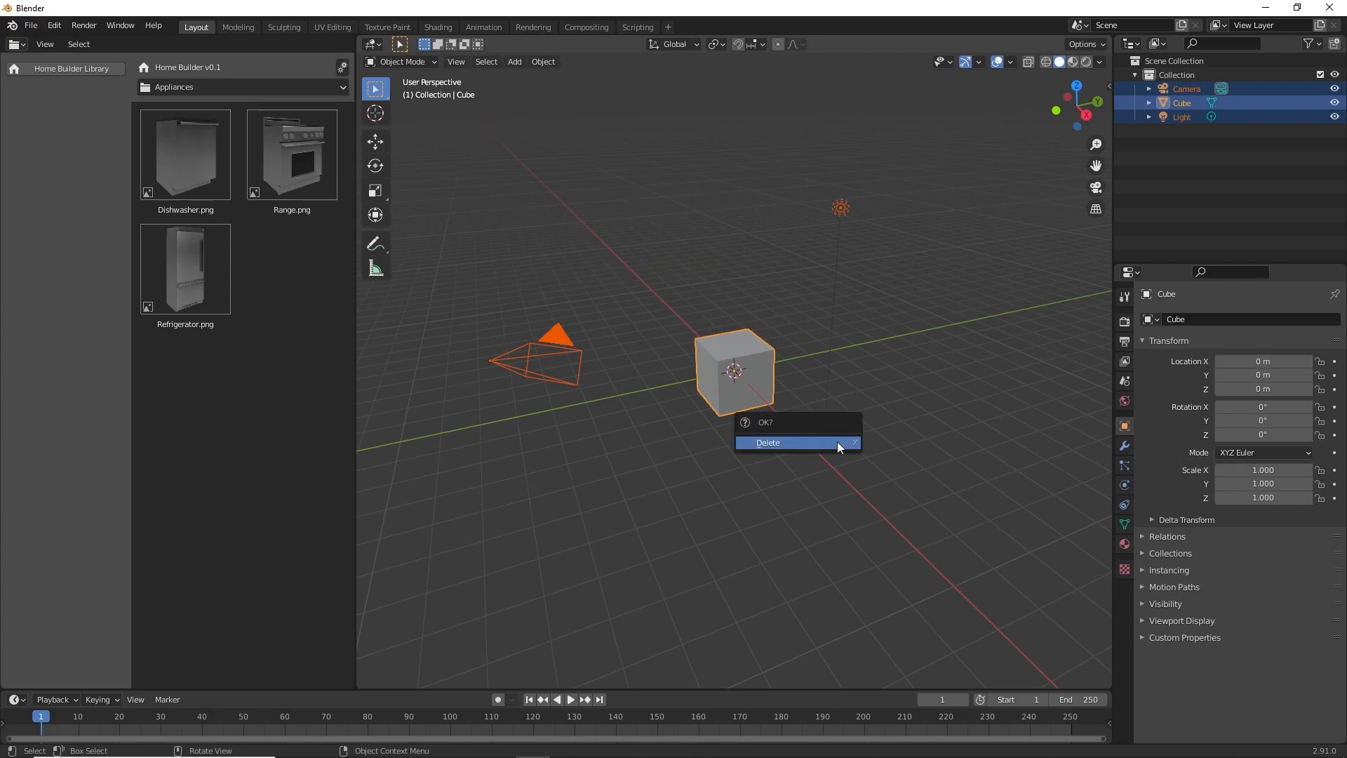
click(766, 442)
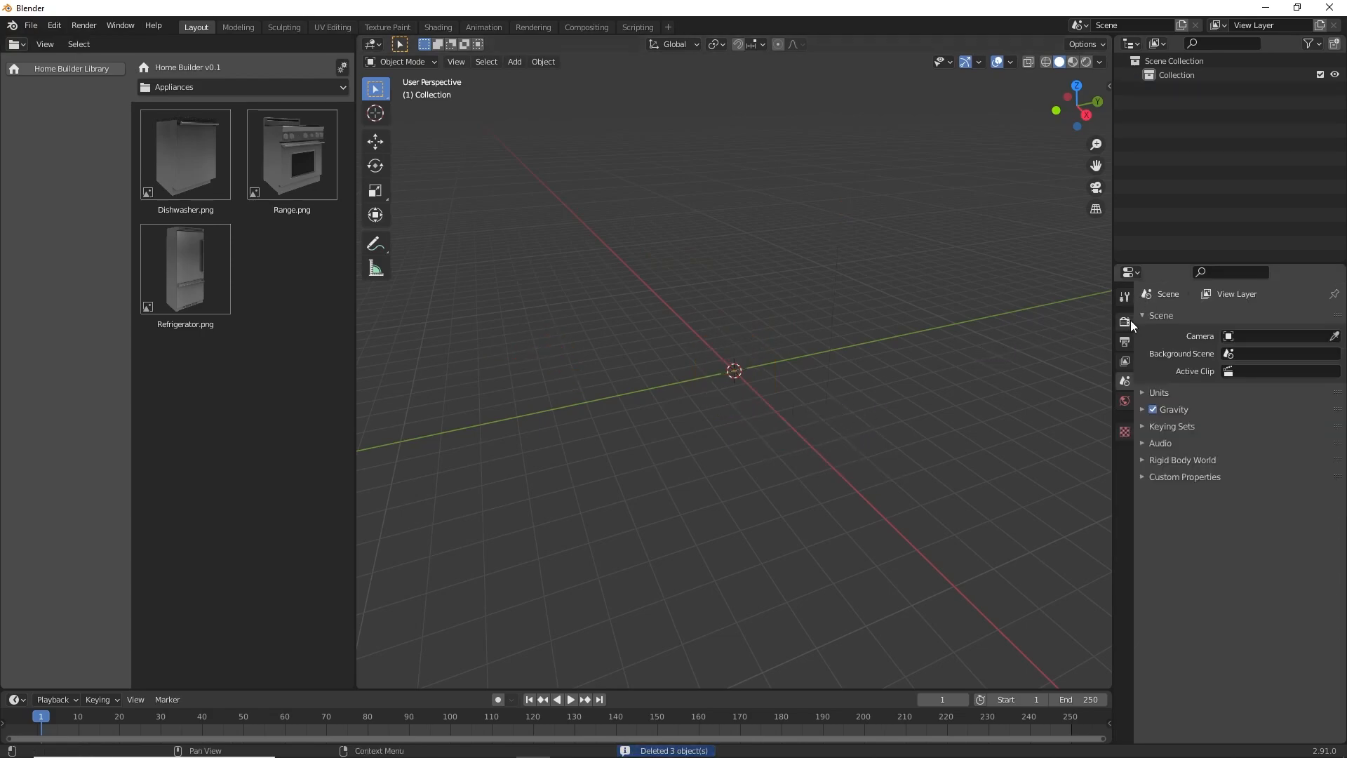
- Enable Eevee ambient occlusion, adjust viewport overlays and set snapping to grid increments
click(1124, 320)
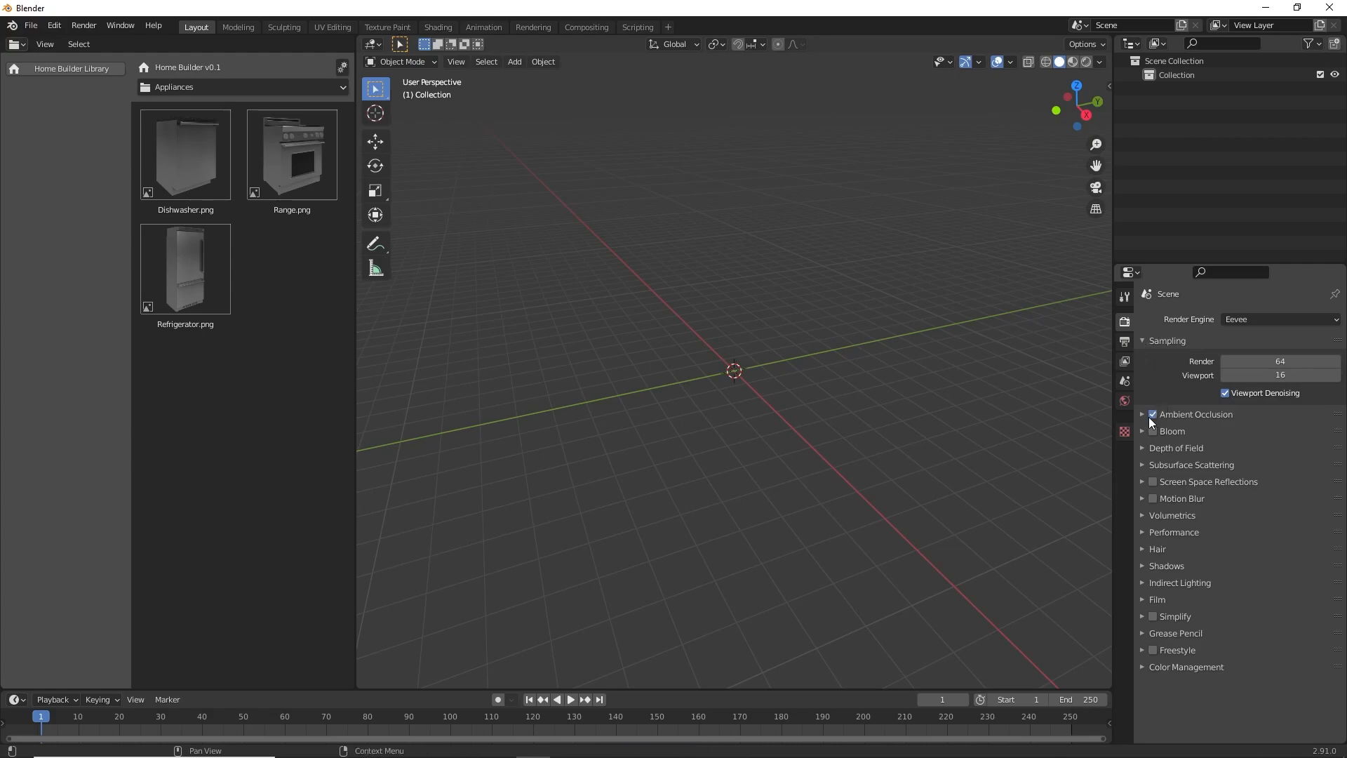
click(1152, 481)
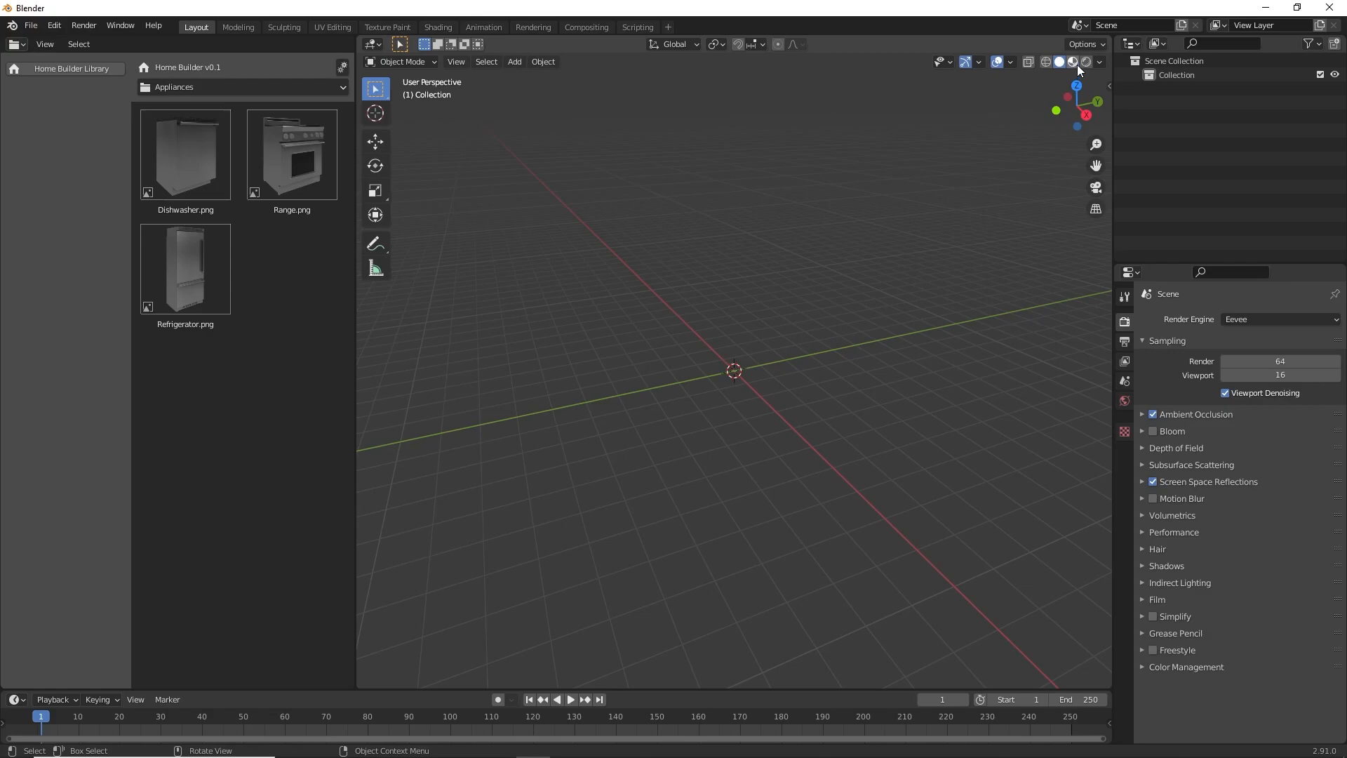
click(1011, 61)
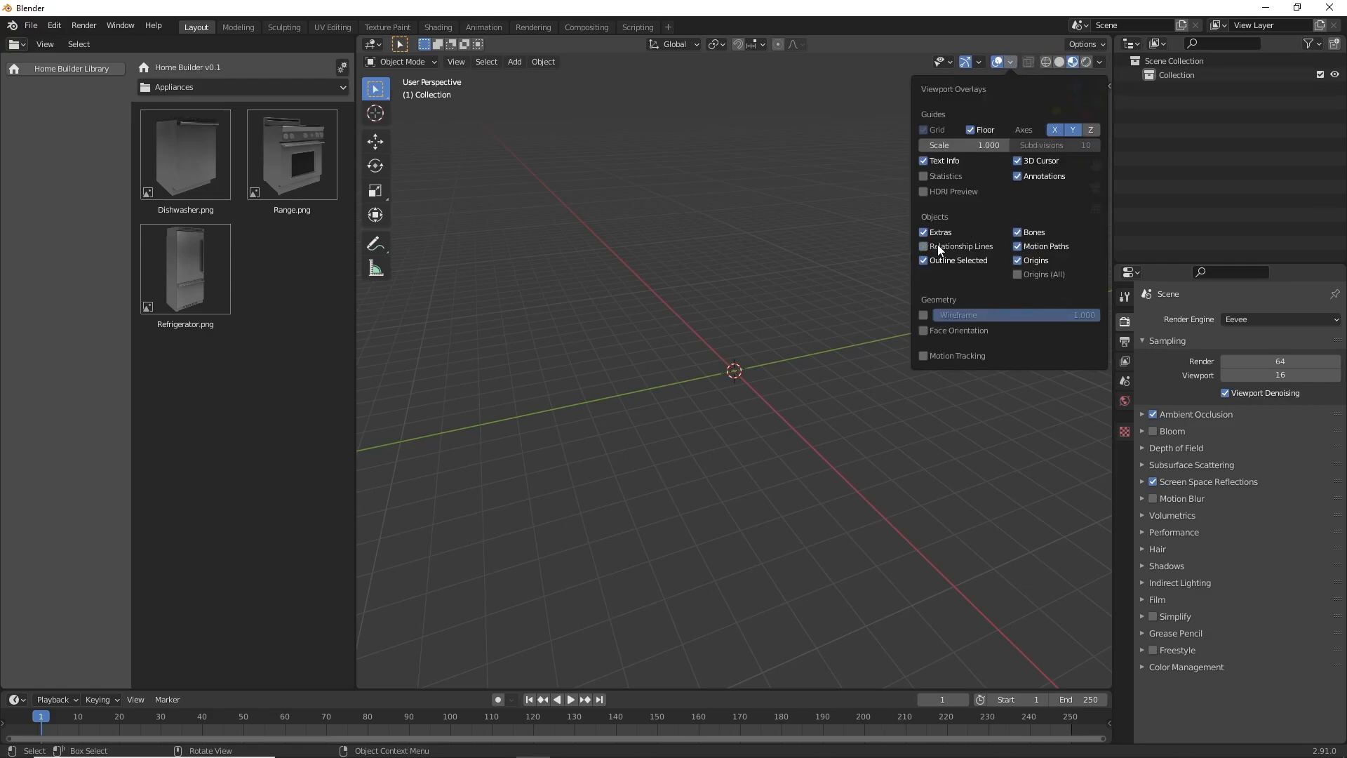
mouse_move(960, 246)
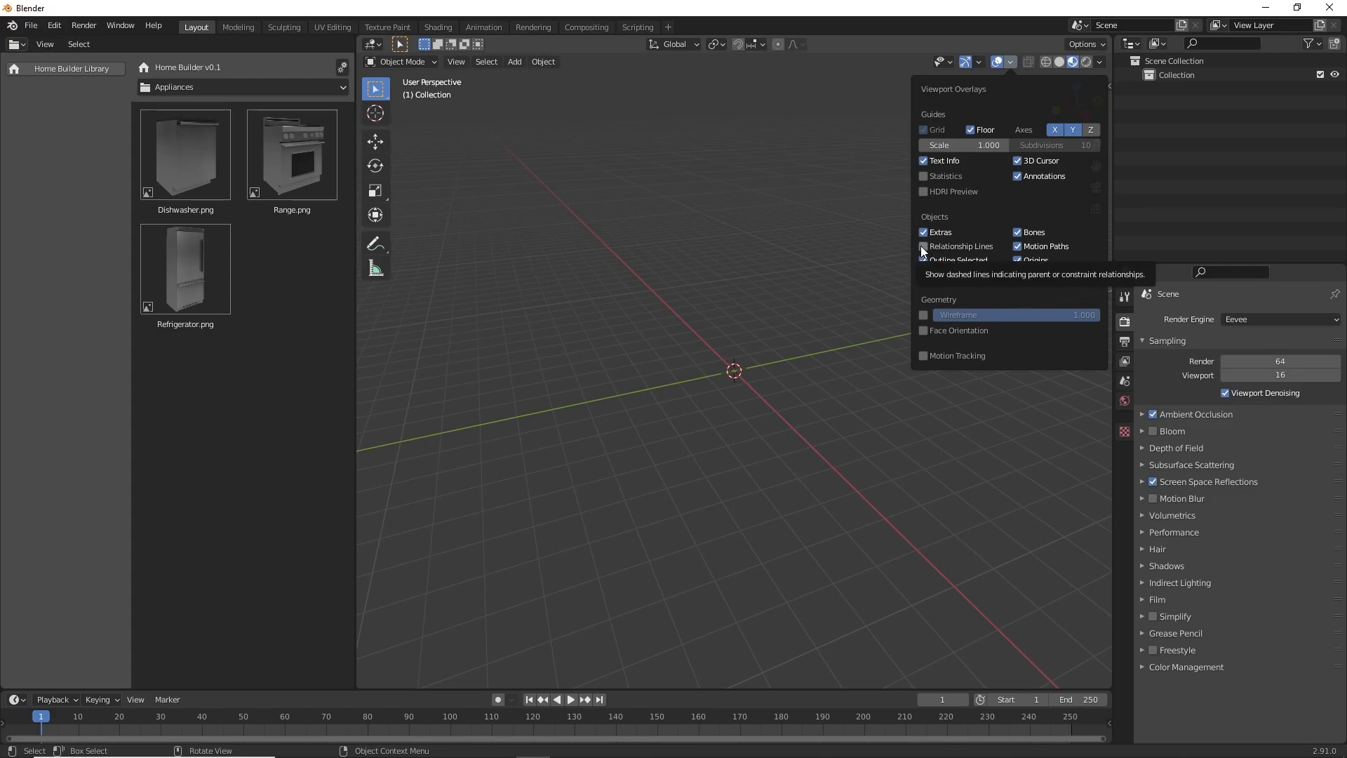
click(760, 43)
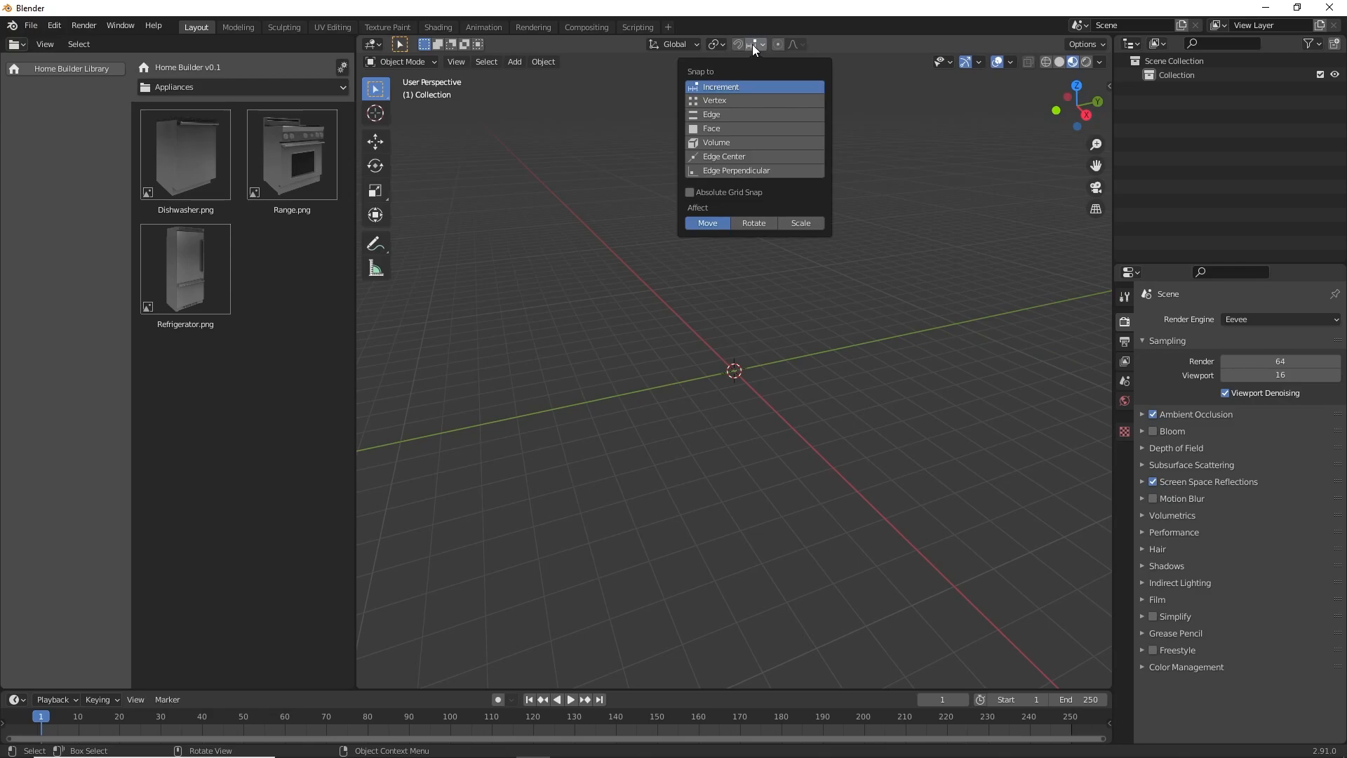
click(977, 179)
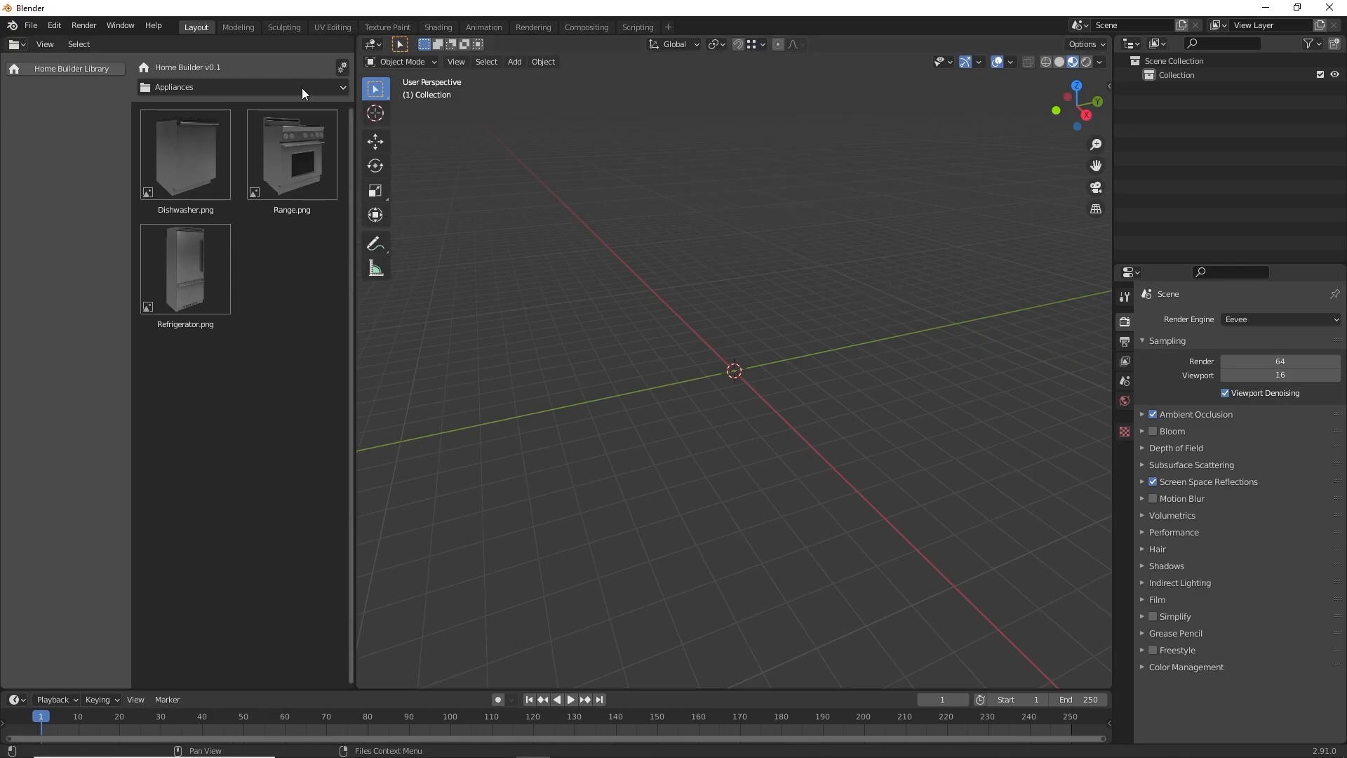
click(31, 25)
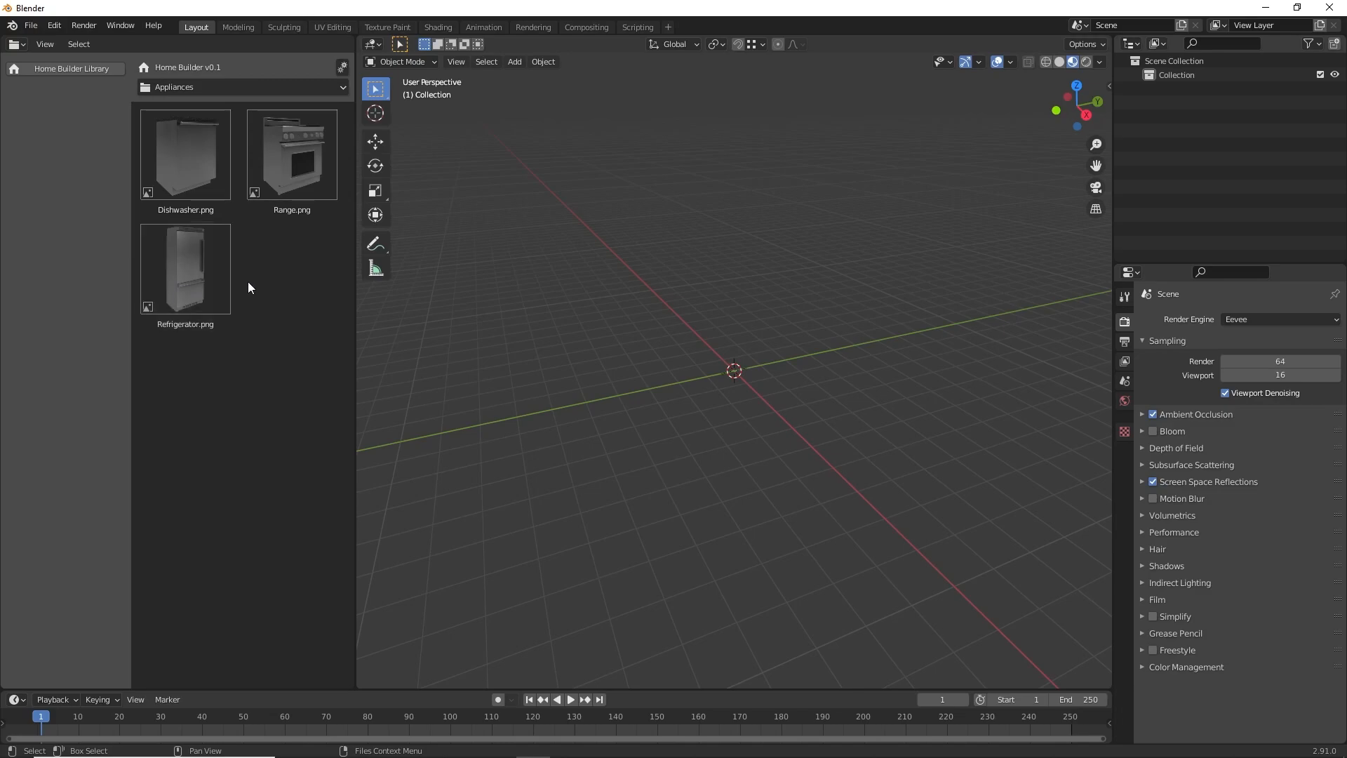
mouse_move(284, 284)
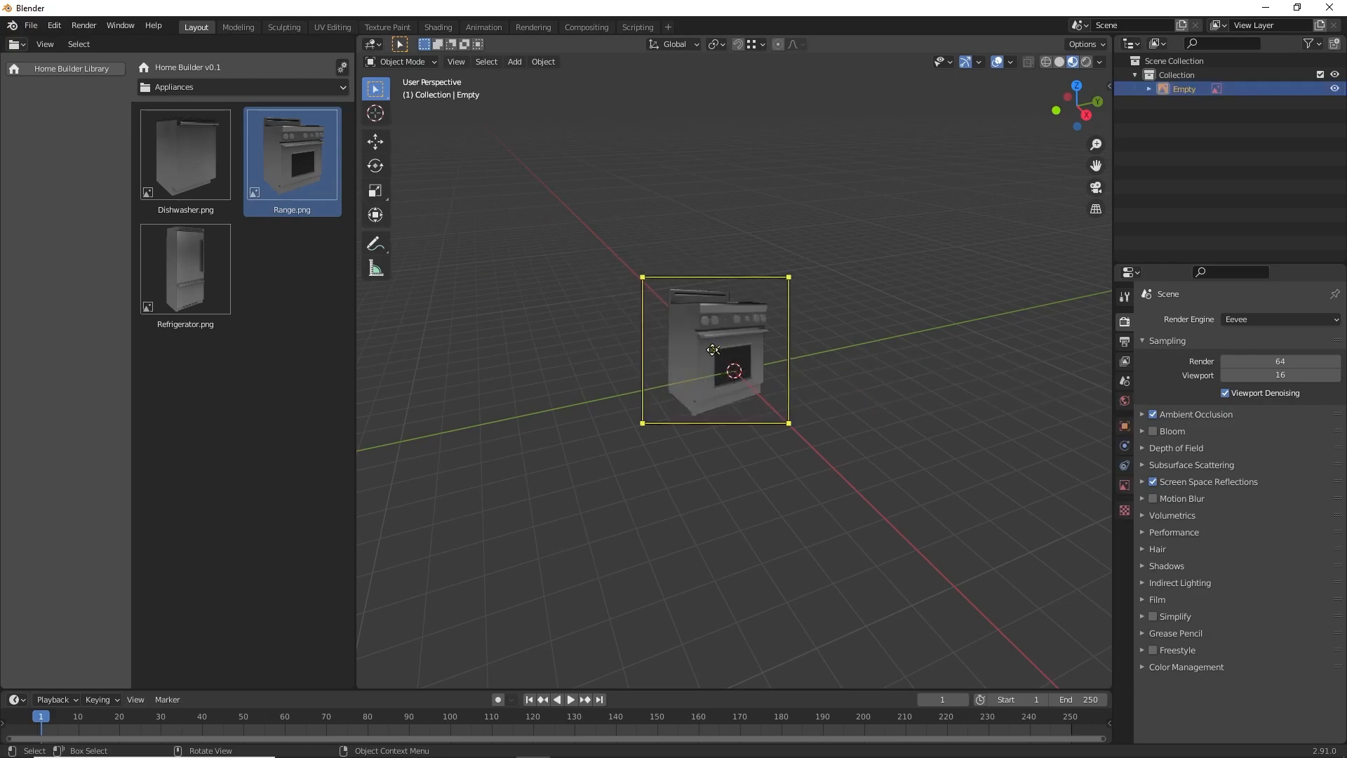
click(737, 351)
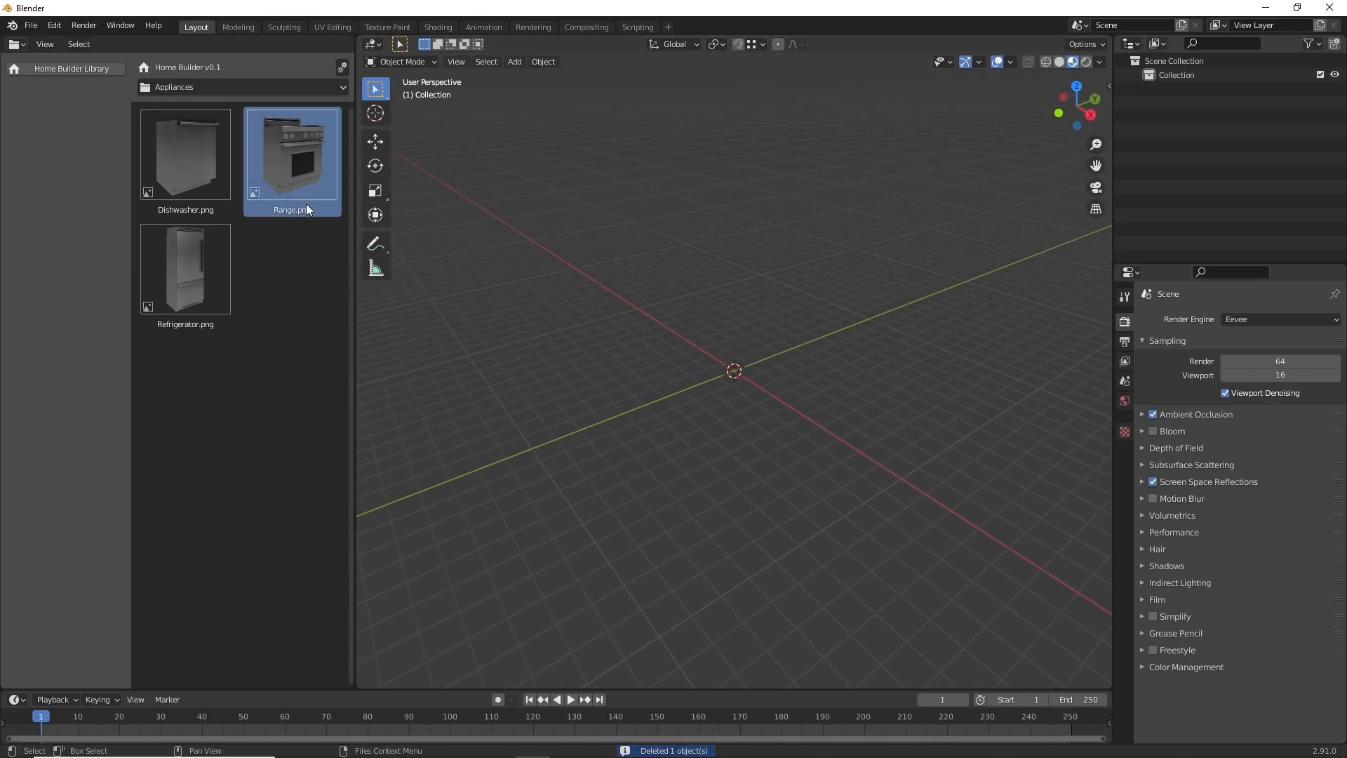
click(185, 268)
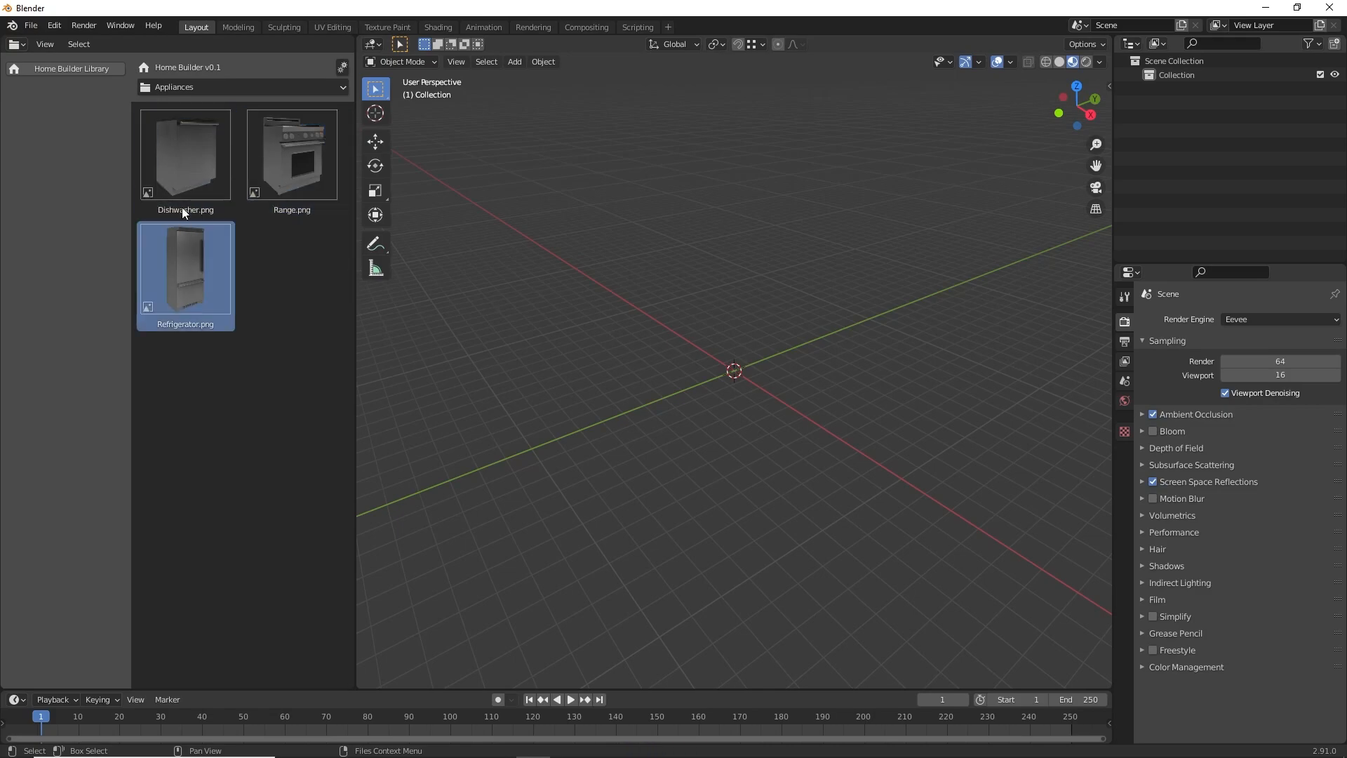
click(185, 154)
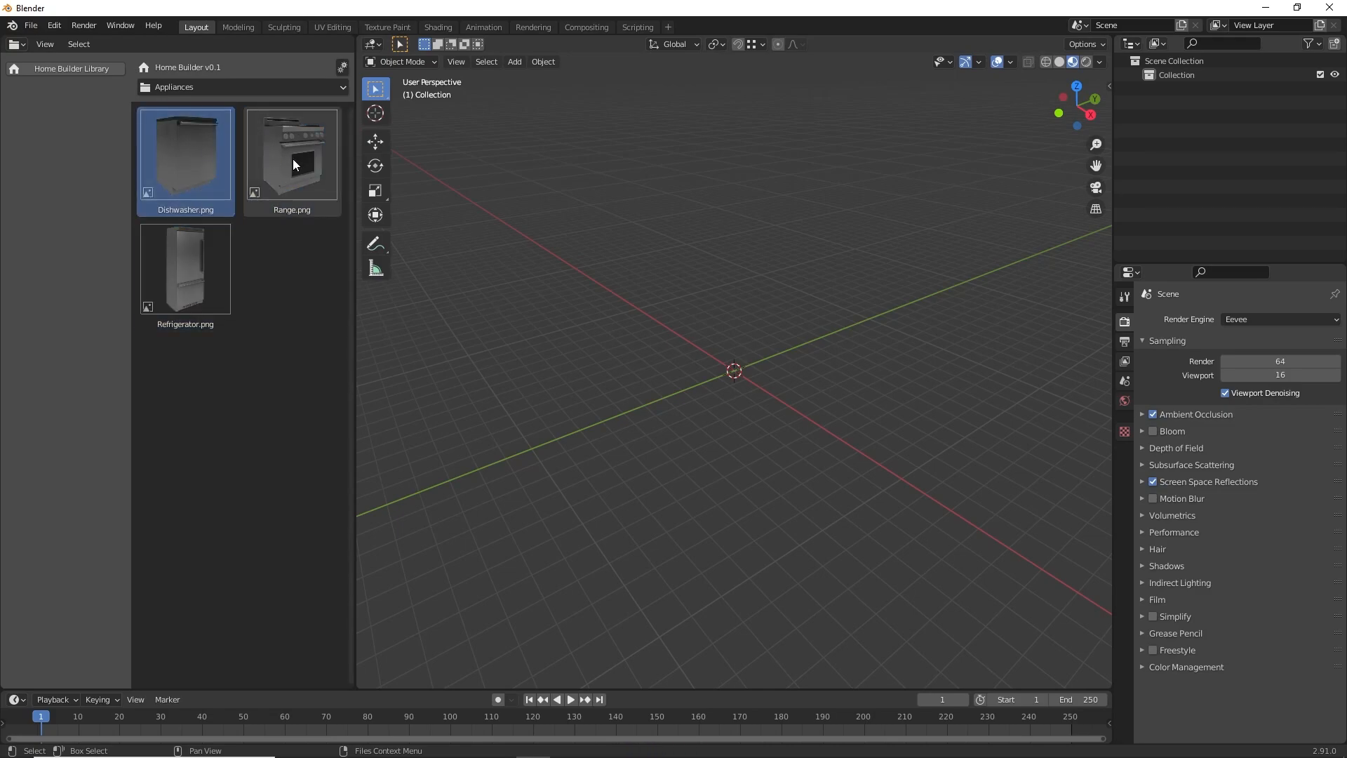
click(292, 155)
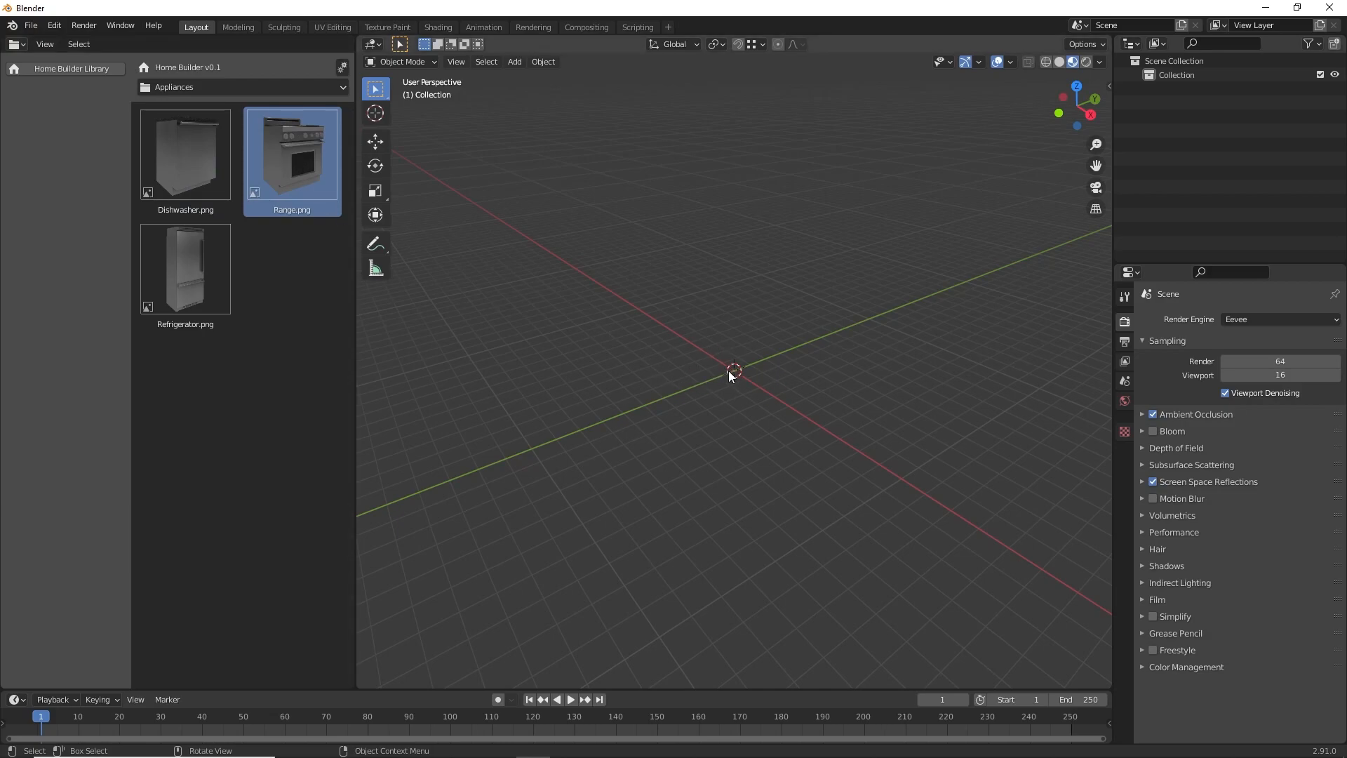
mouse_move(719, 361)
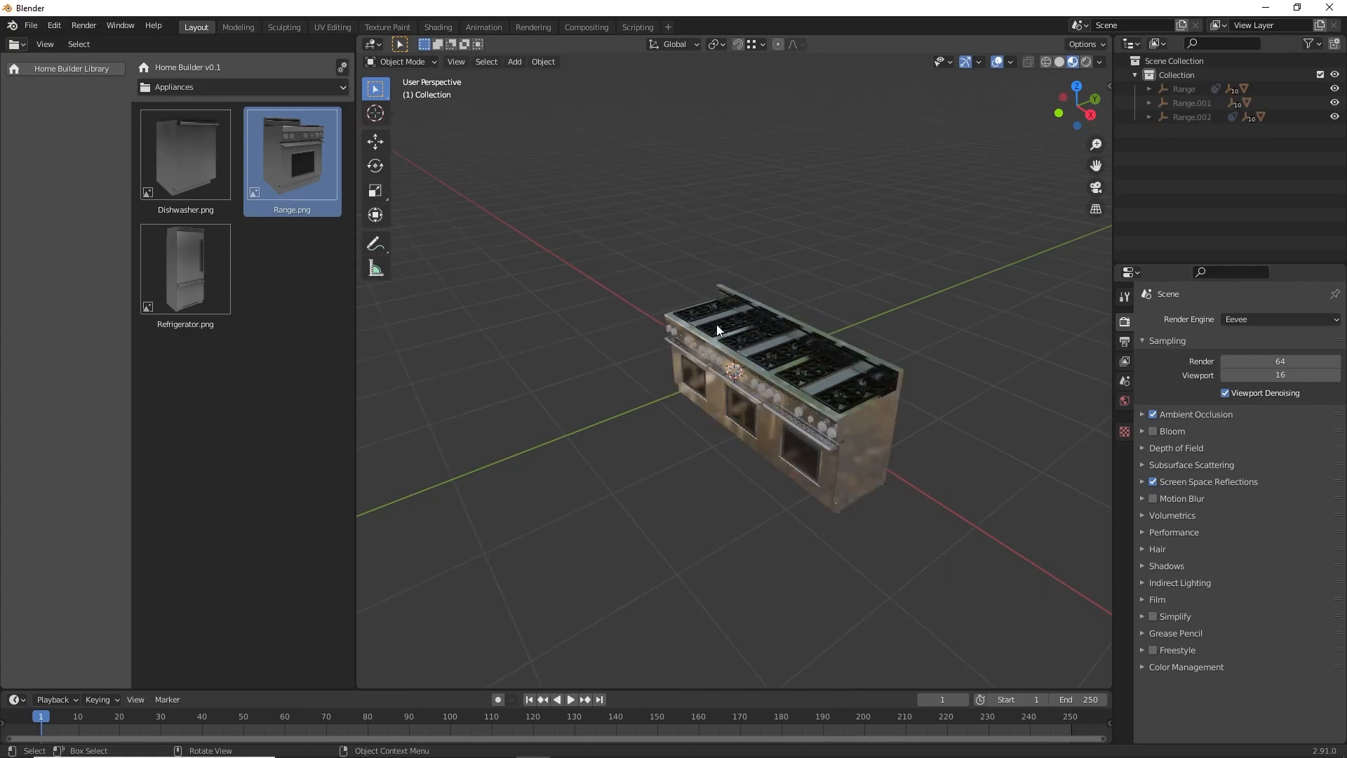
mouse_move(832, 399)
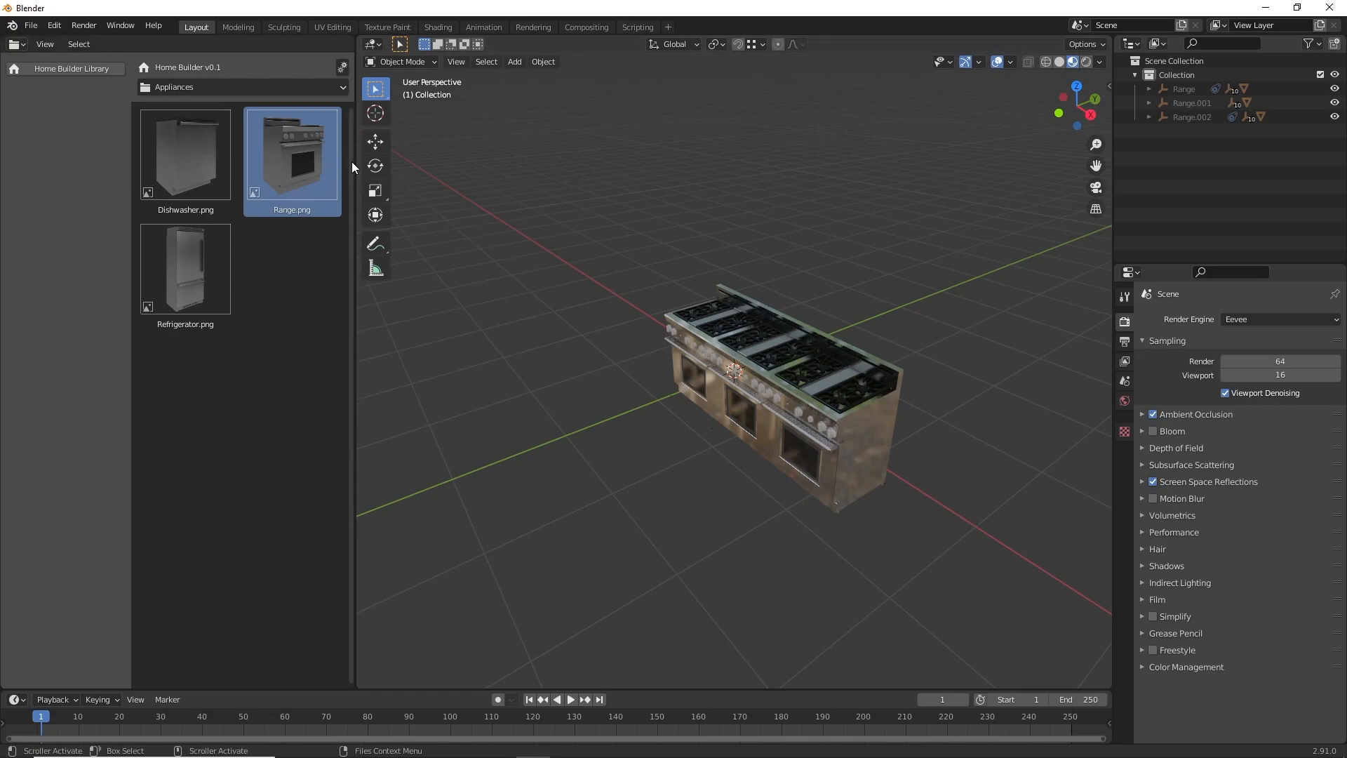
mouse_move(660, 318)
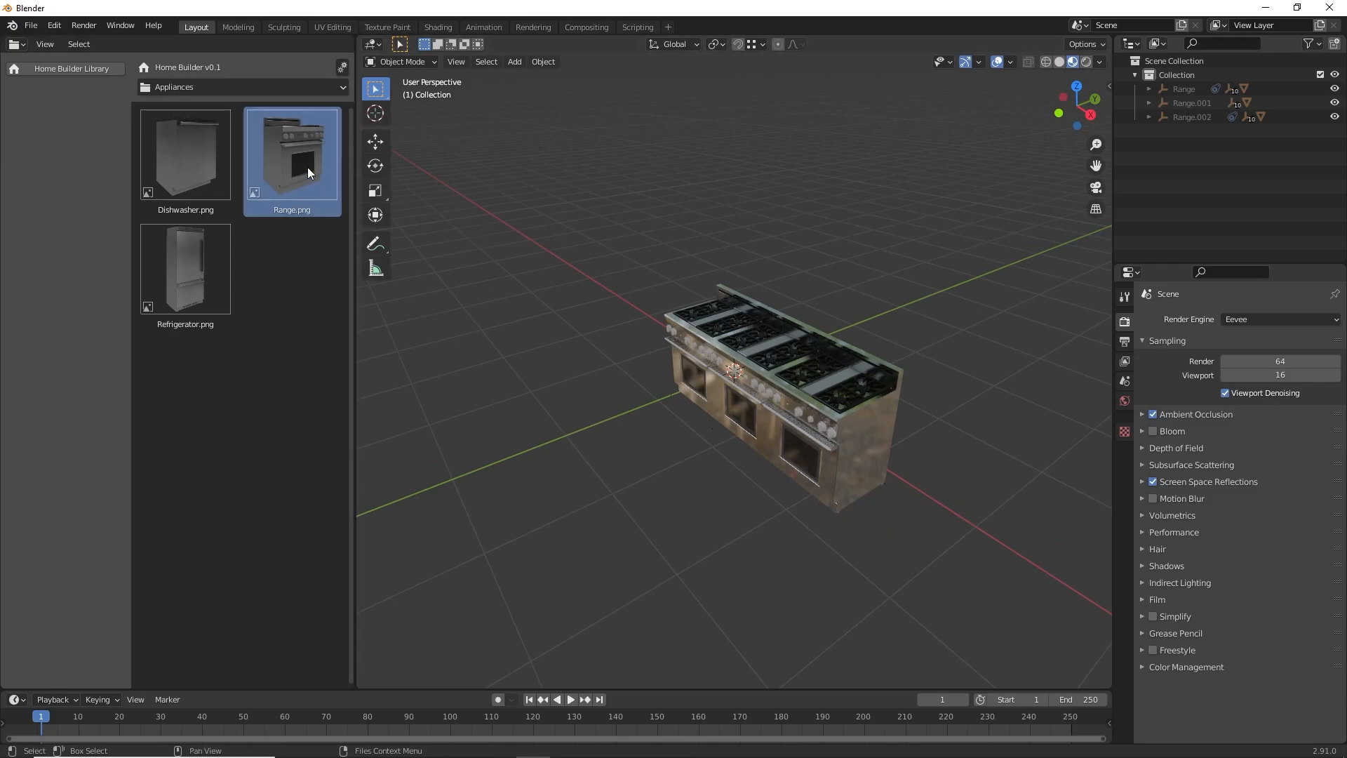
mouse_move(741, 360)
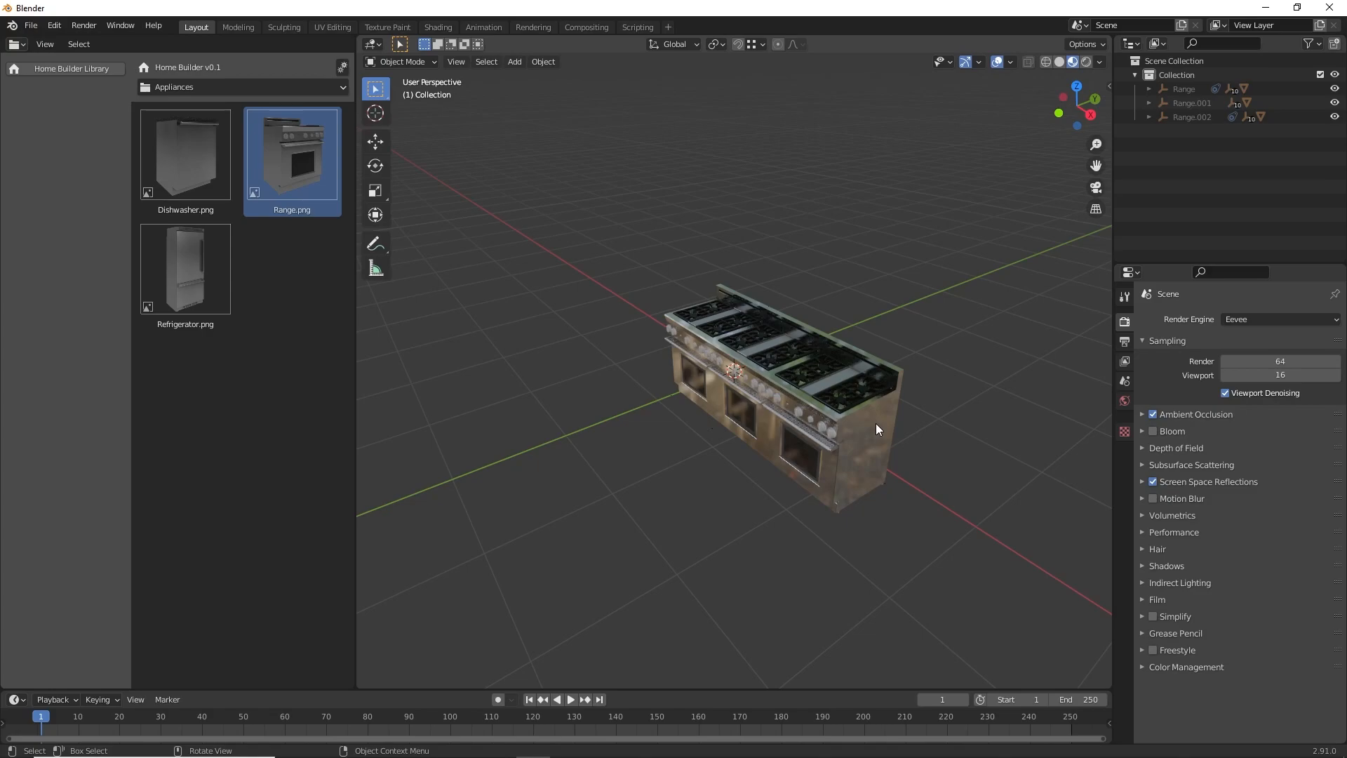
mouse_move(878, 402)
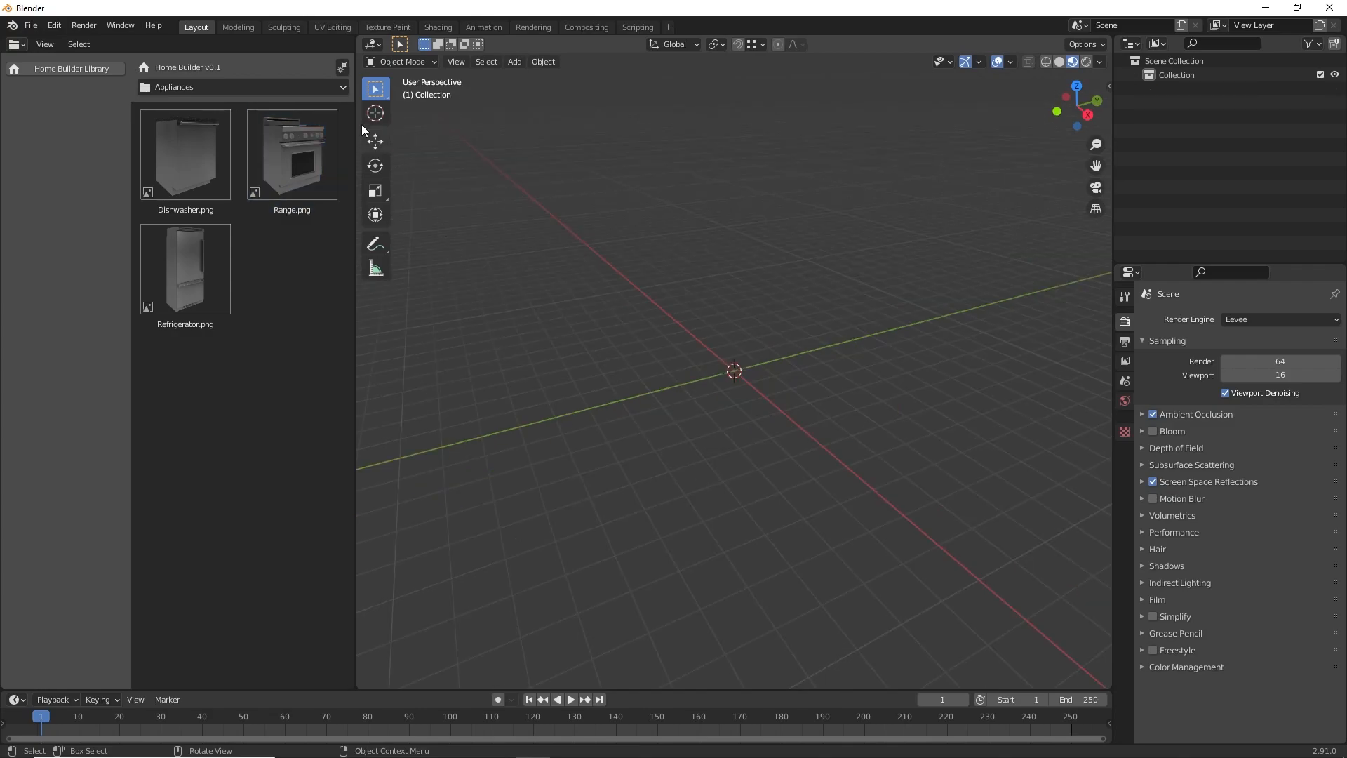
- Draw the room's walls with the plain Wall asset and add a floor from Wall Prompts
click(243, 87)
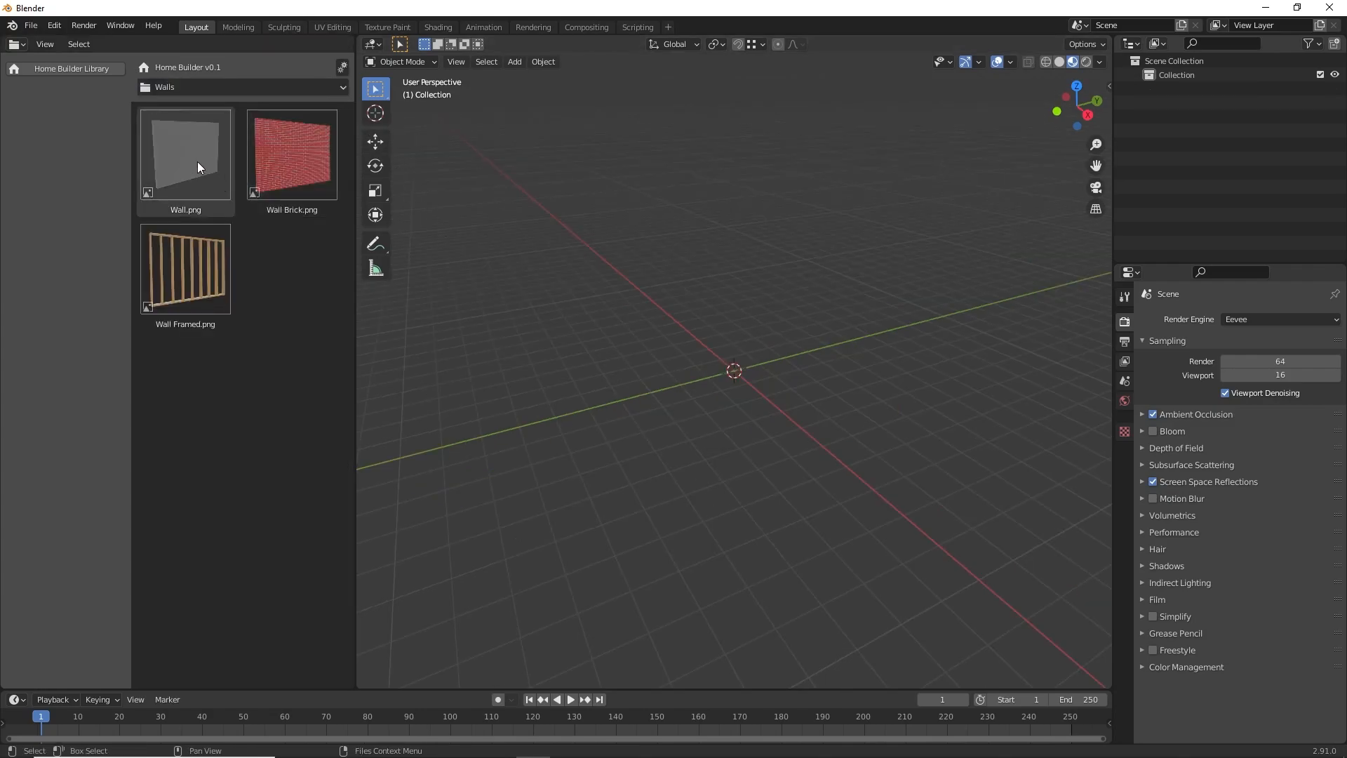
click(184, 154)
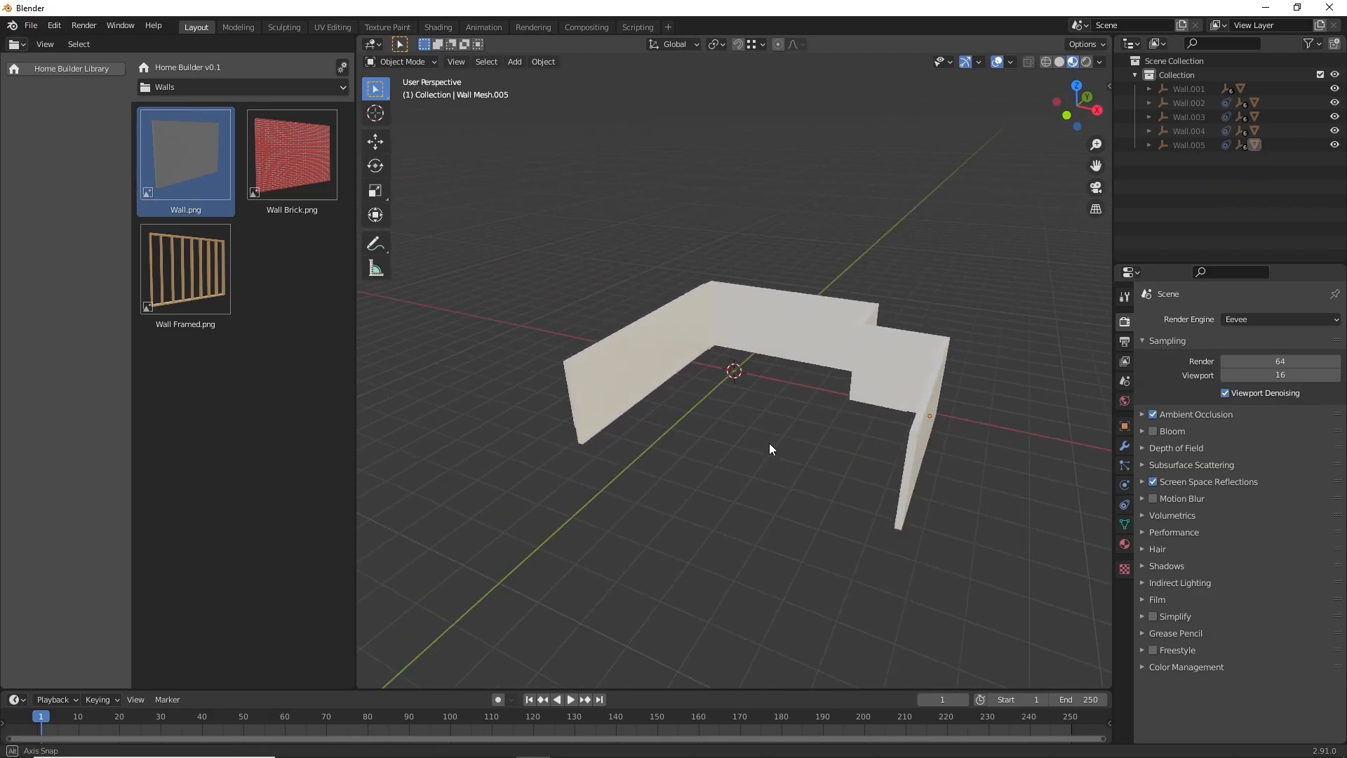
right_click(770, 449)
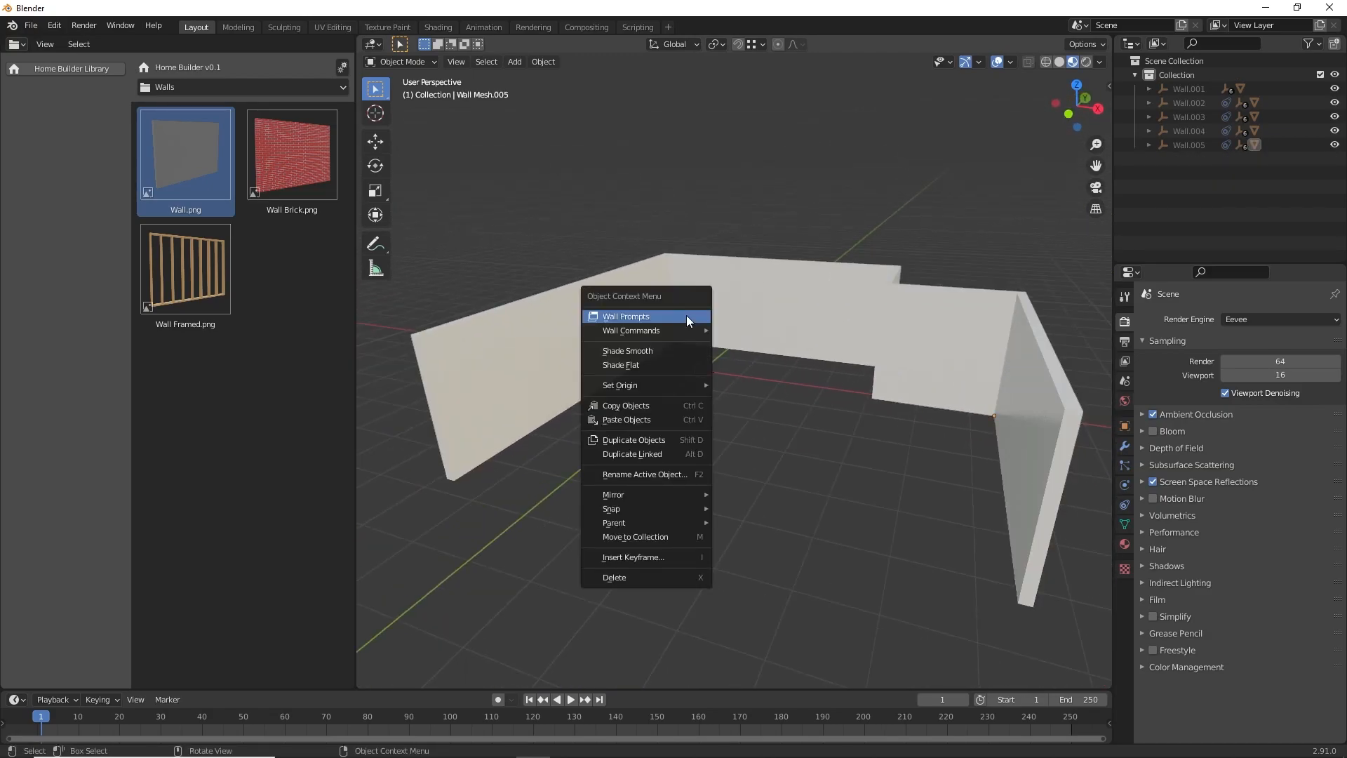
click(626, 315)
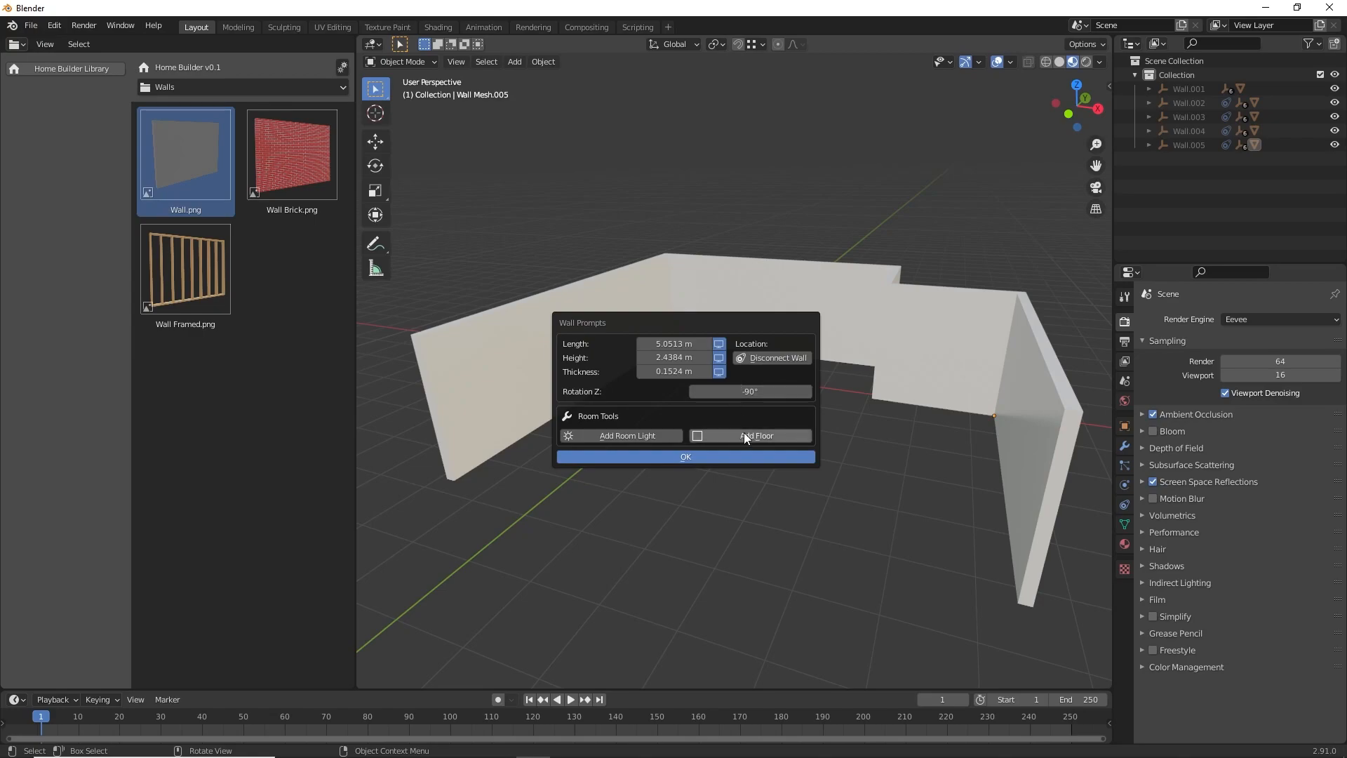
click(754, 435)
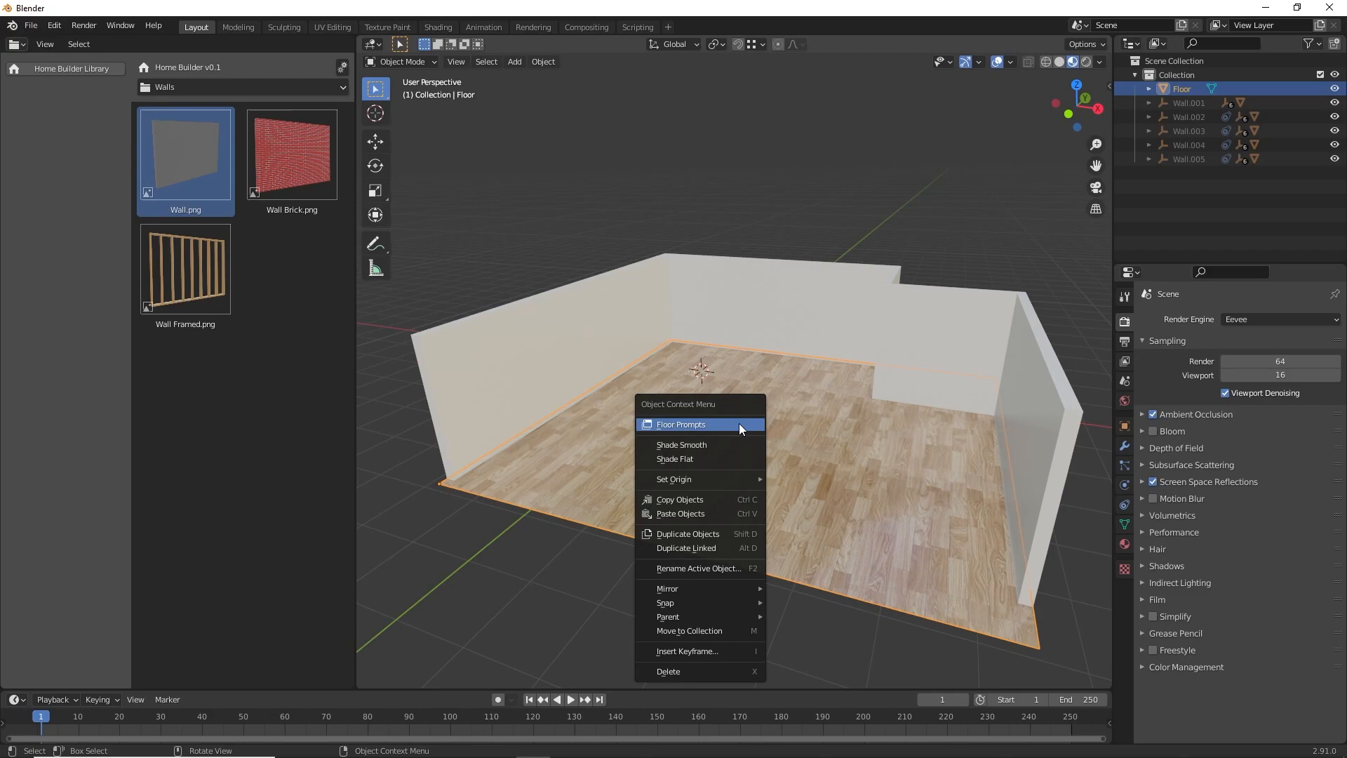
- Adjust the wood floor's texture mapping in Floor Prompts and confirm
click(682, 424)
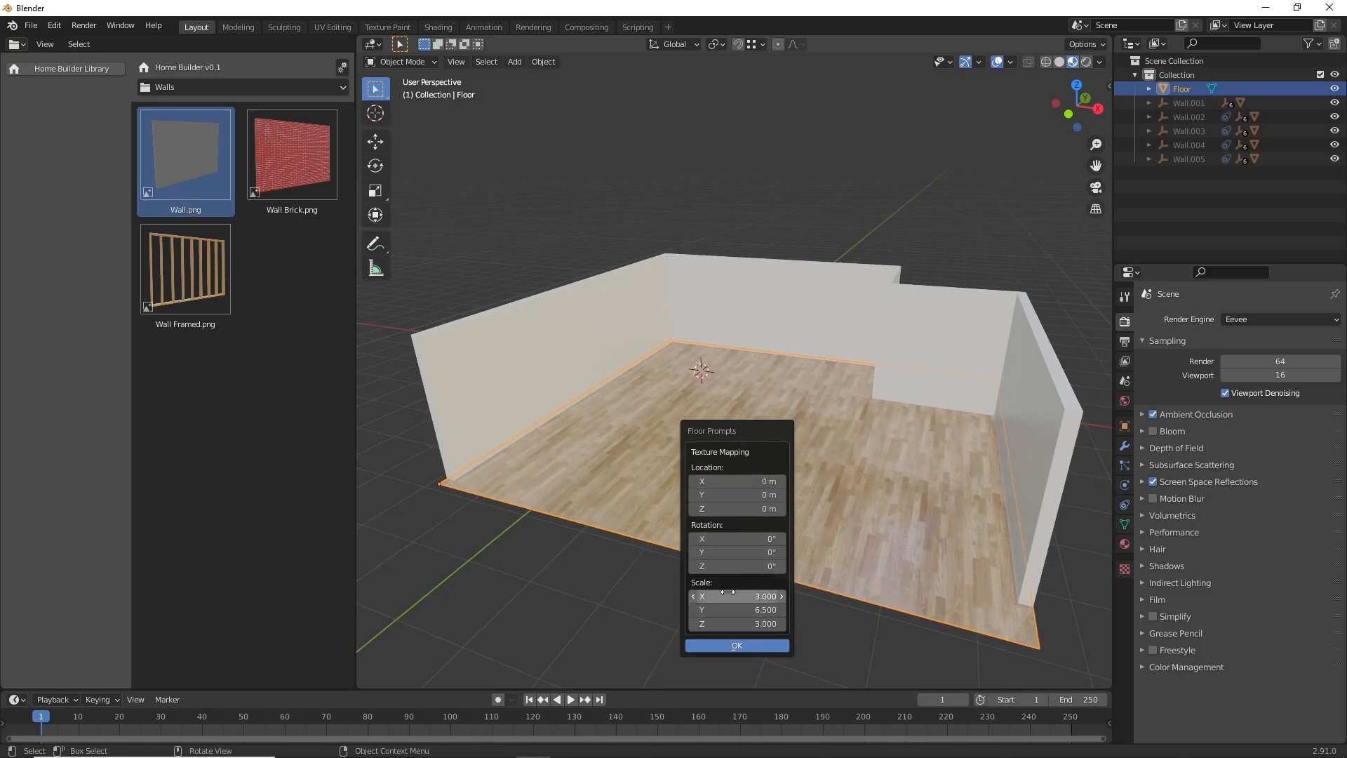
click(735, 645)
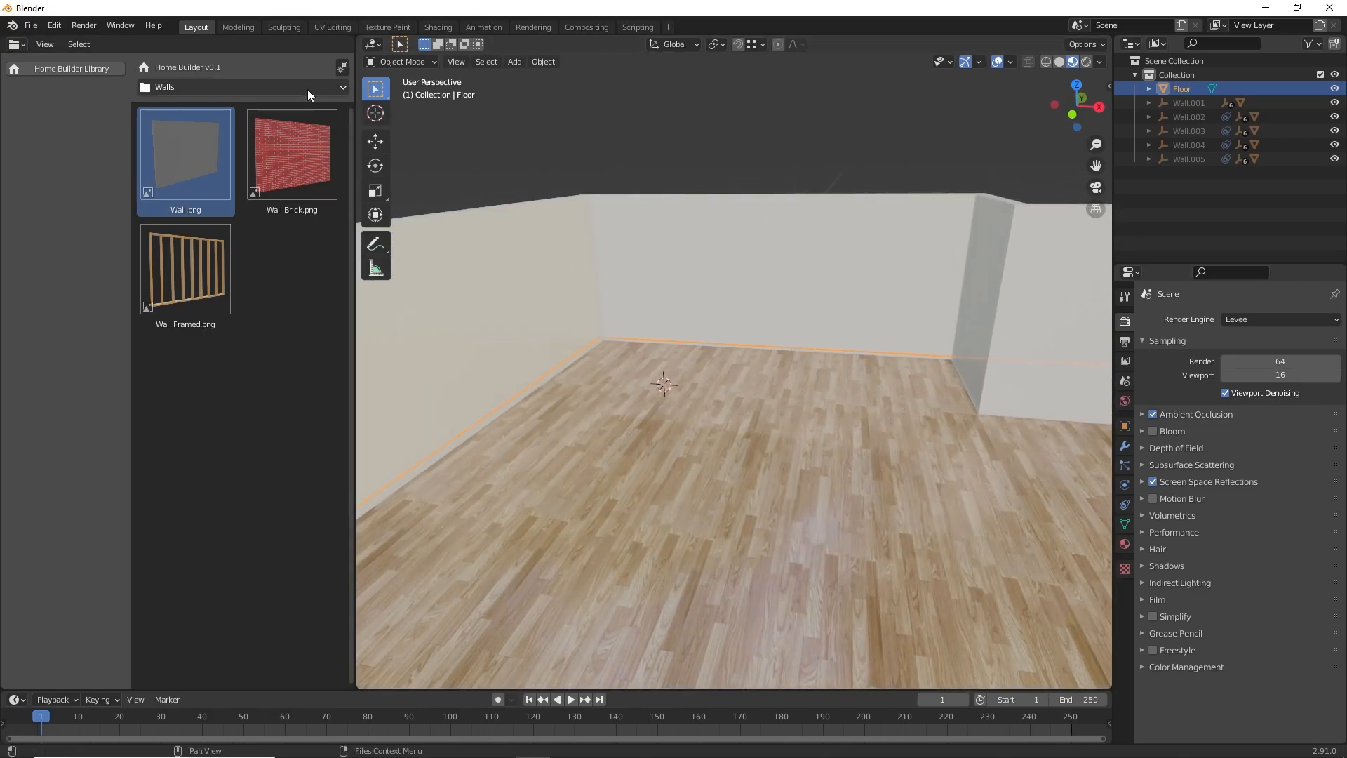
- Line the walls with a Tall 2 Door Cabinet, Drawer and Base 2 Door cabinets, and a second tall cabinet at the right
click(243, 87)
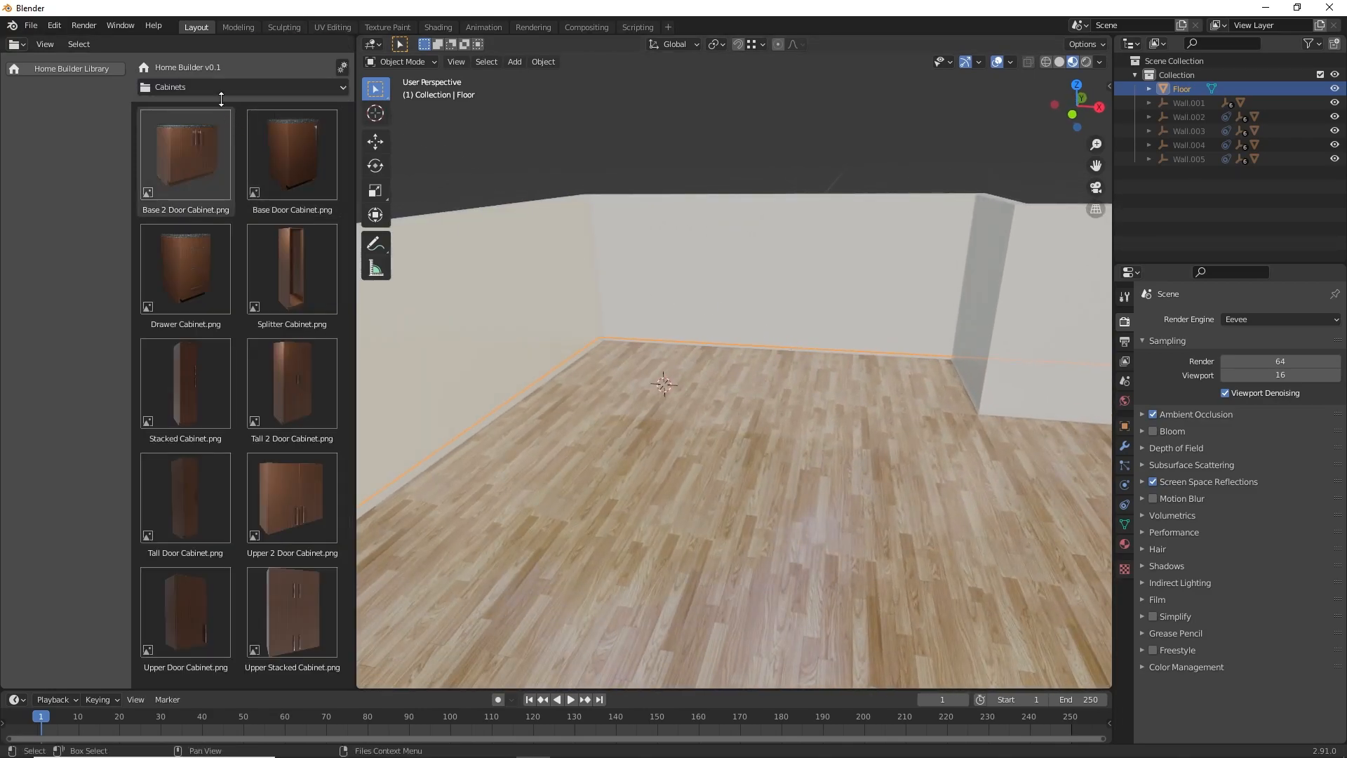
click(292, 384)
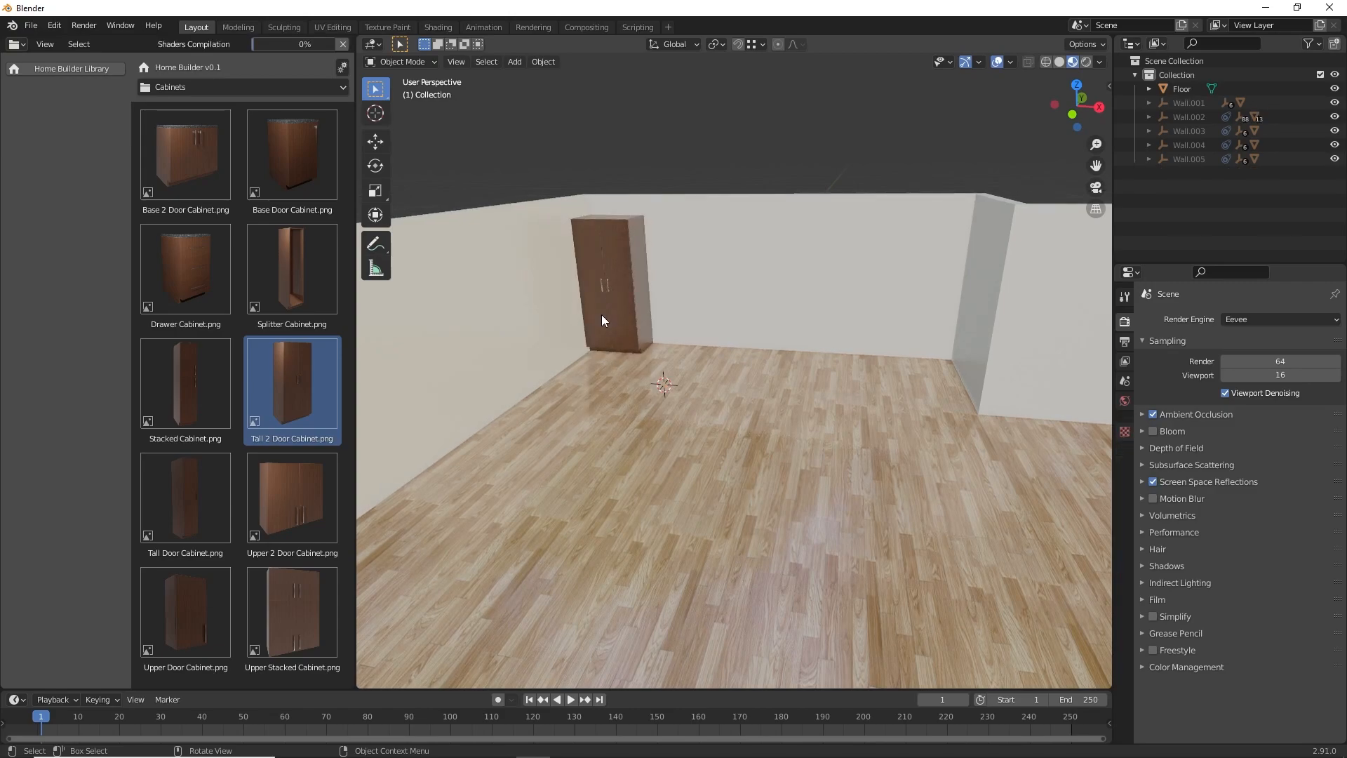
click(184, 269)
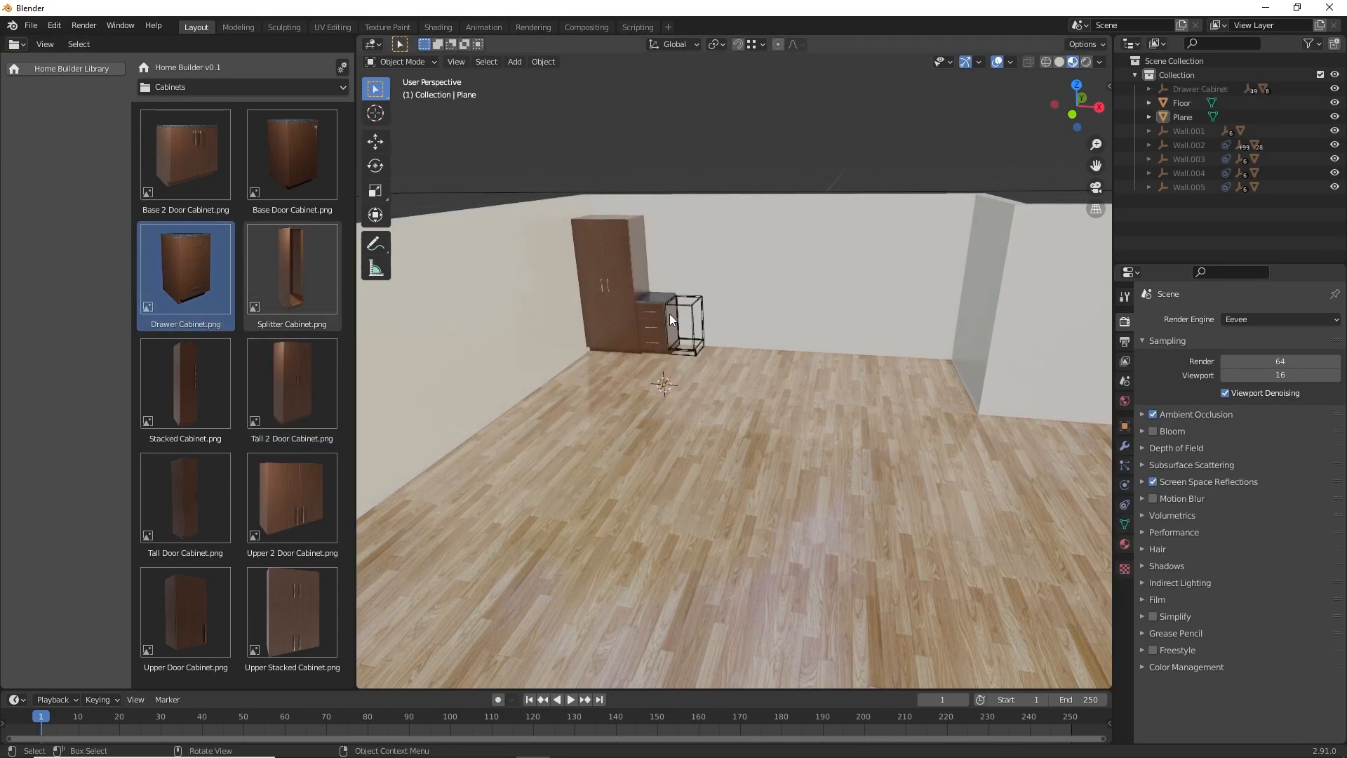
click(186, 155)
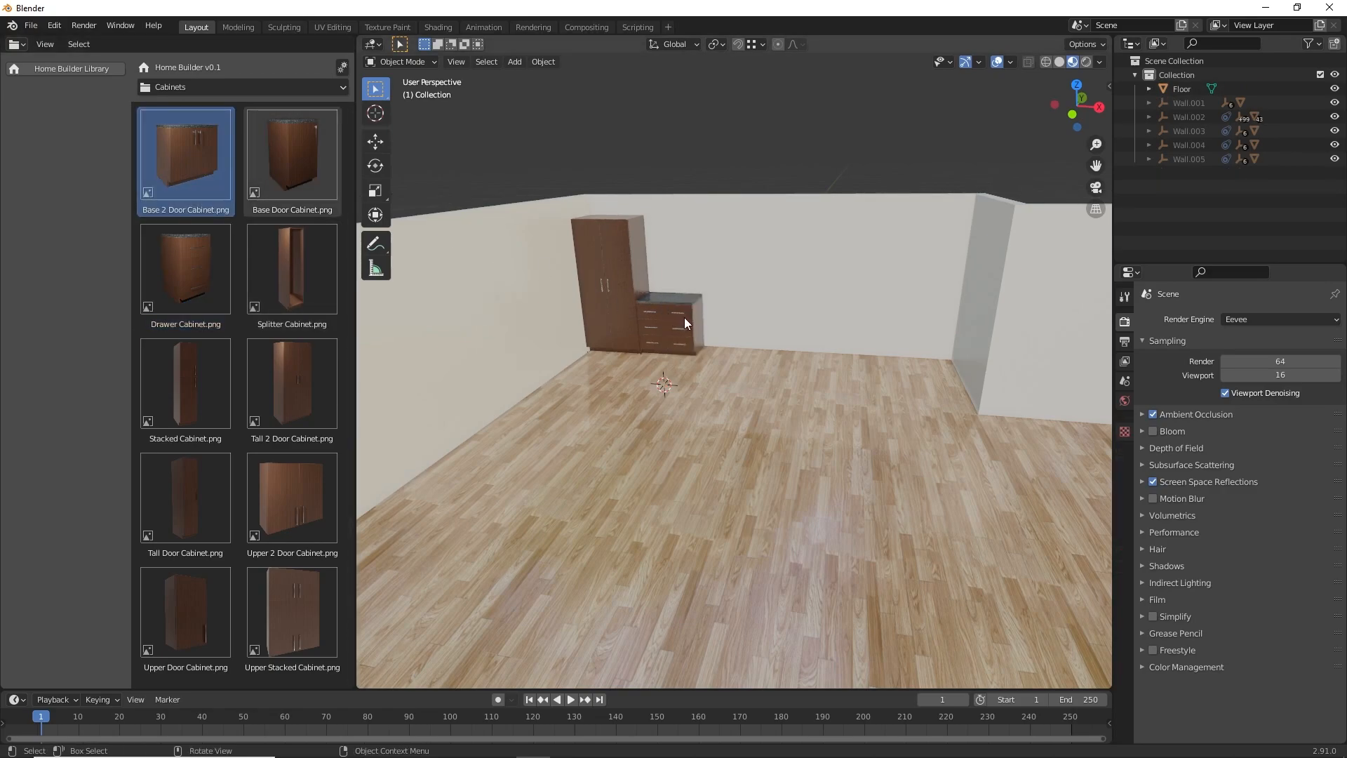
click(185, 269)
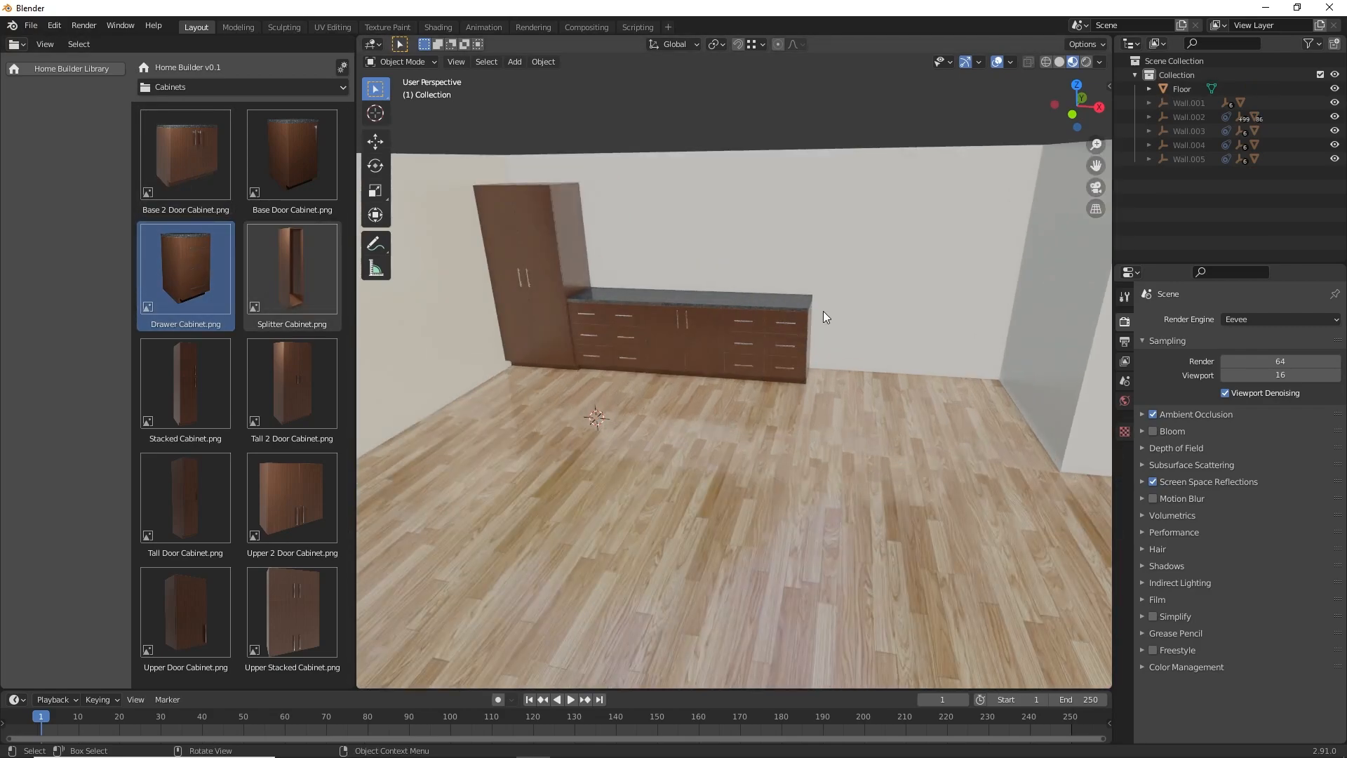
click(291, 382)
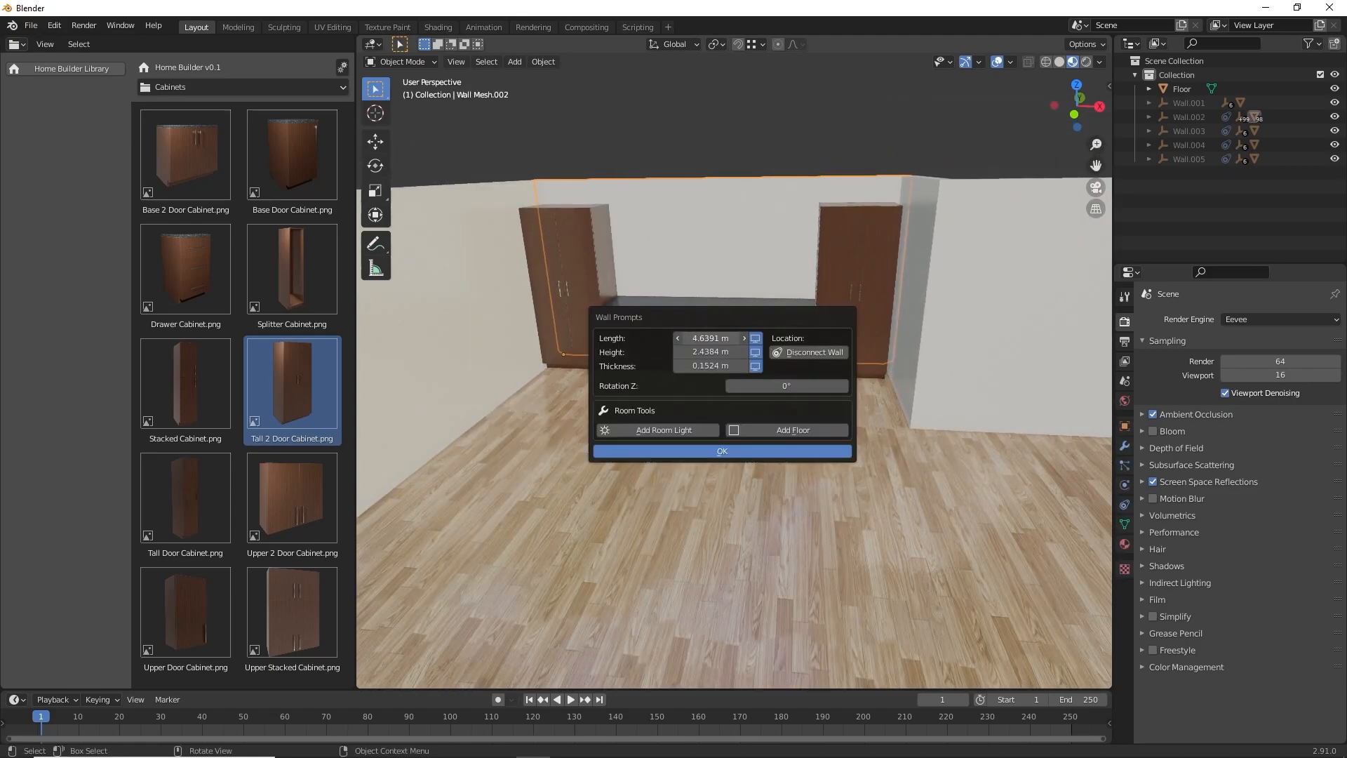
- Set a Base 2 Door Cabinet in front of the counter run to start the island
click(721, 450)
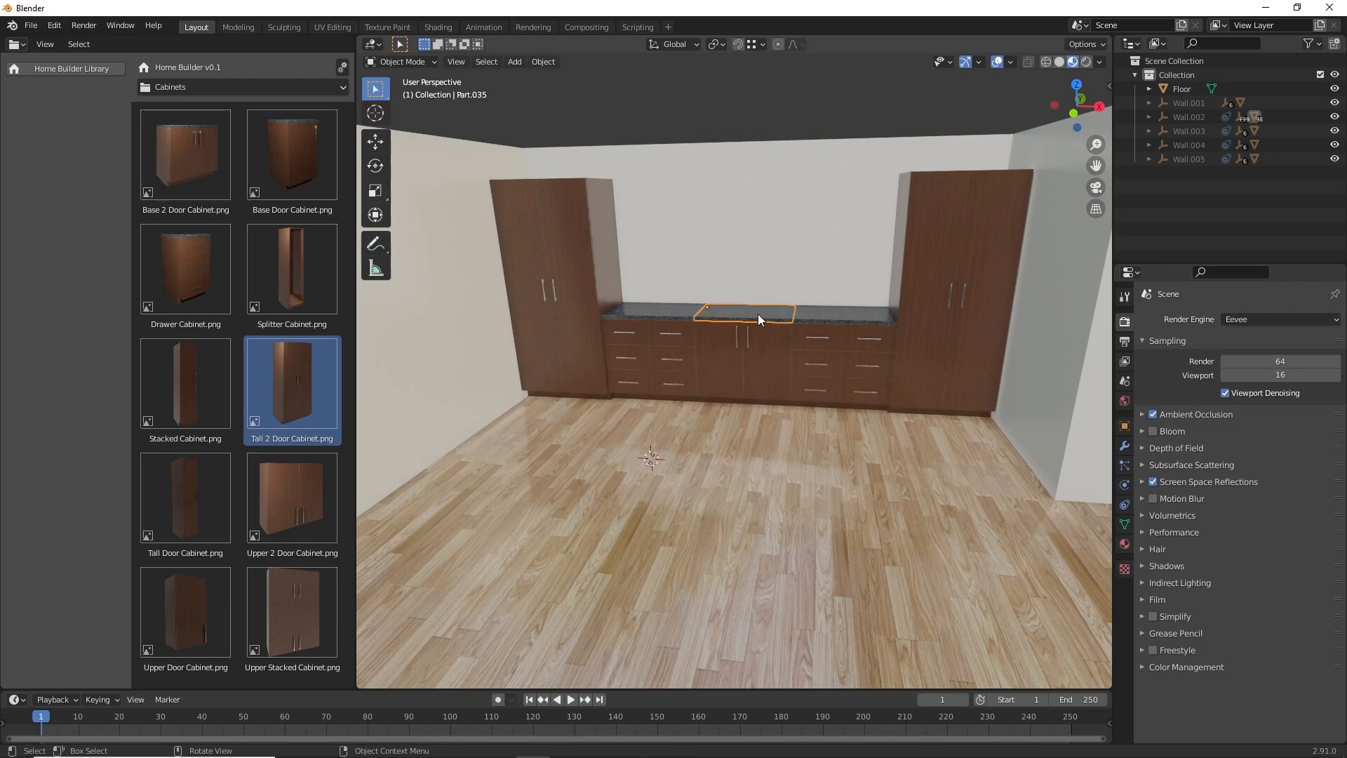
right_click(759, 320)
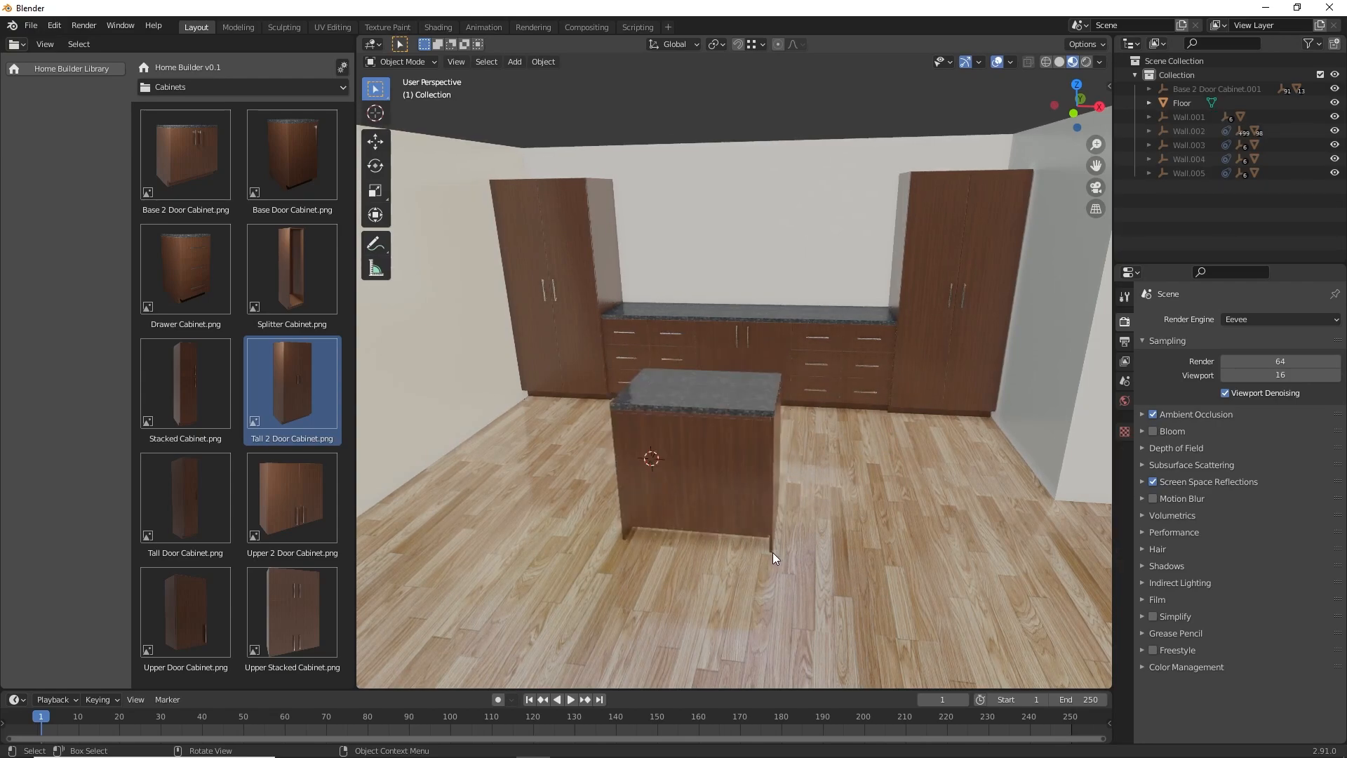
click(184, 267)
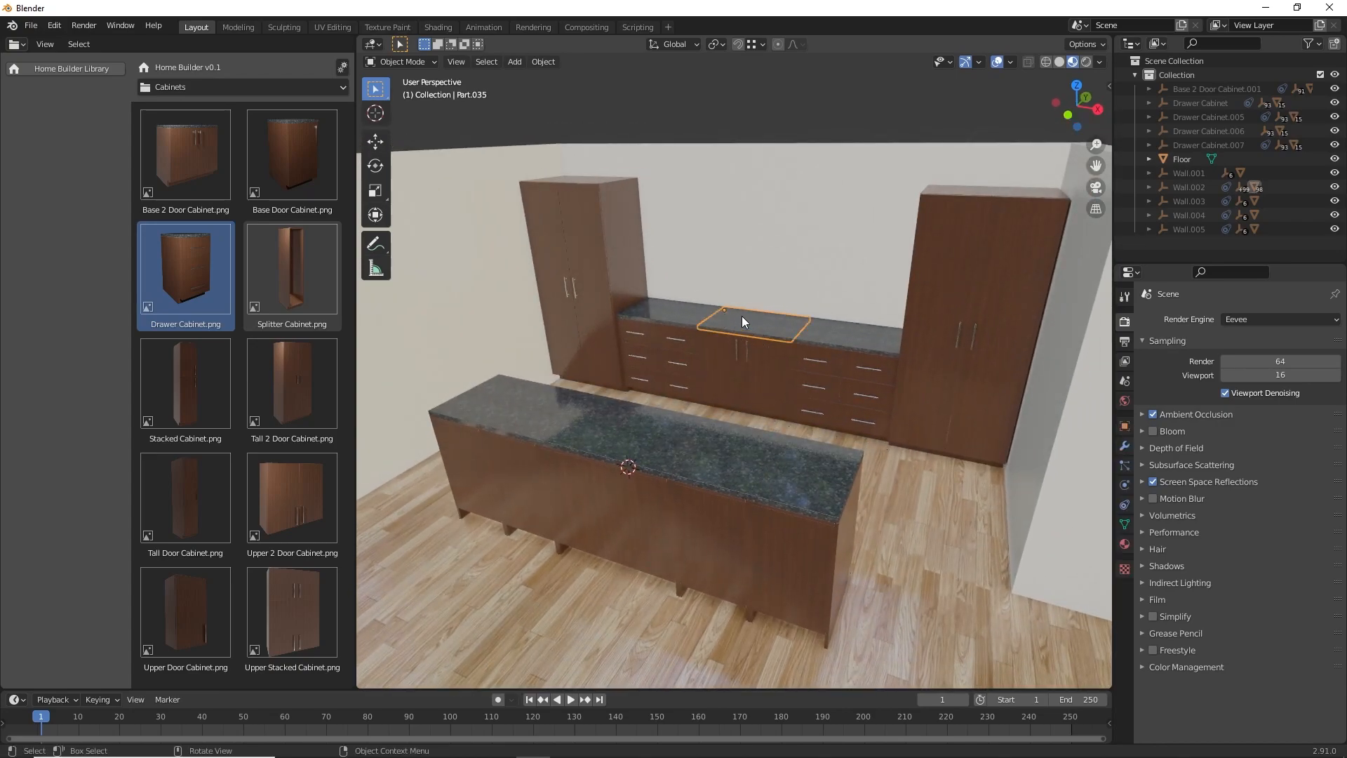
- Enable Add Sink and Add Faucet on the back base cabinet and pick a faucet model
right_click(744, 323)
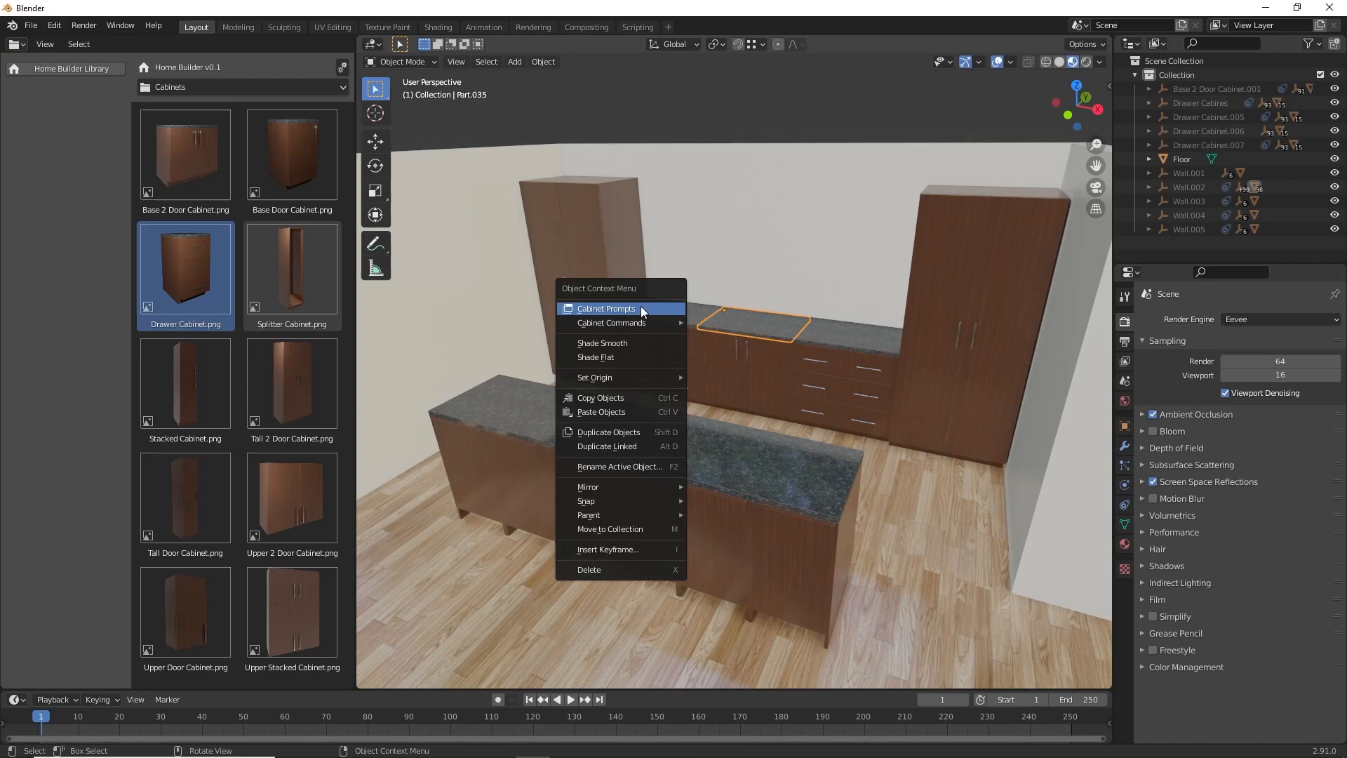
click(606, 309)
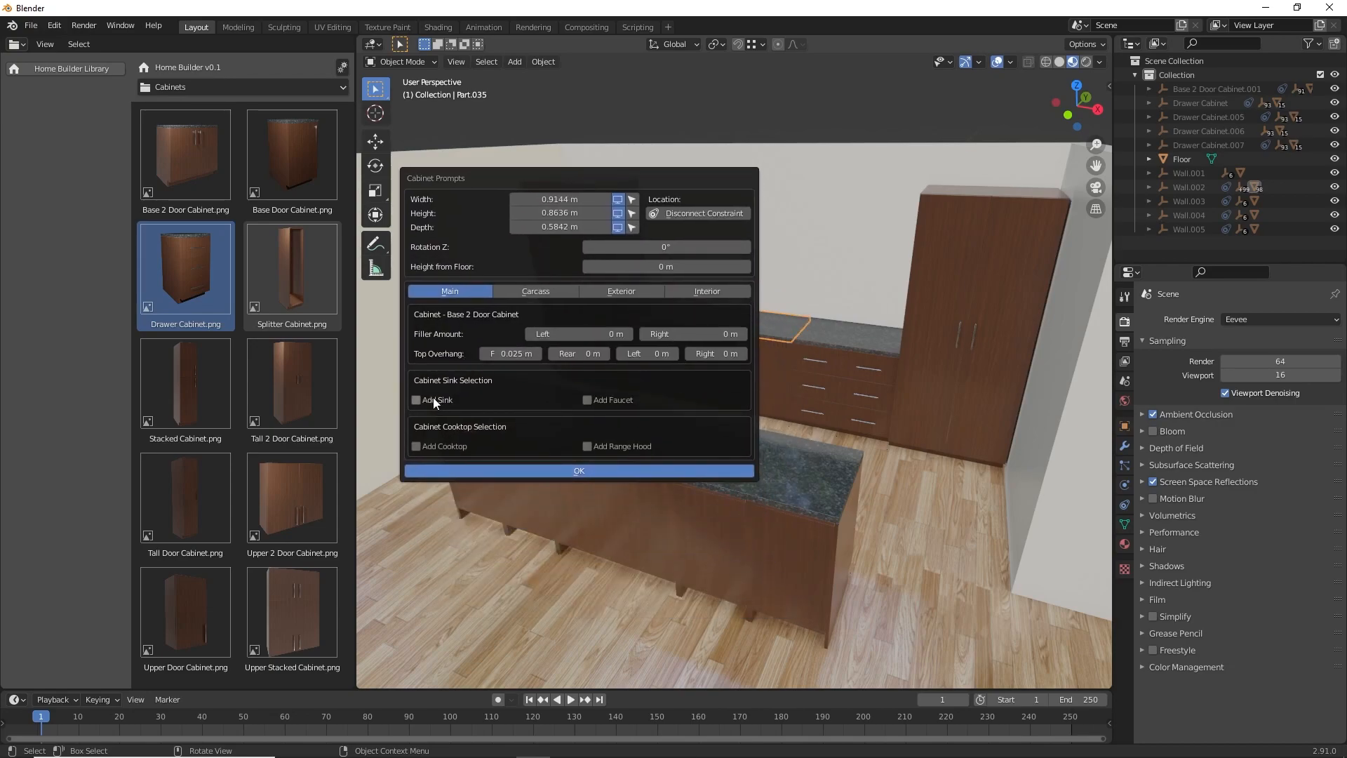
click(417, 400)
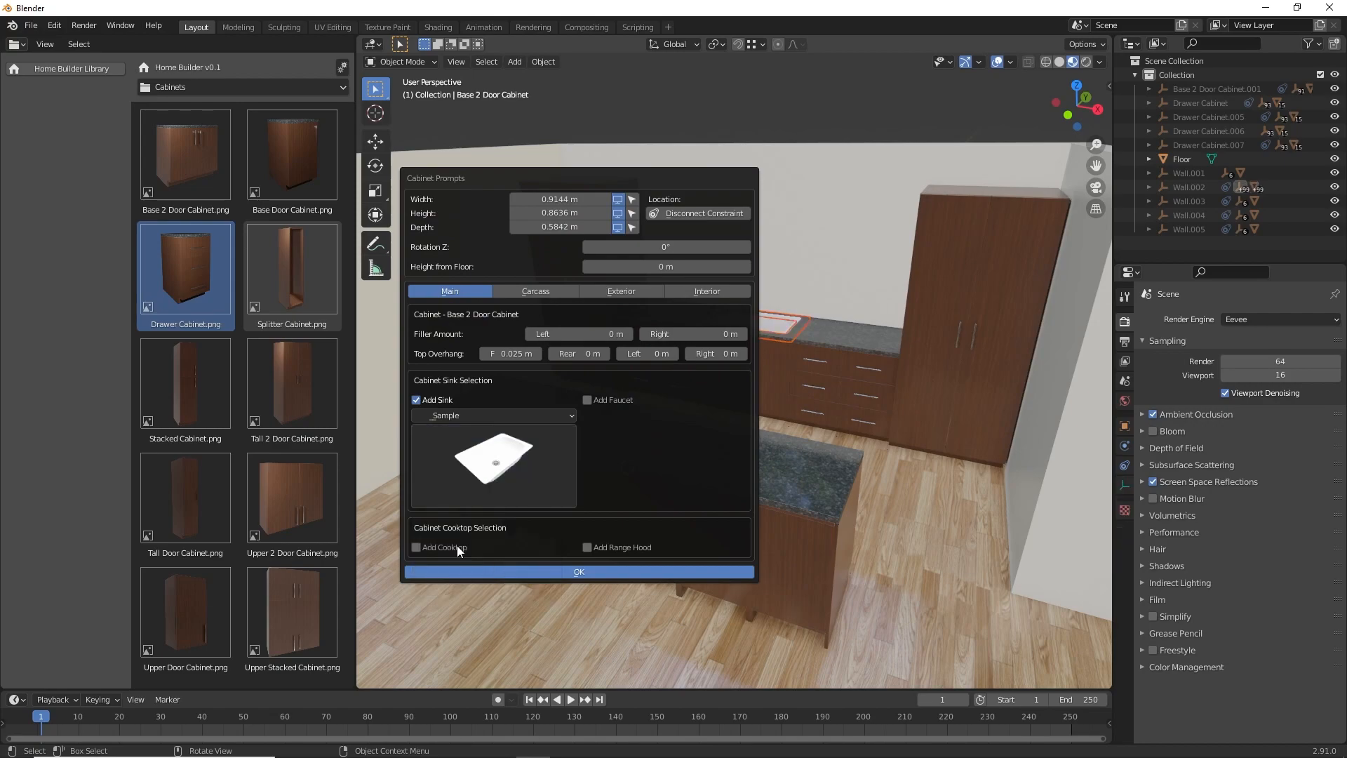
click(587, 400)
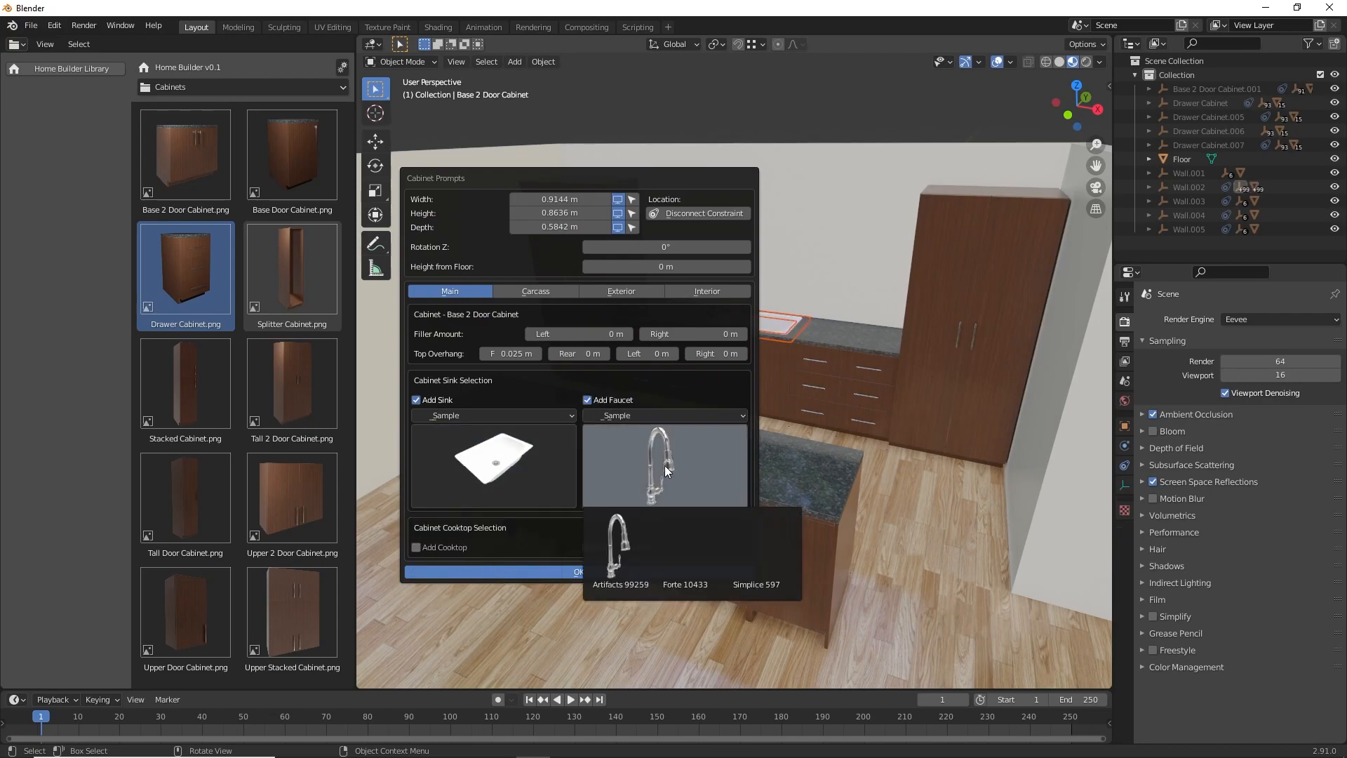
click(578, 571)
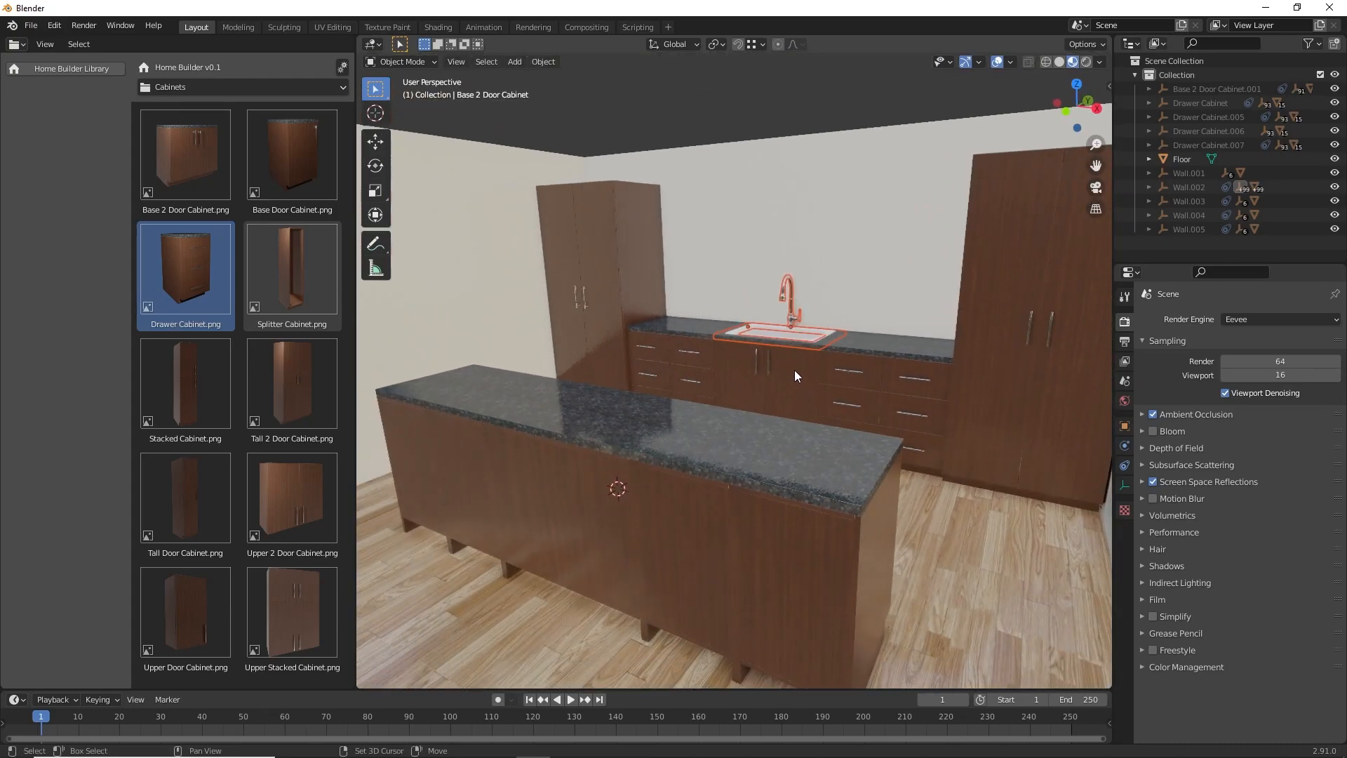
click(582, 432)
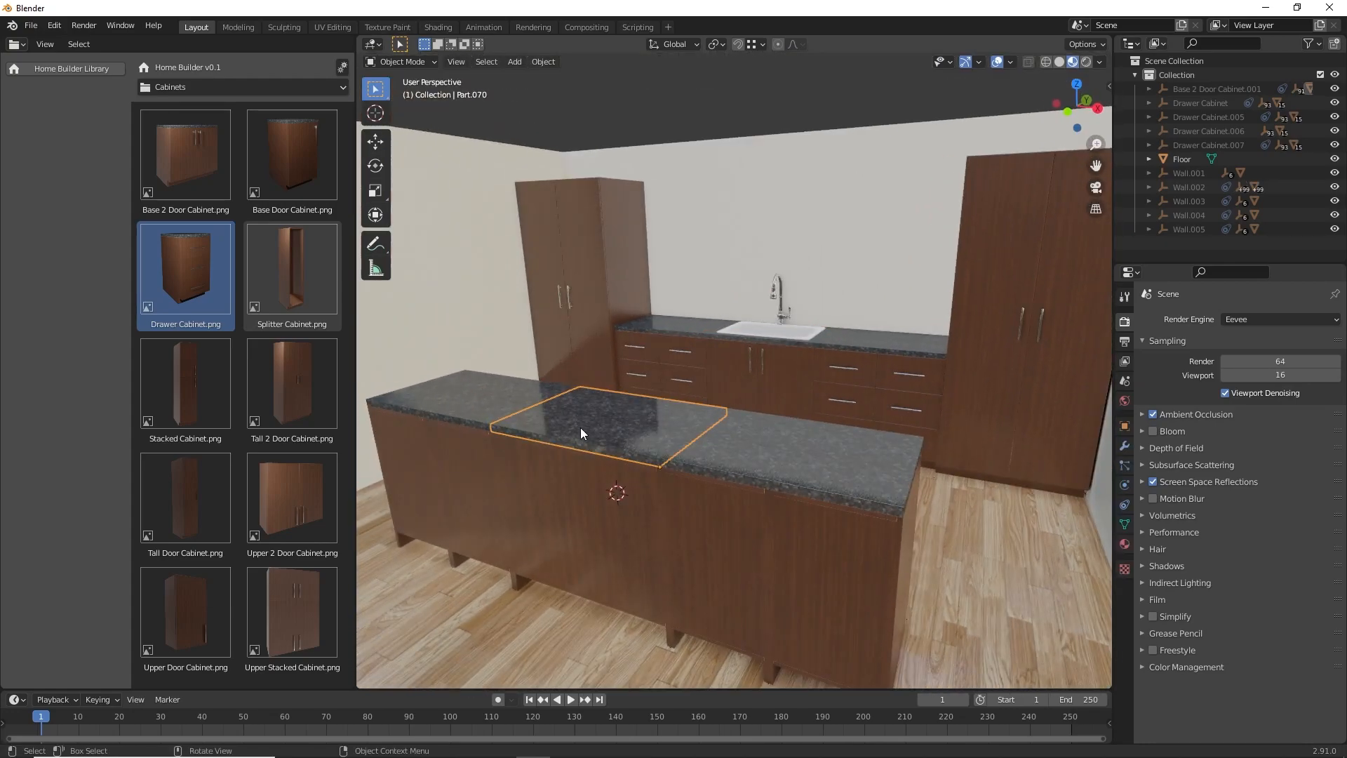
- Enable Add Cooktop on the island cabinet so a gas cooktop sits in its countertop
right_click(579, 432)
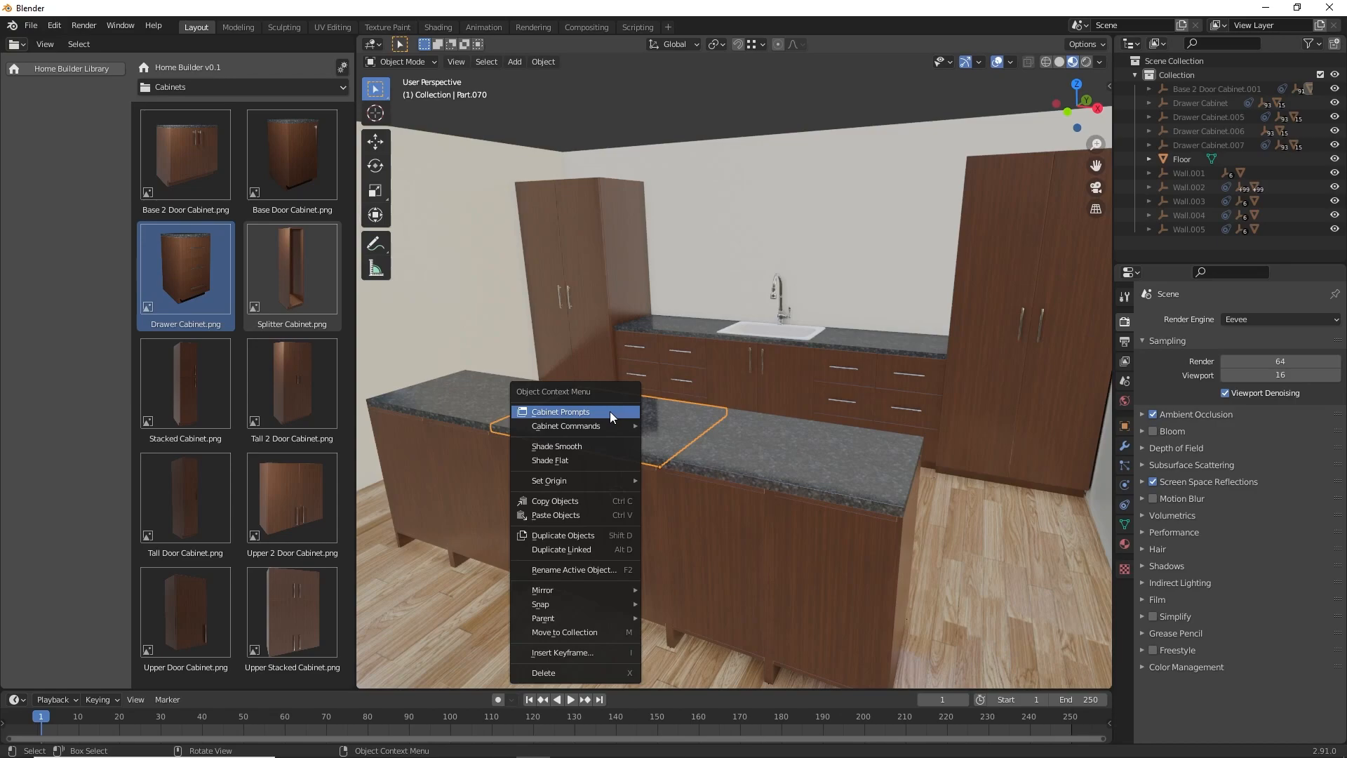
click(560, 411)
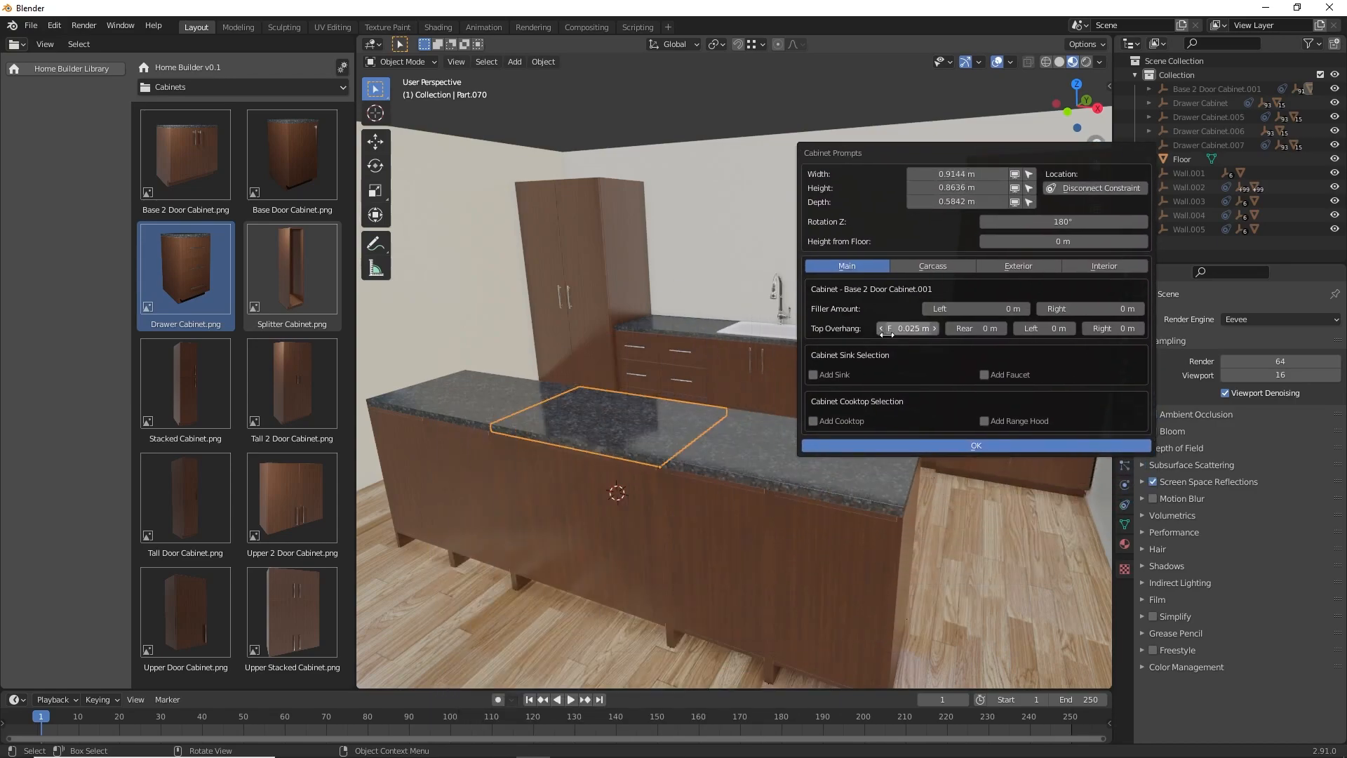
click(812, 421)
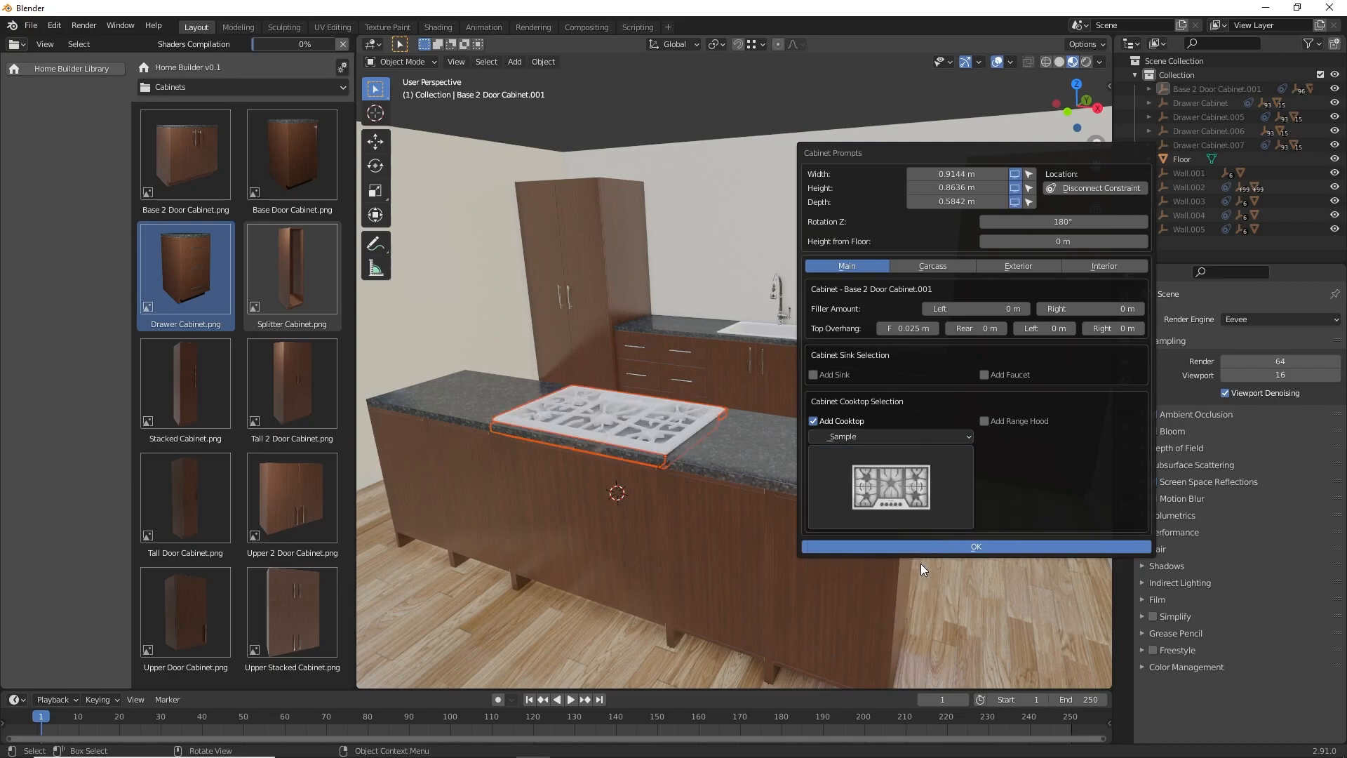
click(975, 546)
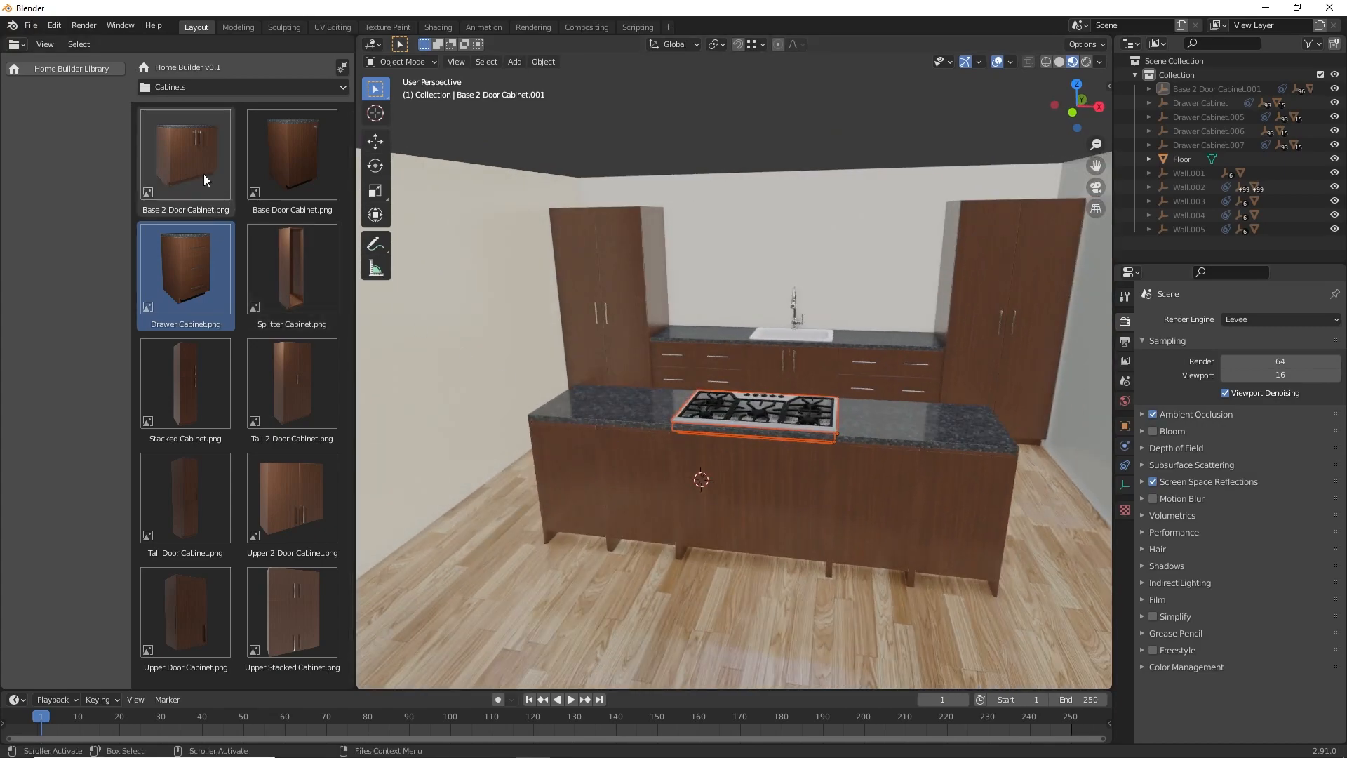
- Place a Base 2 Door Cabinet at the island end, about 0.3042 m deep, with Pulls turned off
click(185, 155)
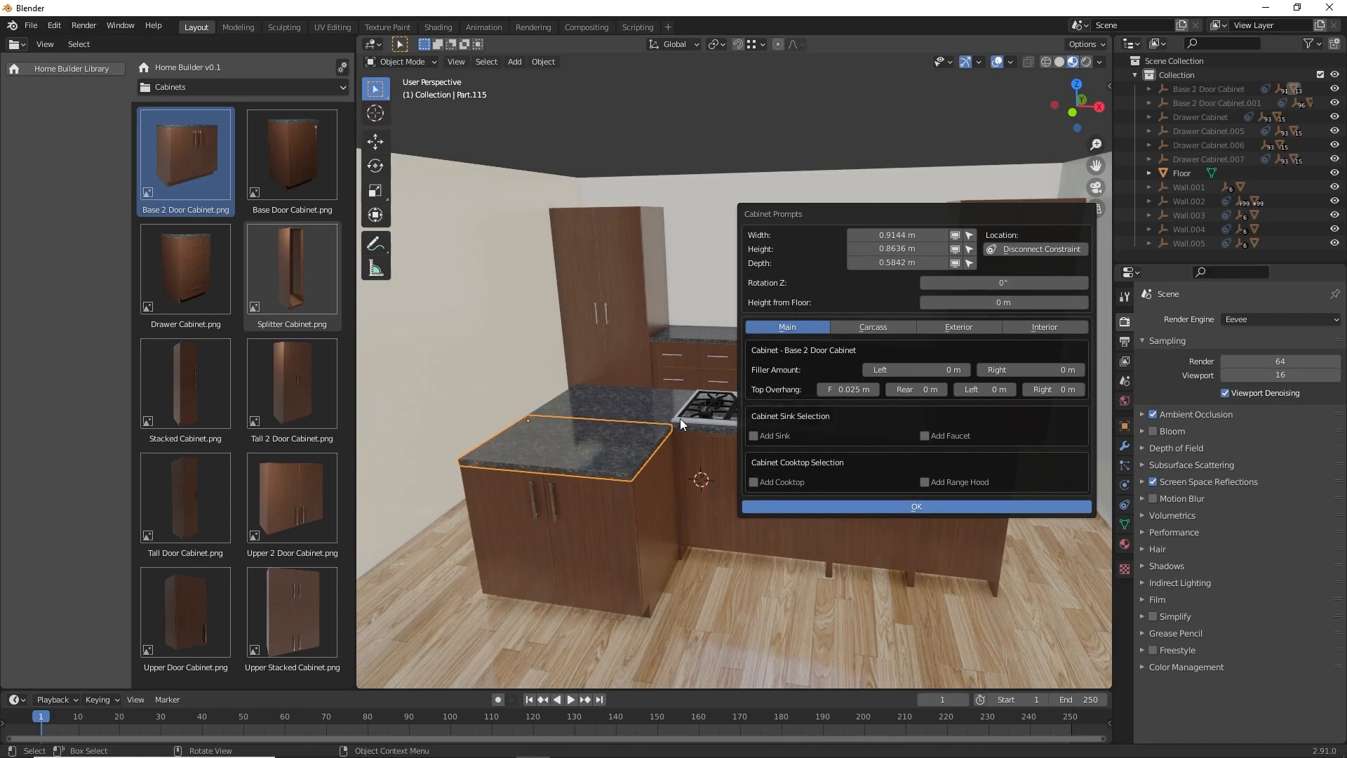
mouse_move(898, 320)
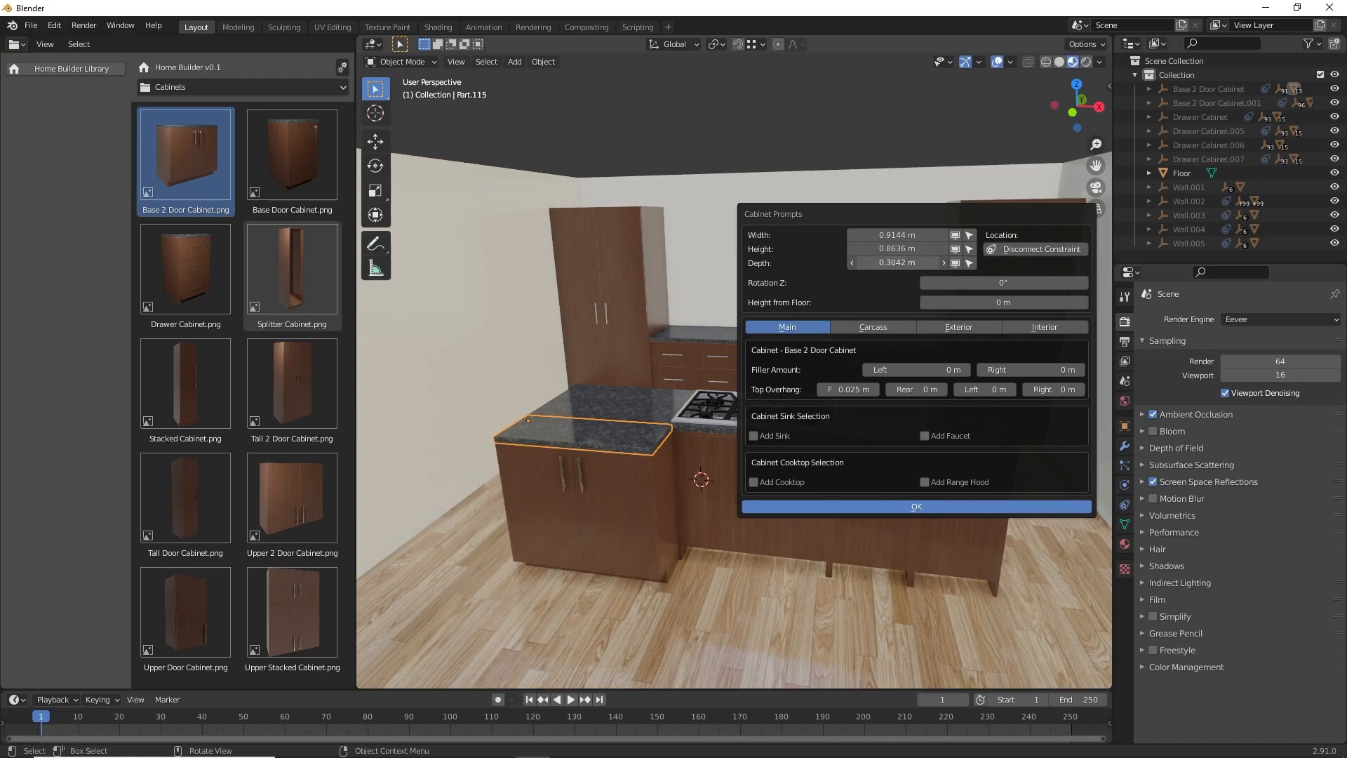
click(959, 327)
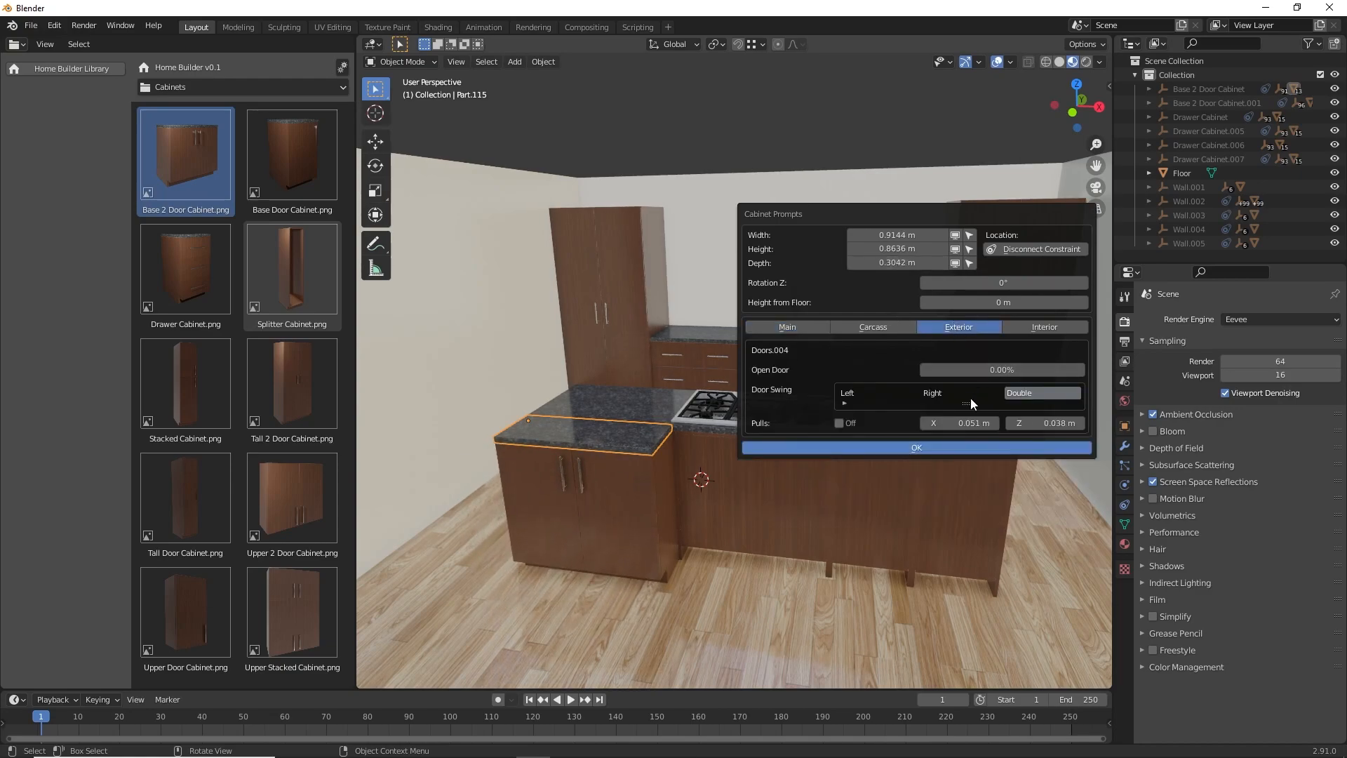
click(839, 422)
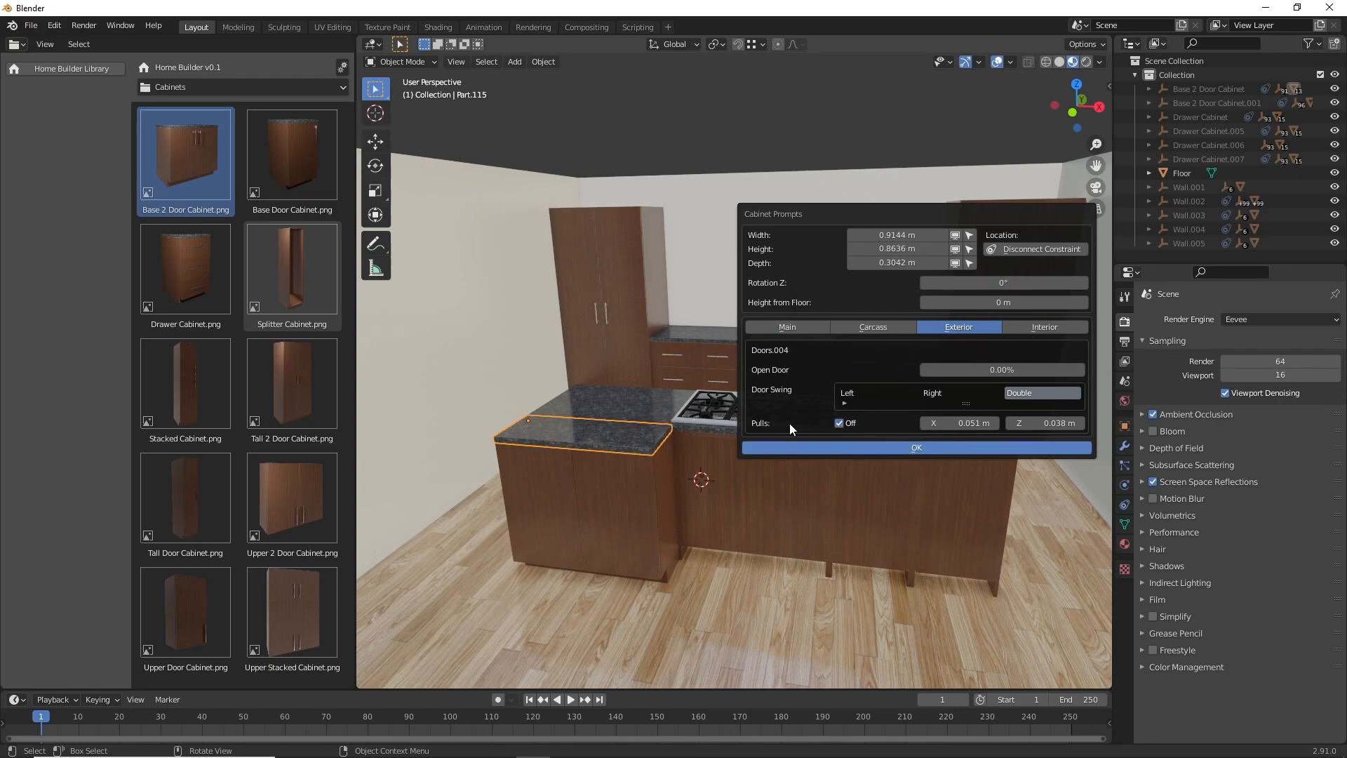
mouse_move(563, 434)
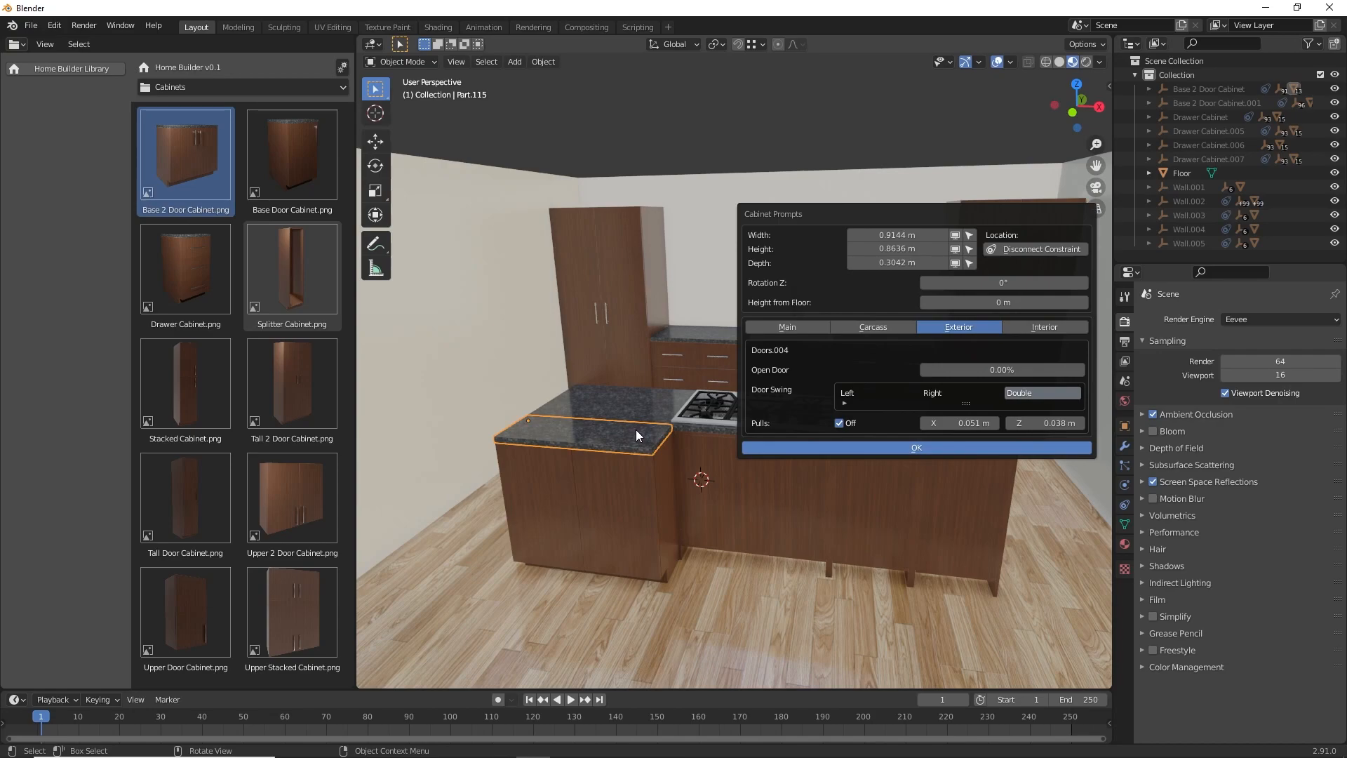
mouse_move(680, 483)
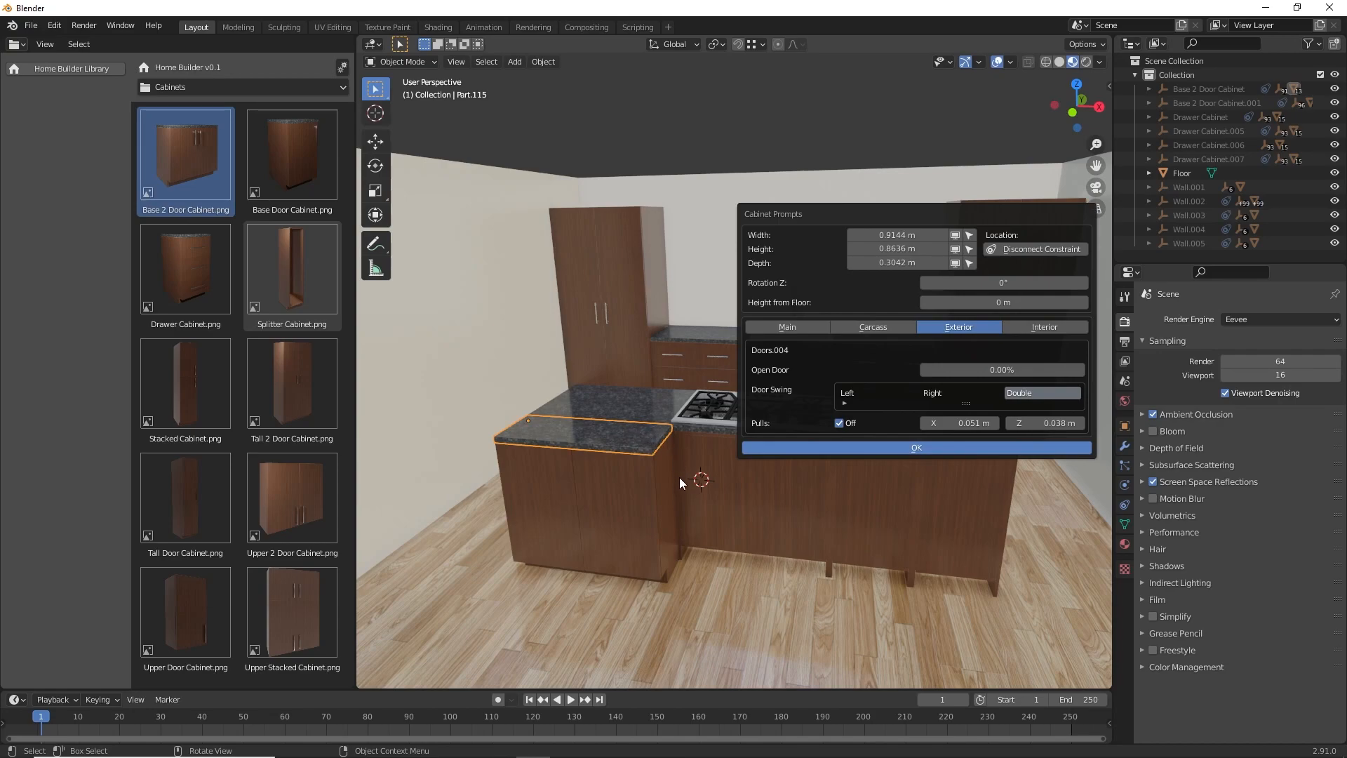
mouse_move(894, 430)
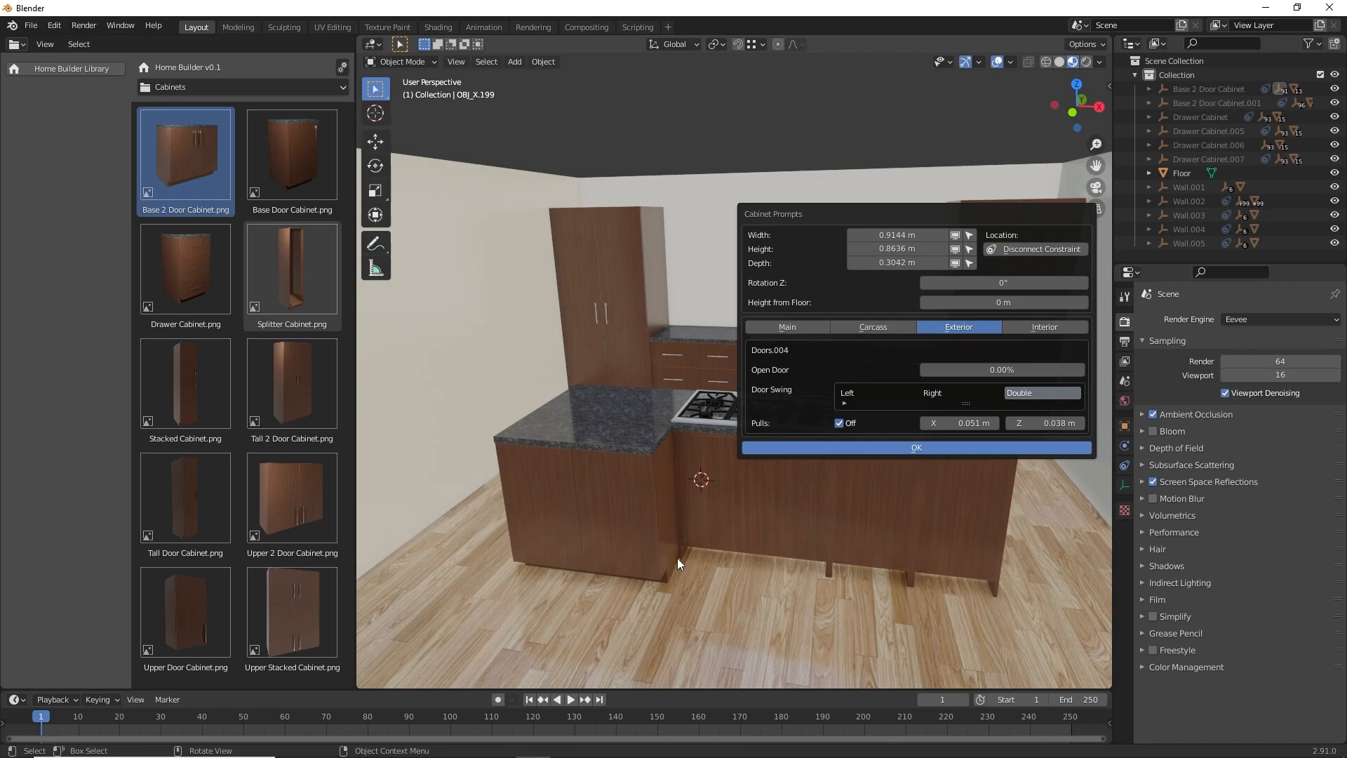
mouse_move(846, 323)
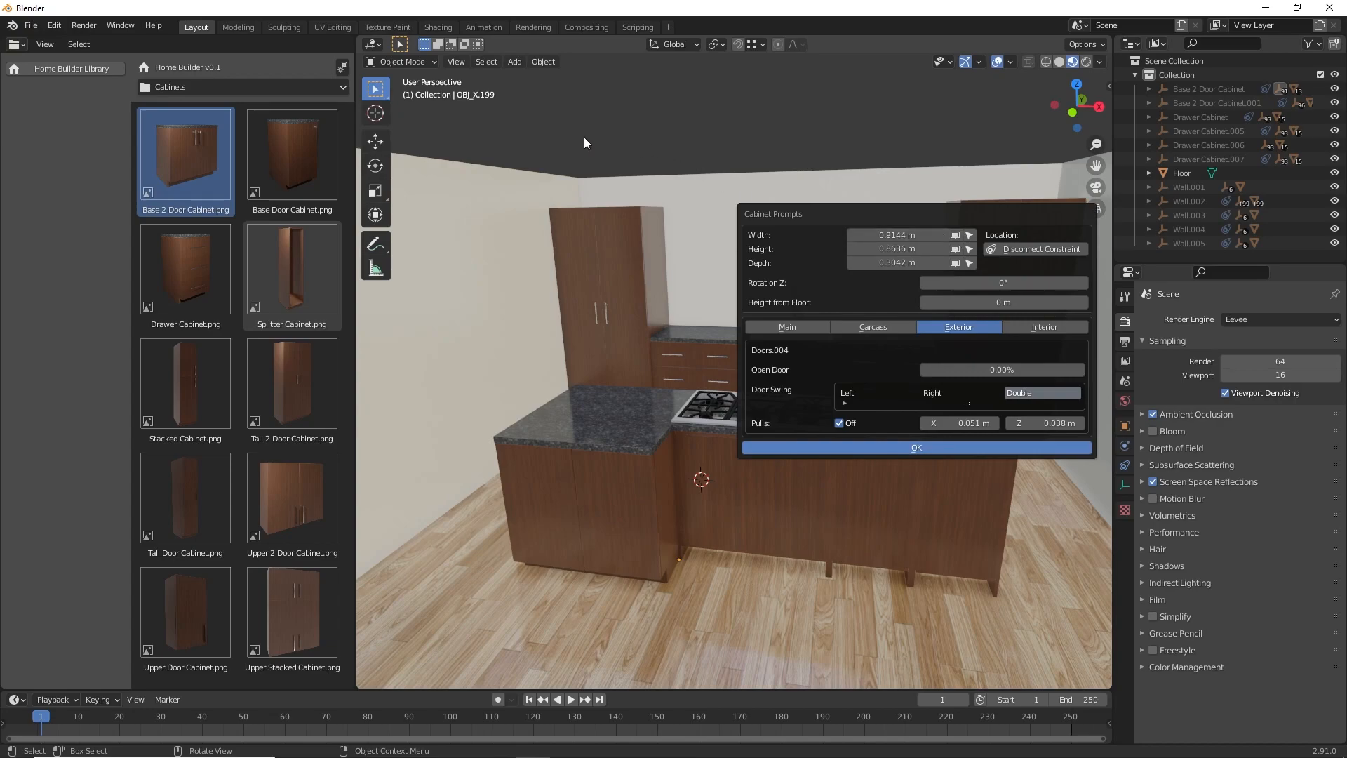
click(916, 446)
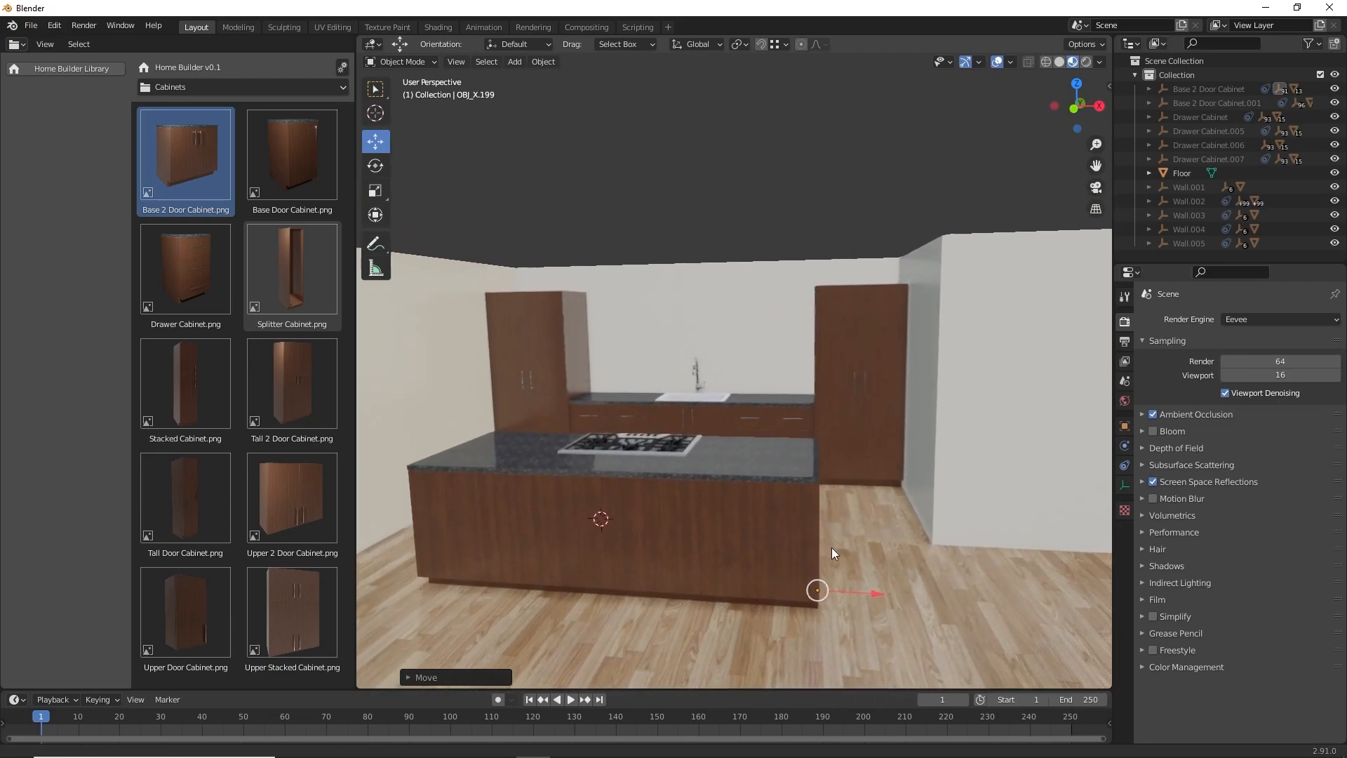
scroll(down, 3)
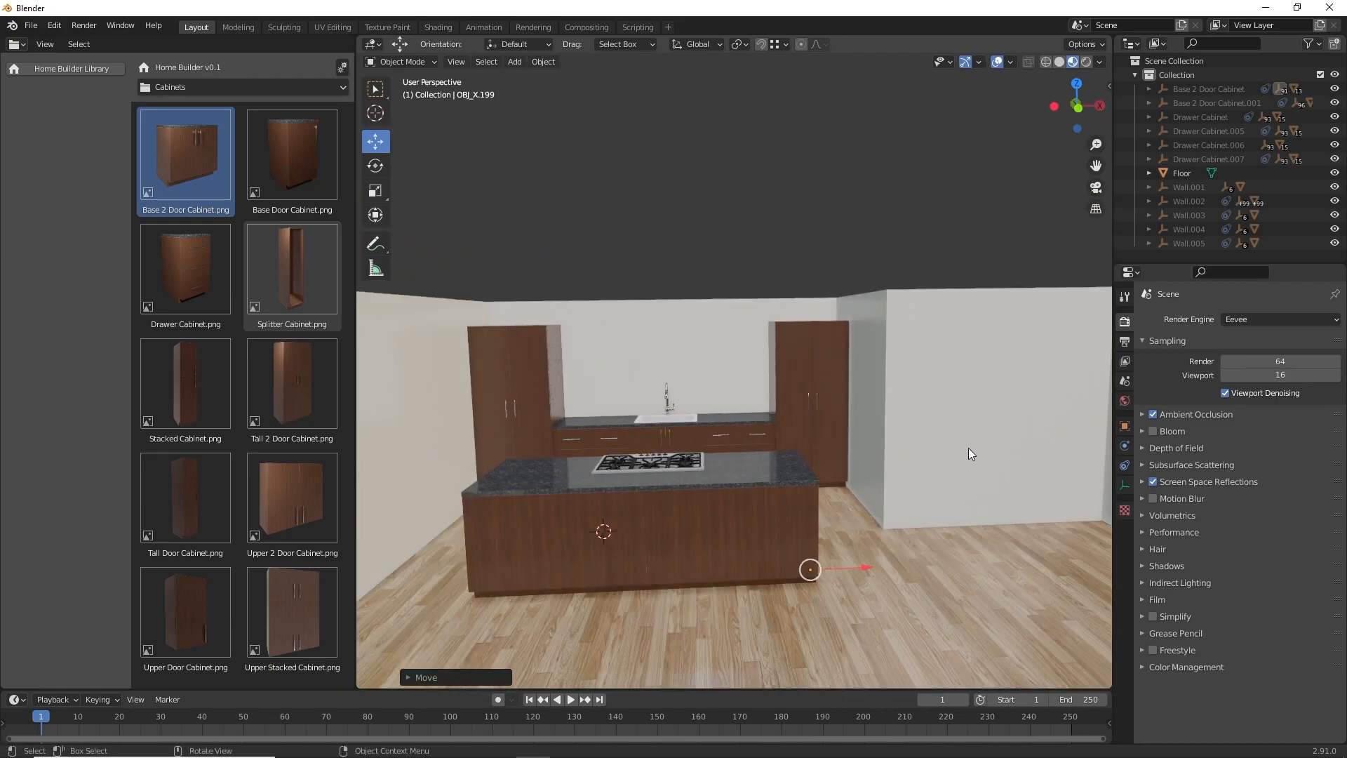
- From the Doors and Windows library, place Window Small on the back wall above the sink
click(988, 387)
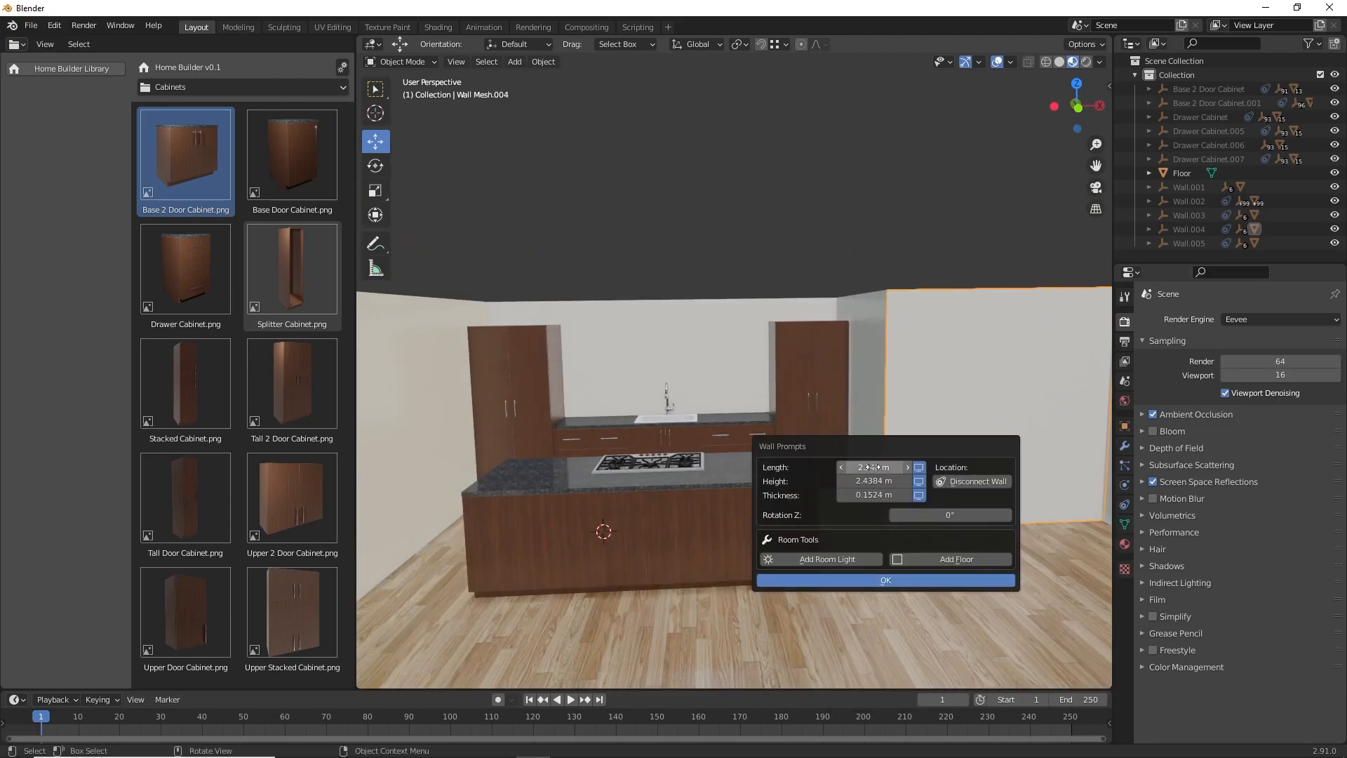
click(884, 580)
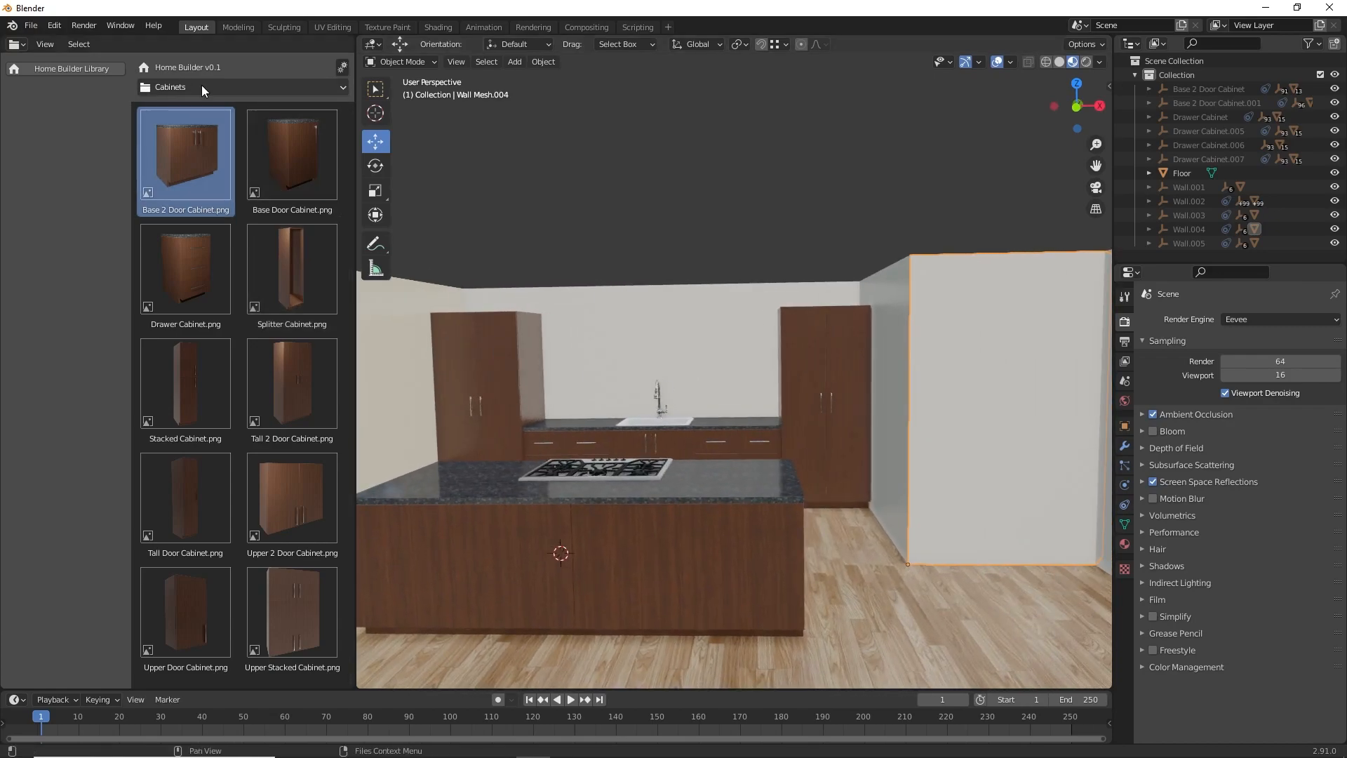
click(240, 87)
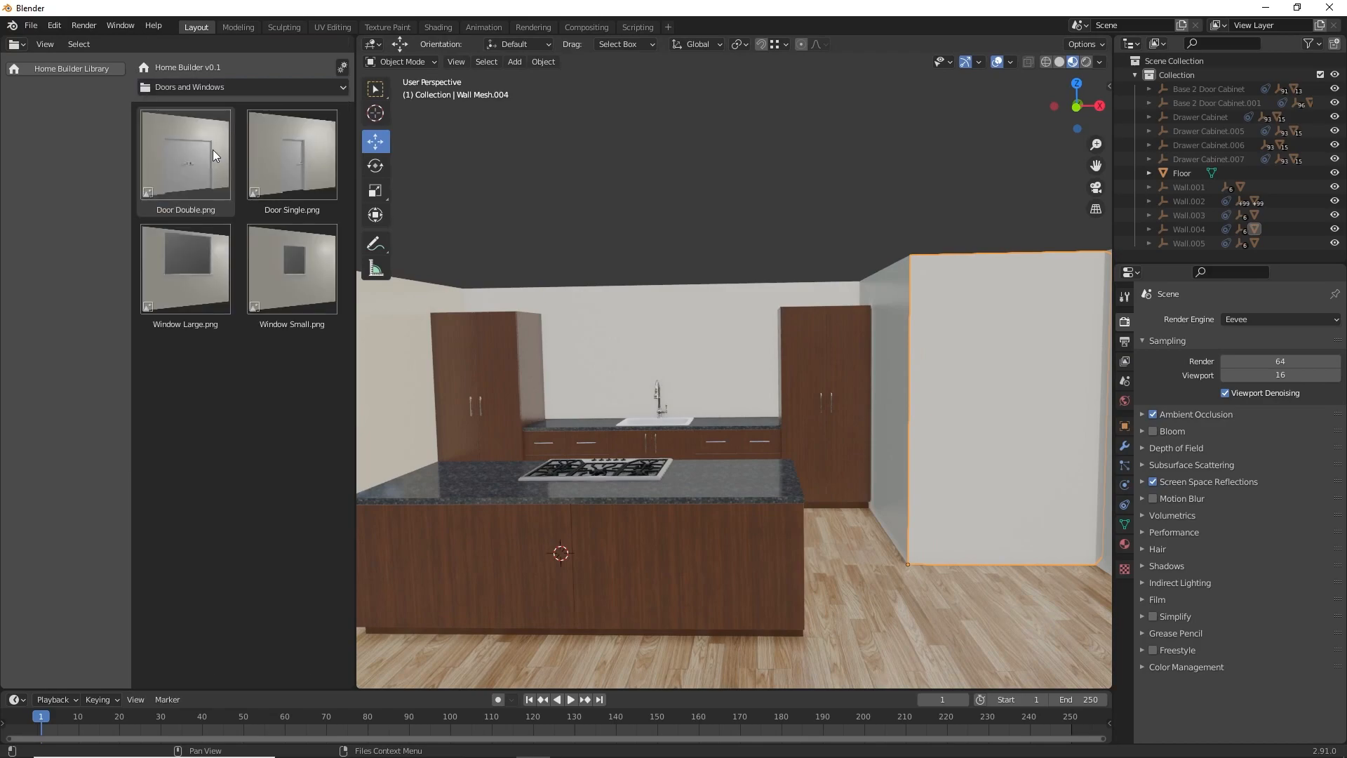
click(292, 152)
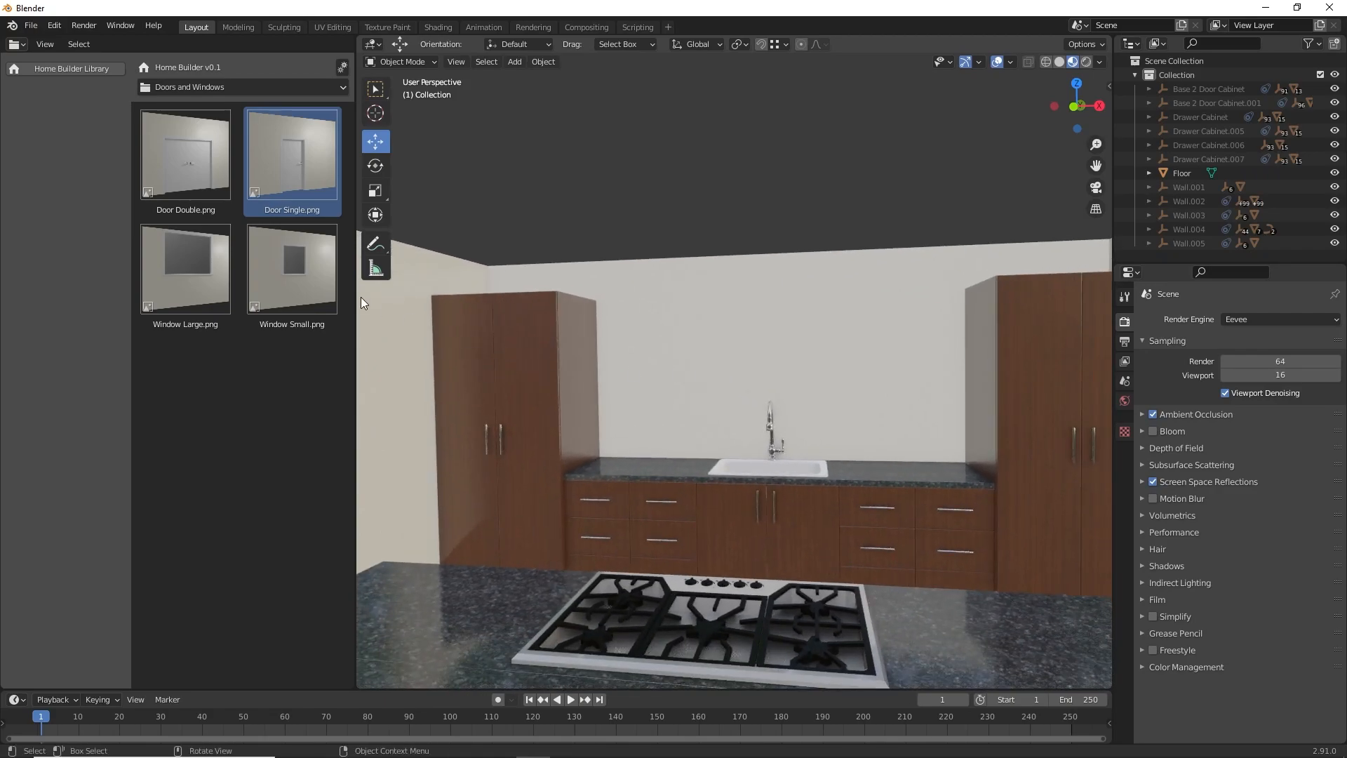
click(292, 270)
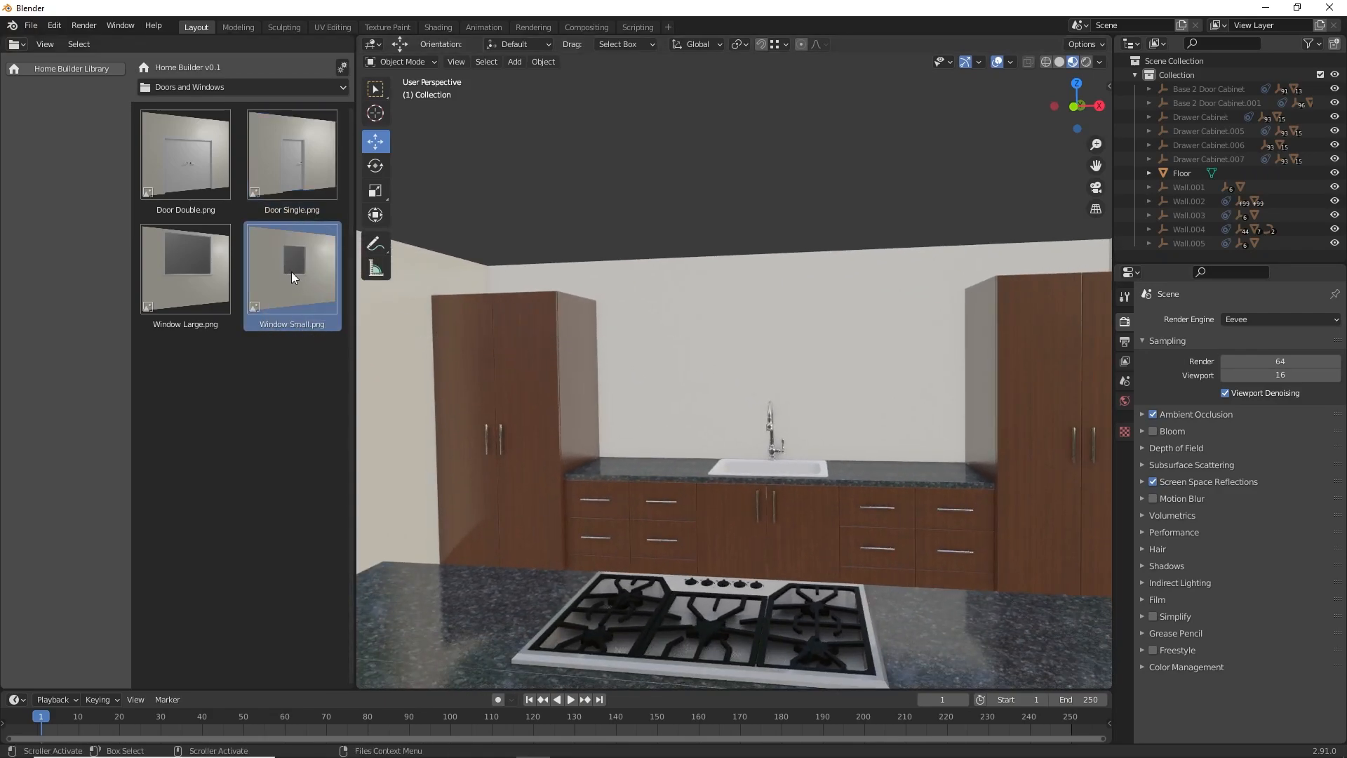
mouse_move(669, 393)
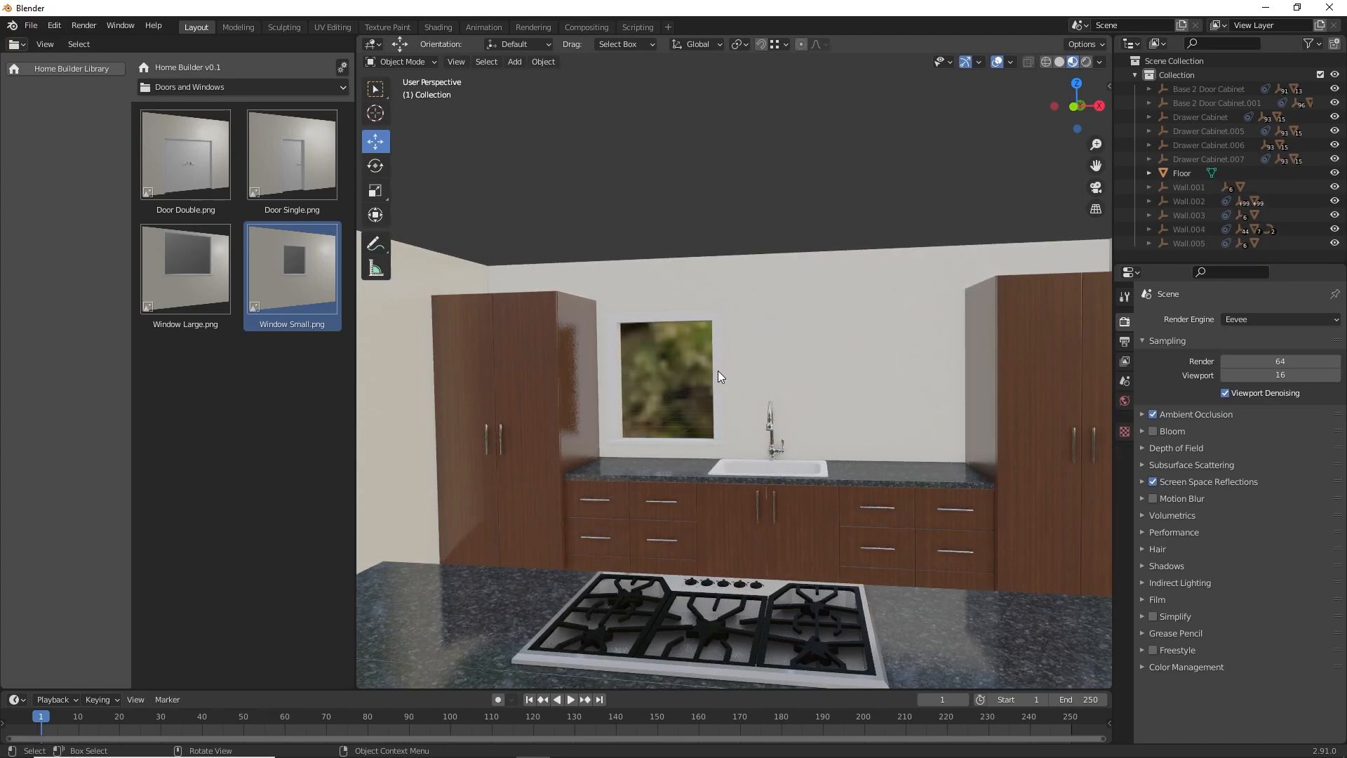
- In Window Prompts set Quantity 3 with narrower width and taller height
right_click(665, 378)
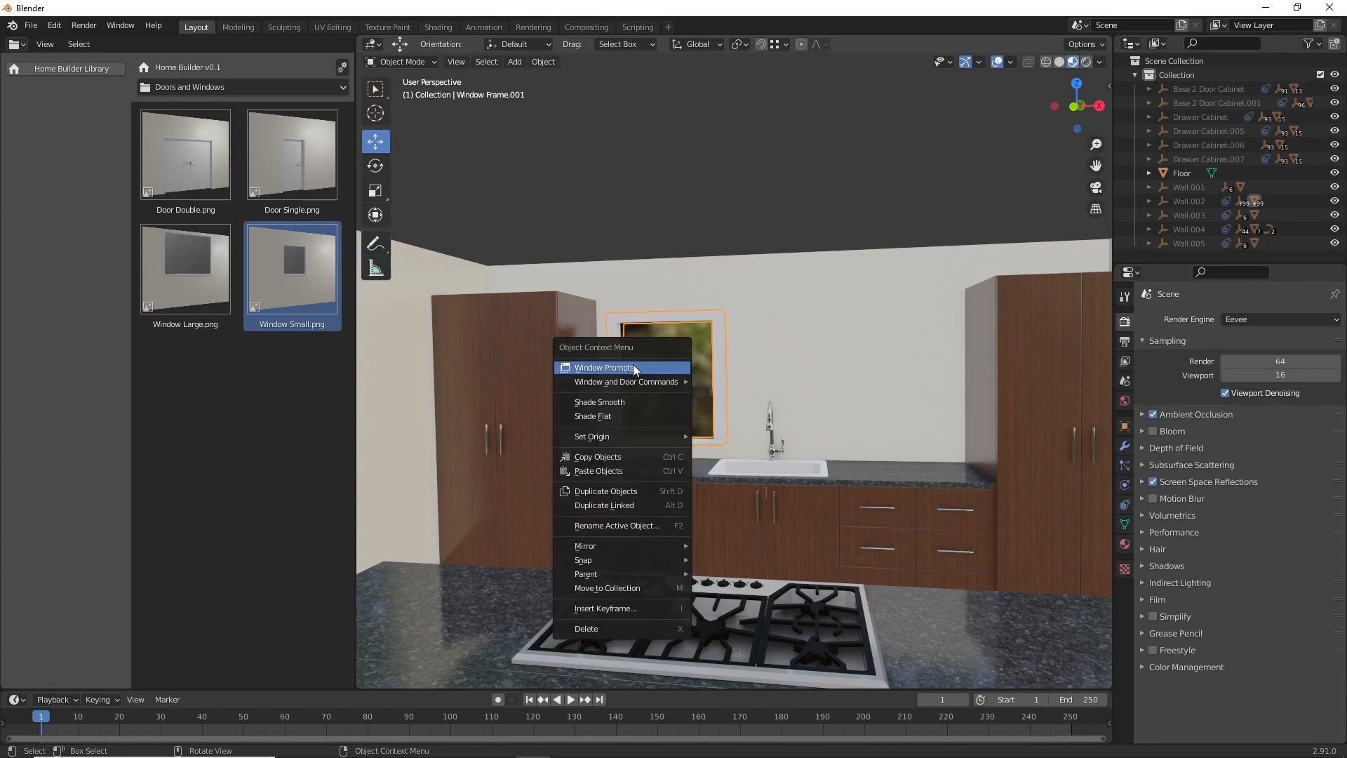
click(602, 366)
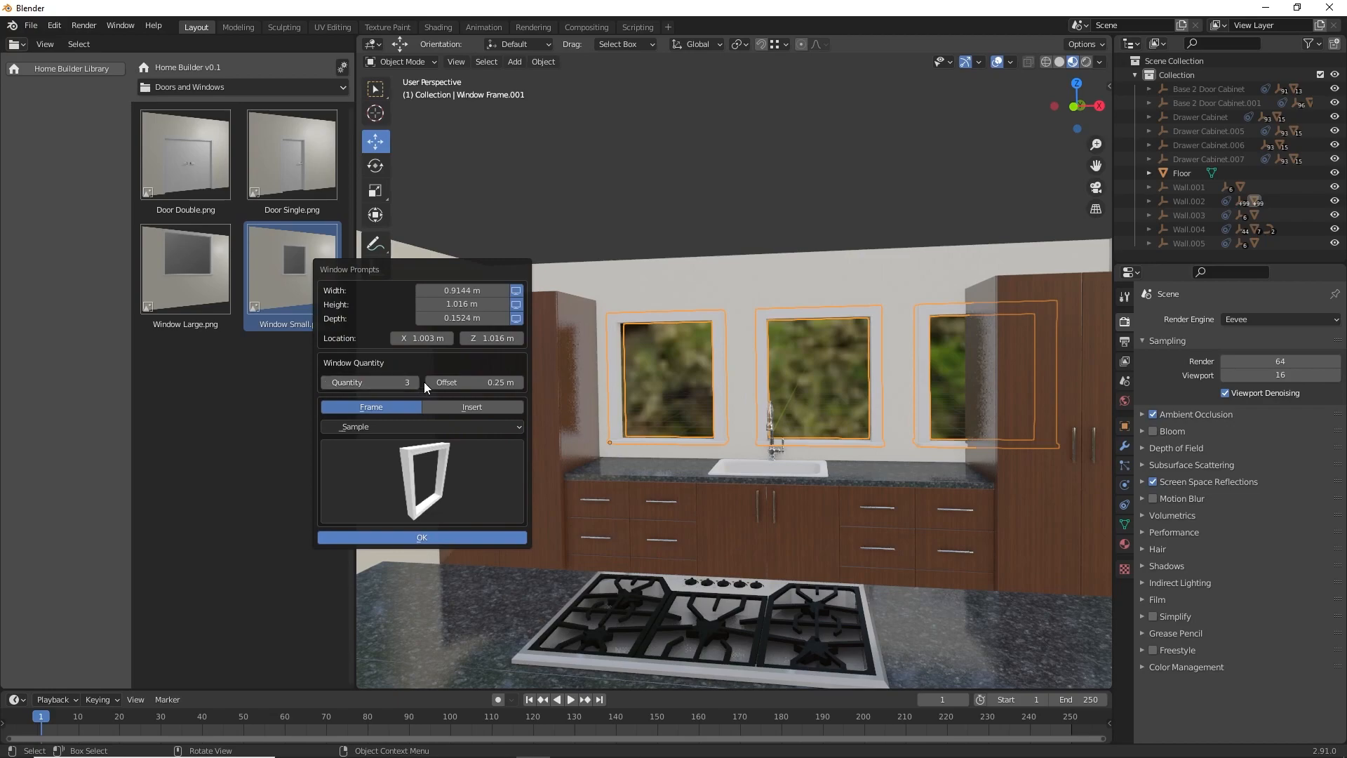
click(462, 289)
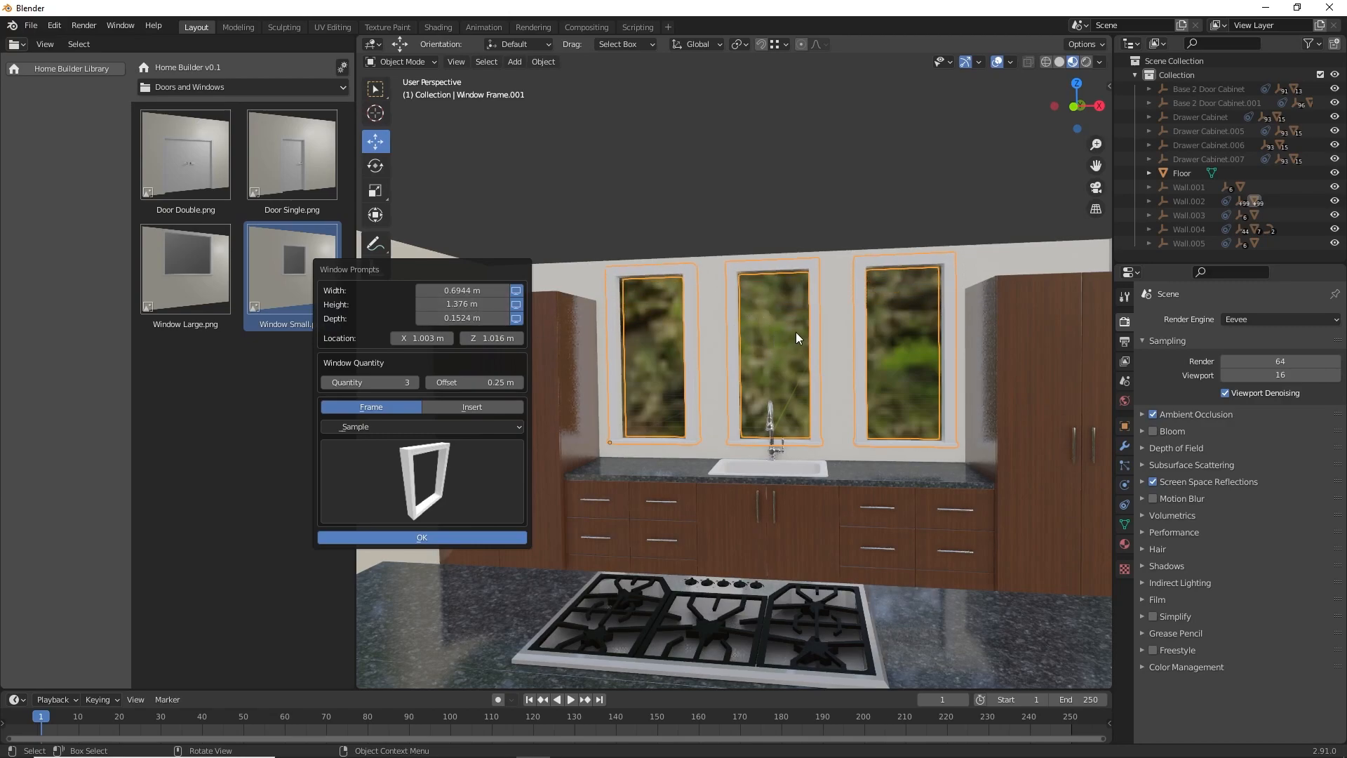
click(421, 537)
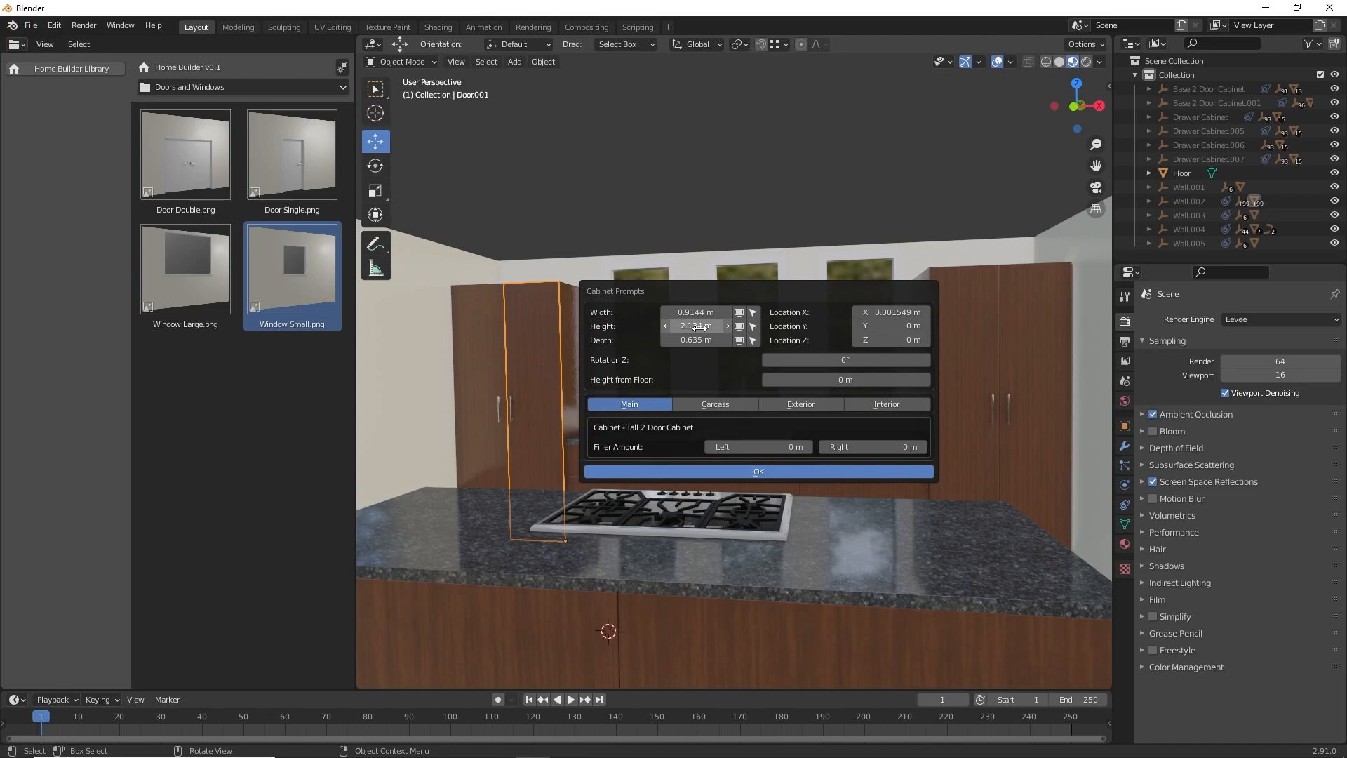
- Set the tall cabinet Height to 2.438 m so it reaches the ceiling
click(696, 325)
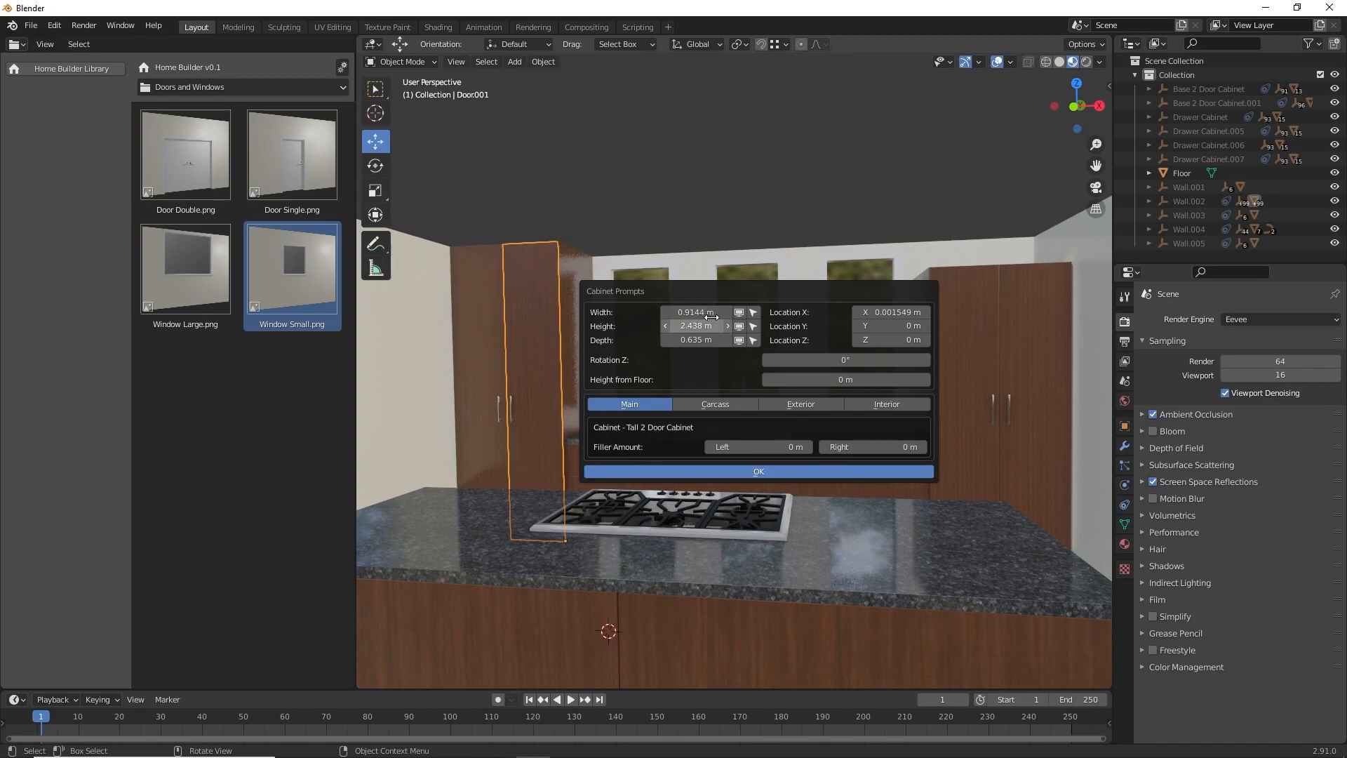
click(756, 472)
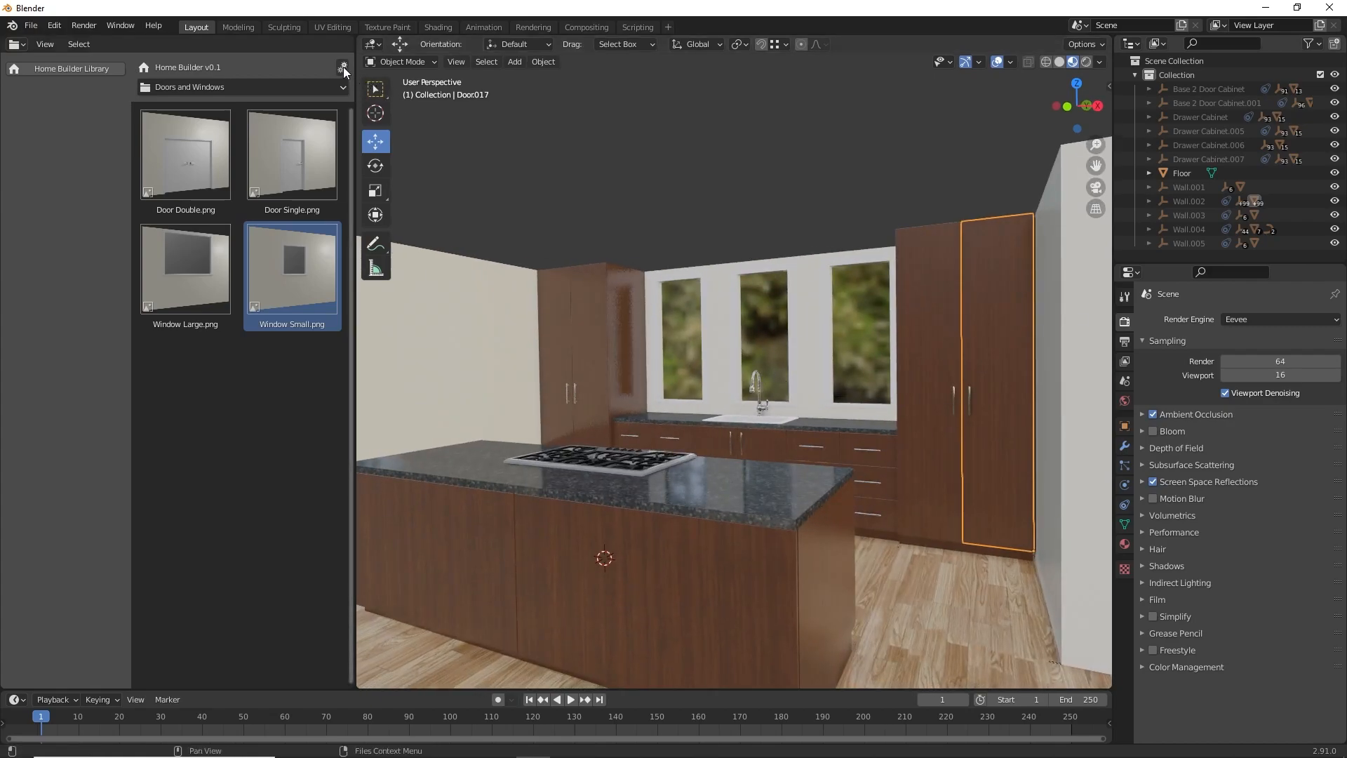
- In Home Builder Materials, assign Painted Wood White to cabinet surfaces and edges
click(342, 67)
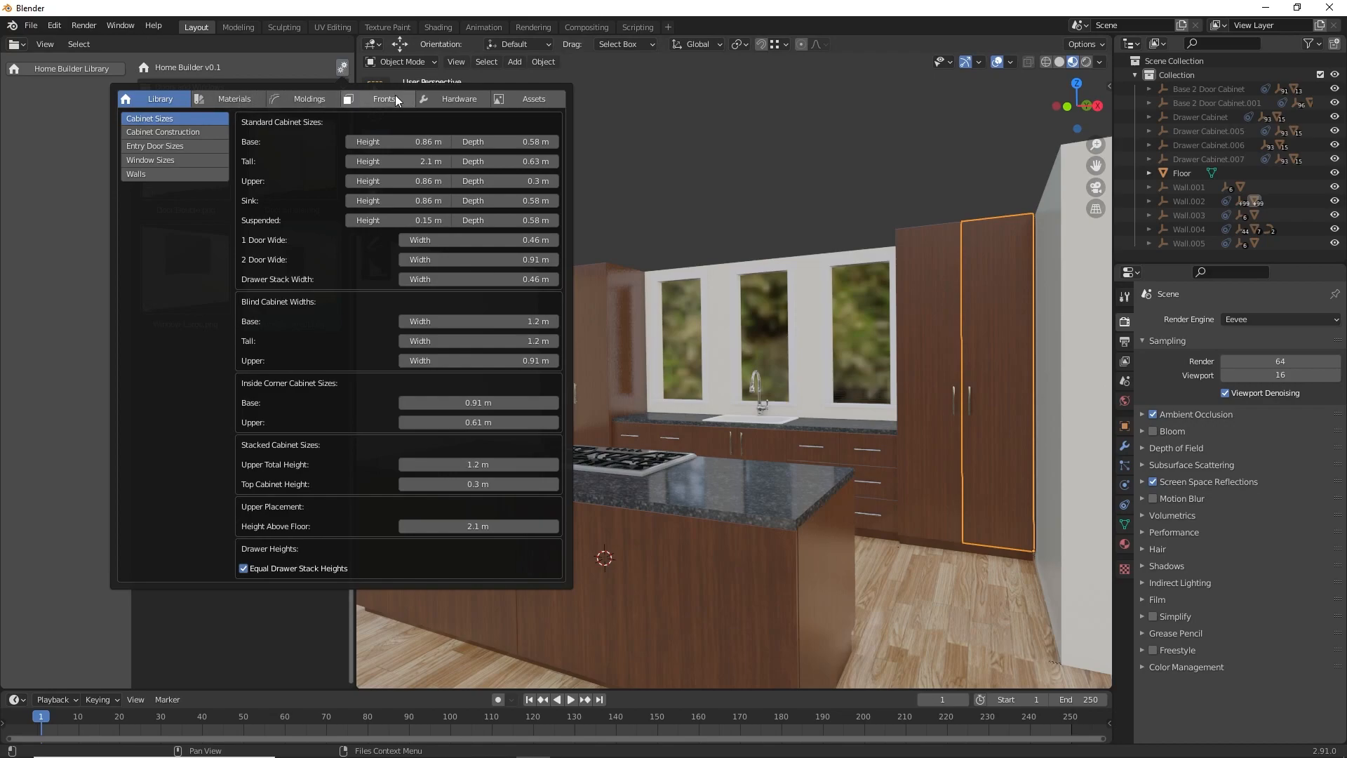
click(234, 98)
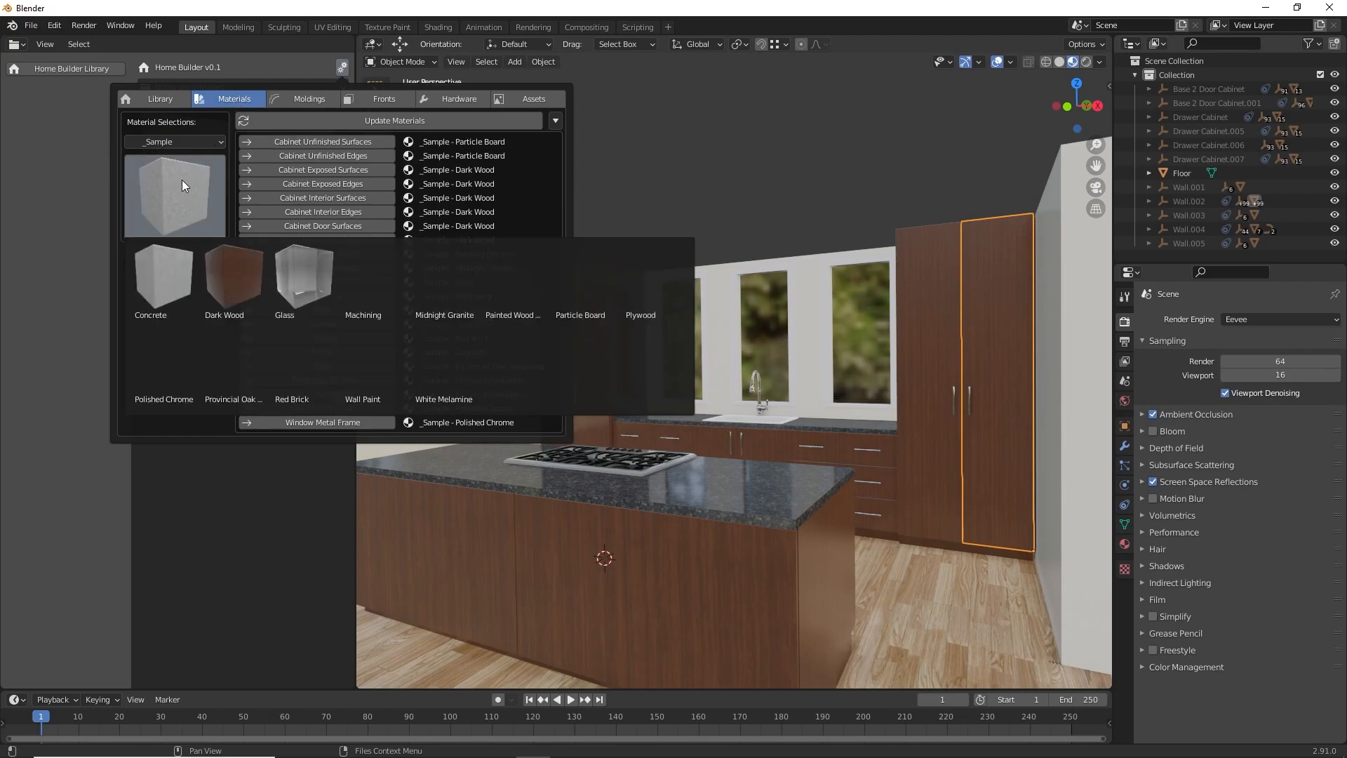
click(443, 280)
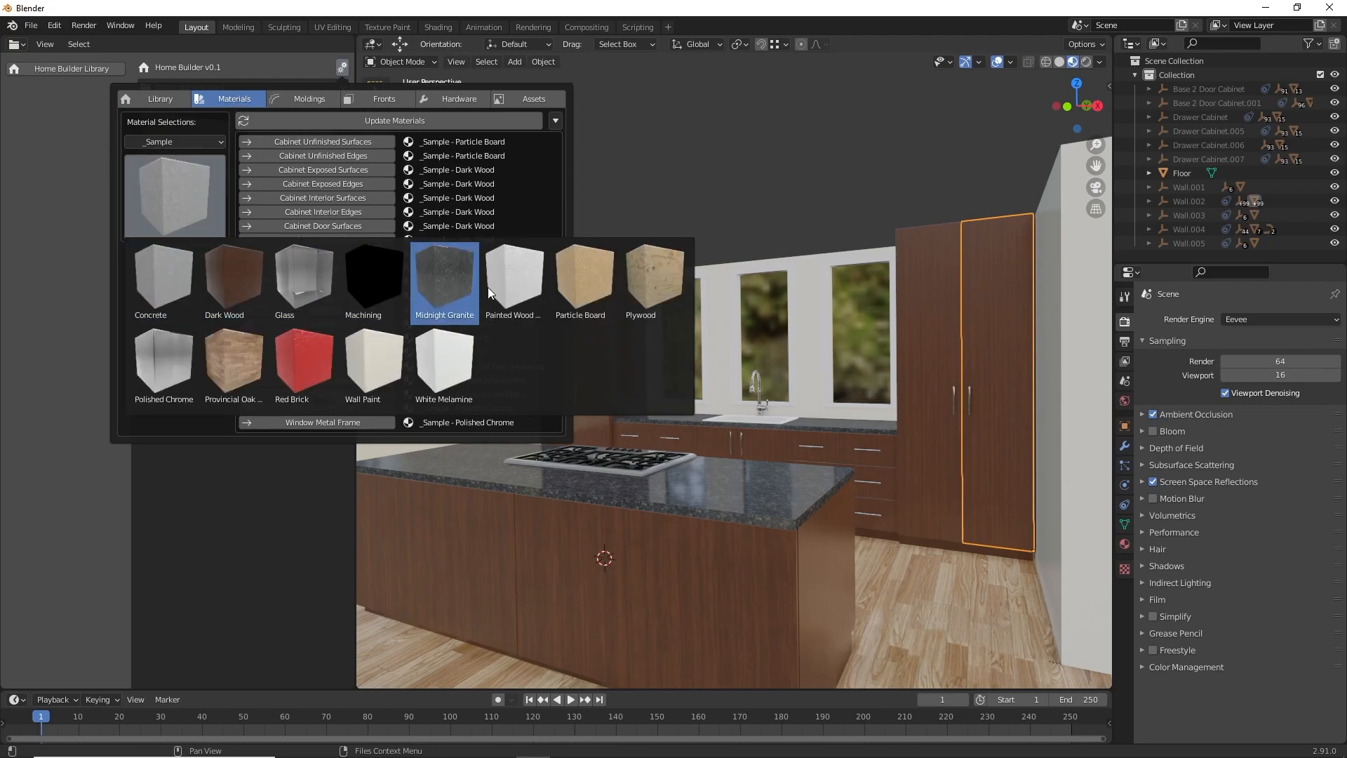
click(513, 278)
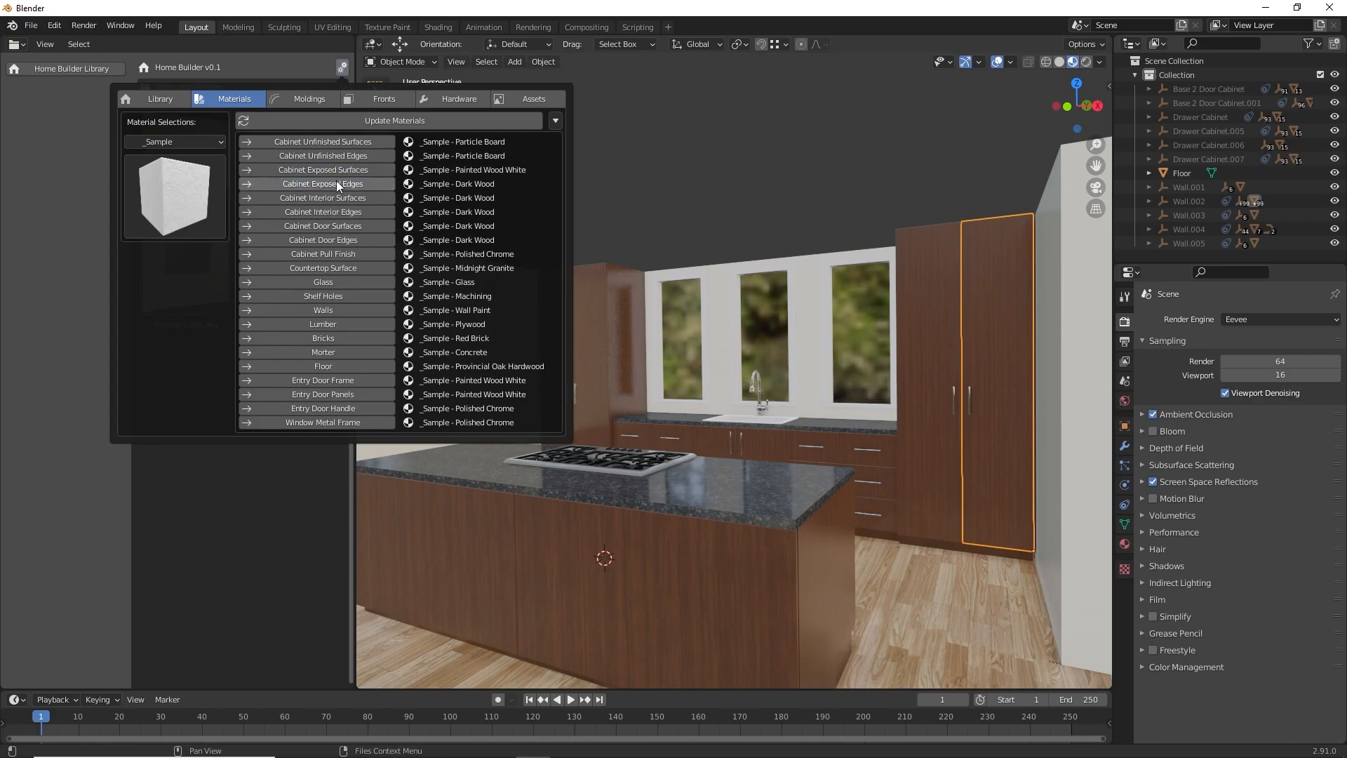
click(323, 240)
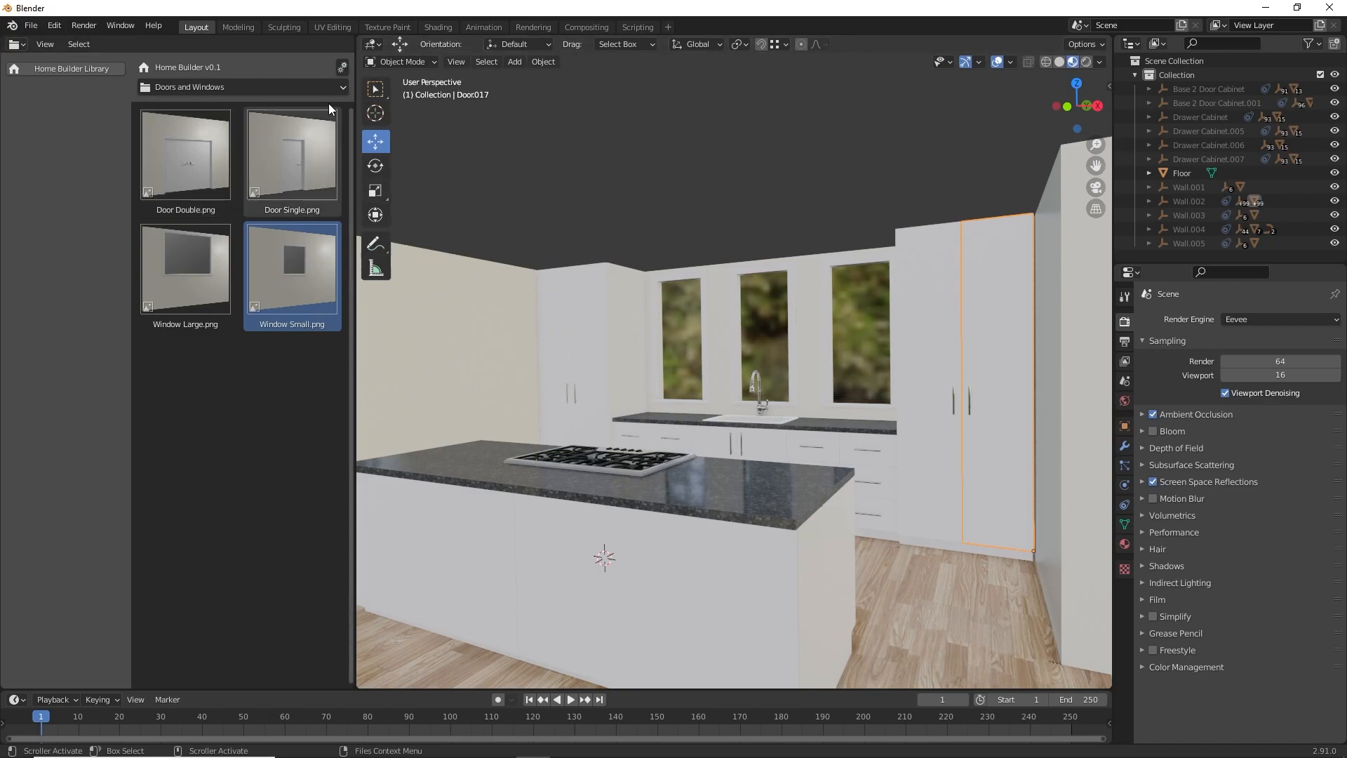
- In Home Builder Fronts, choose Shaker Door for all door and drawer slots
click(341, 67)
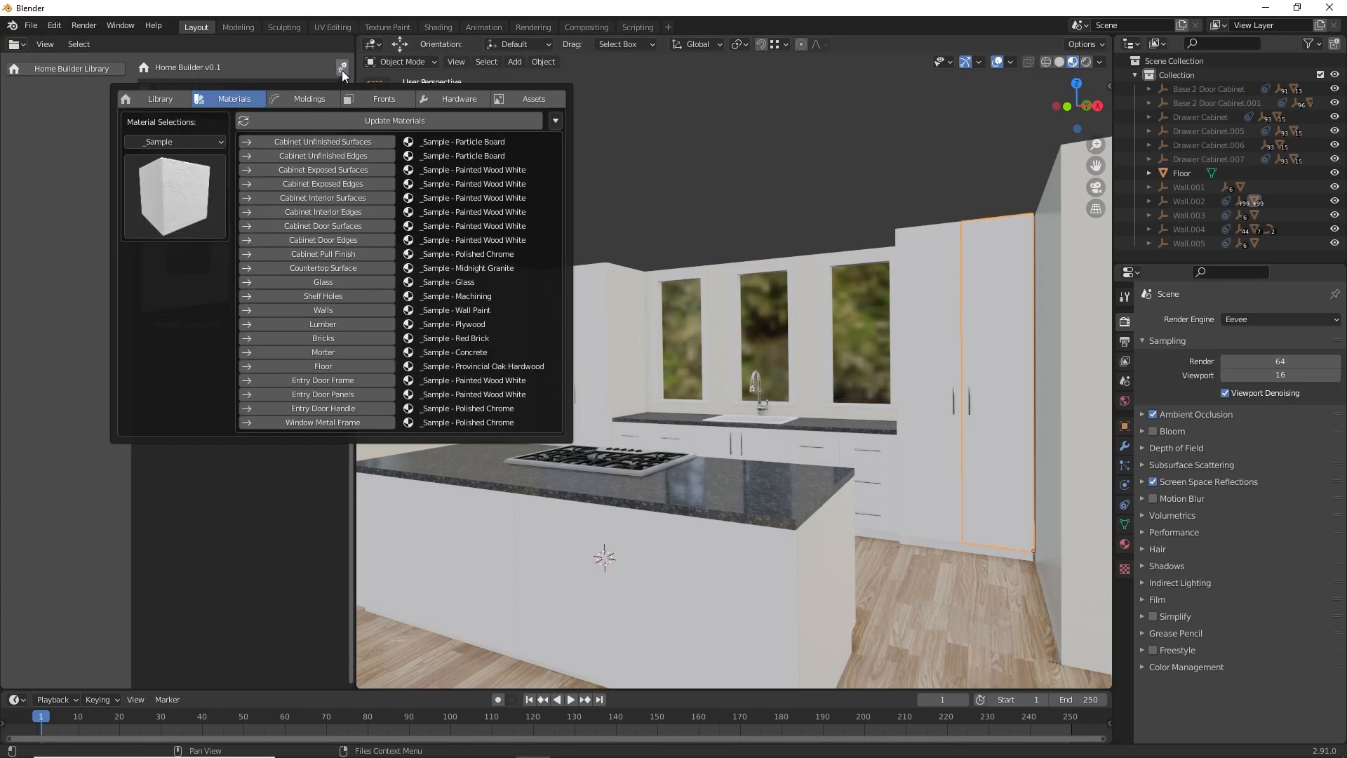
mouse_move(381, 98)
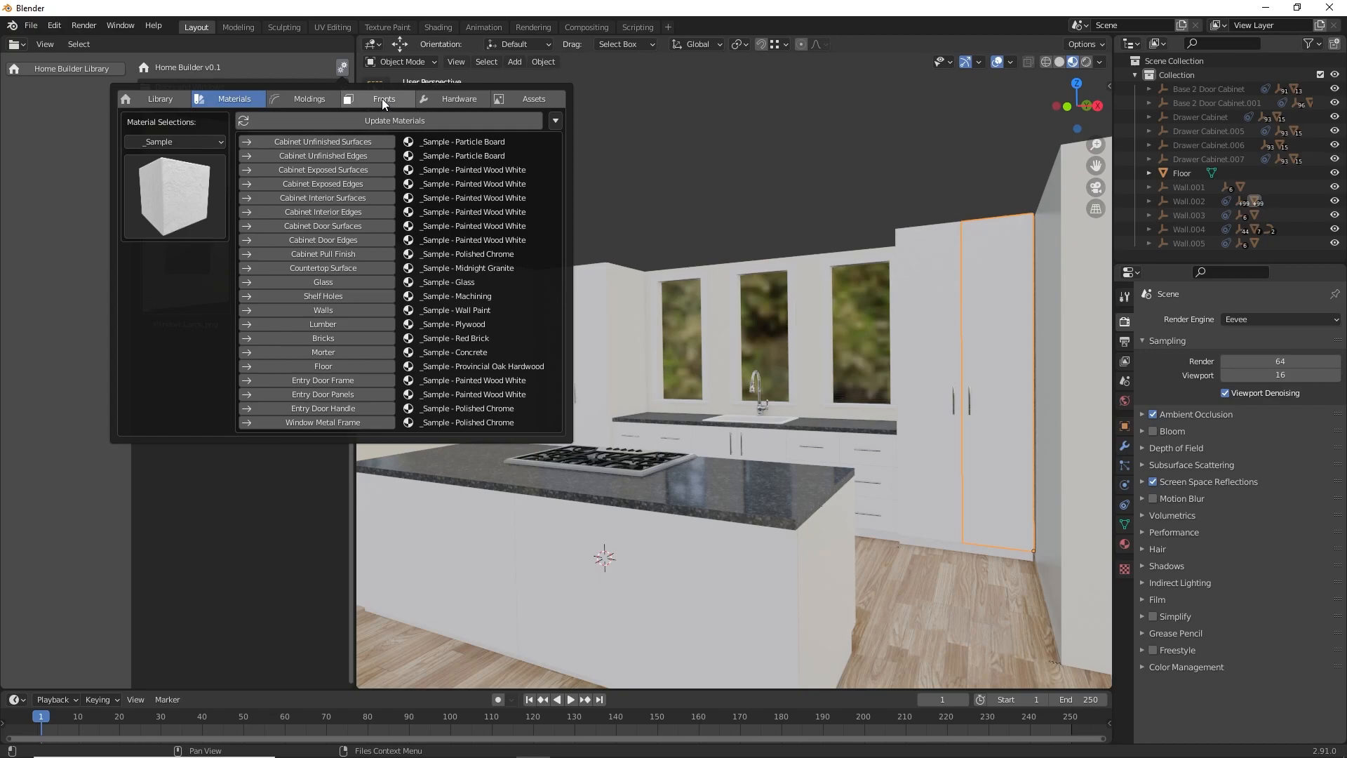
click(383, 98)
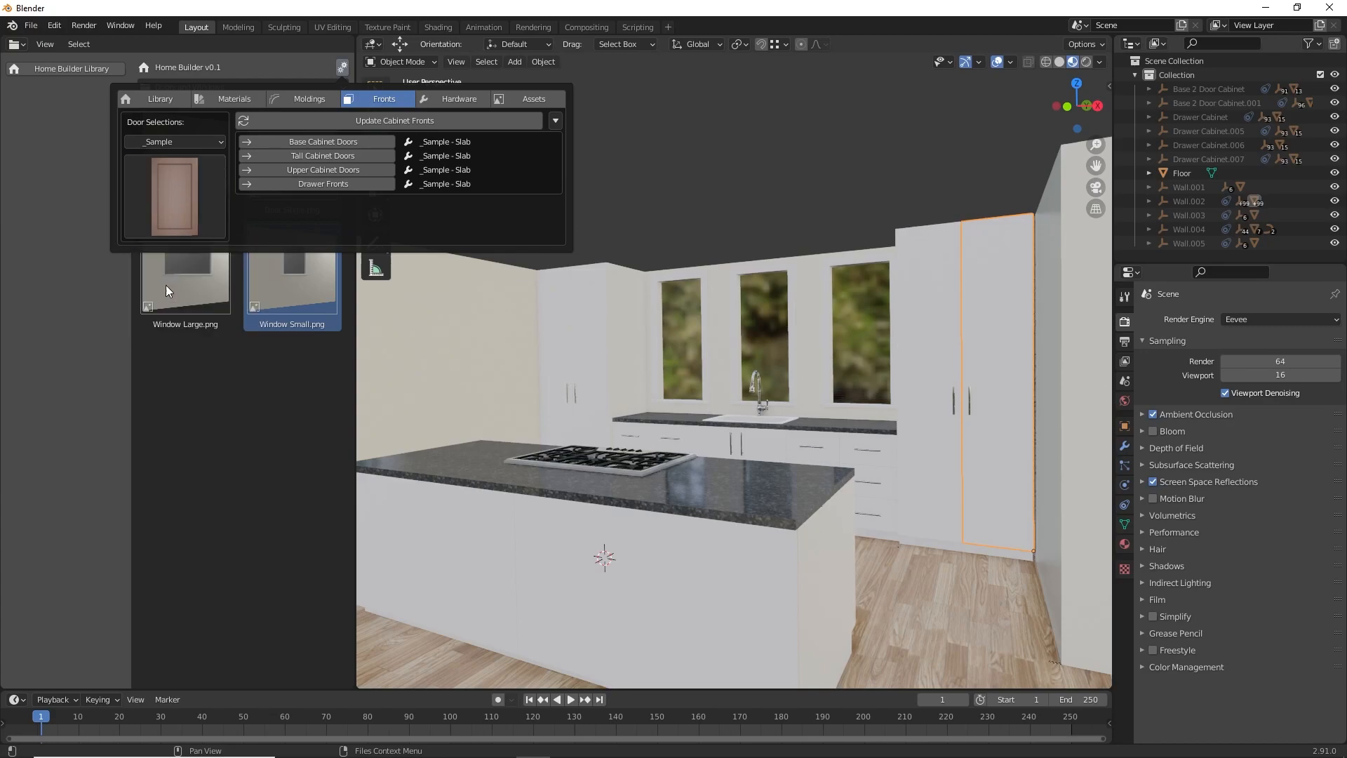
click(447, 142)
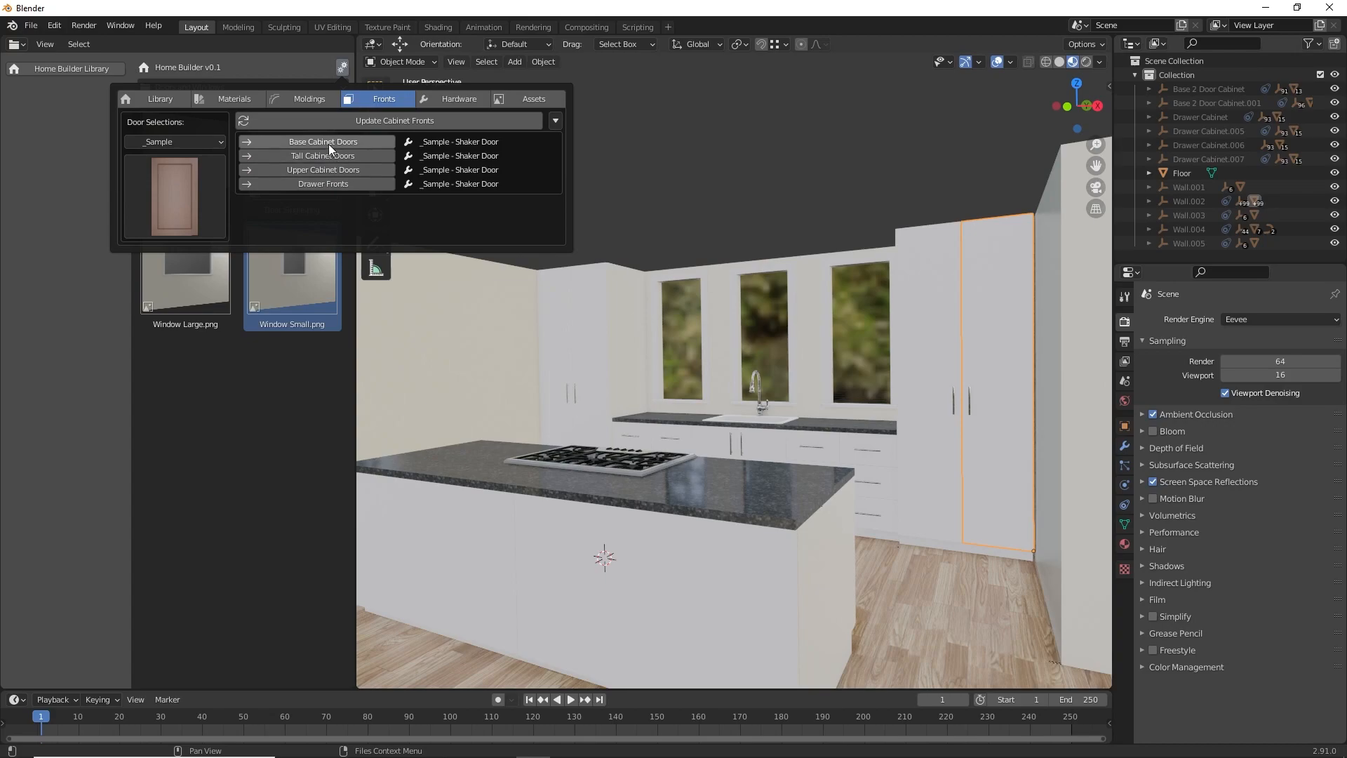
mouse_move(344, 182)
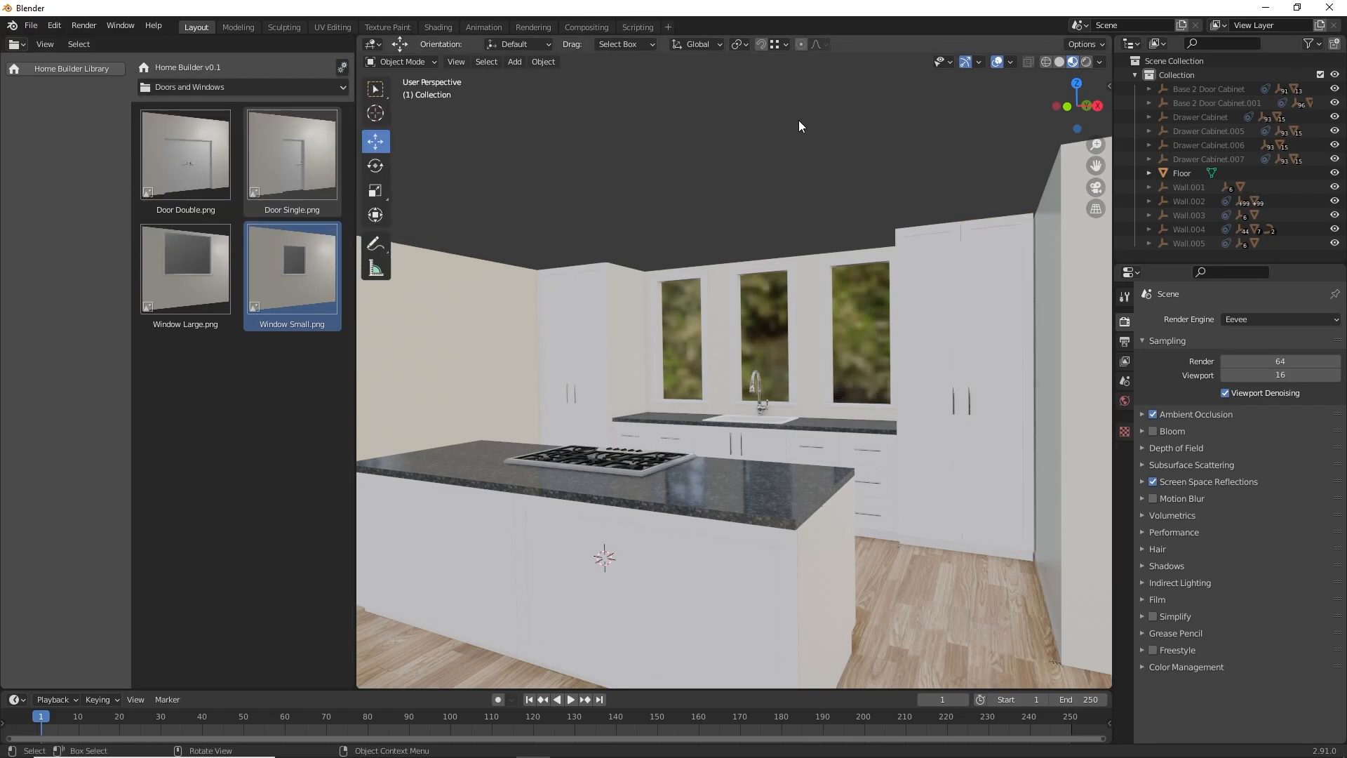
- Load the Extended Asset Library kitchen and bring up Cabinet Prompts on its sink base cabinet
click(1059, 60)
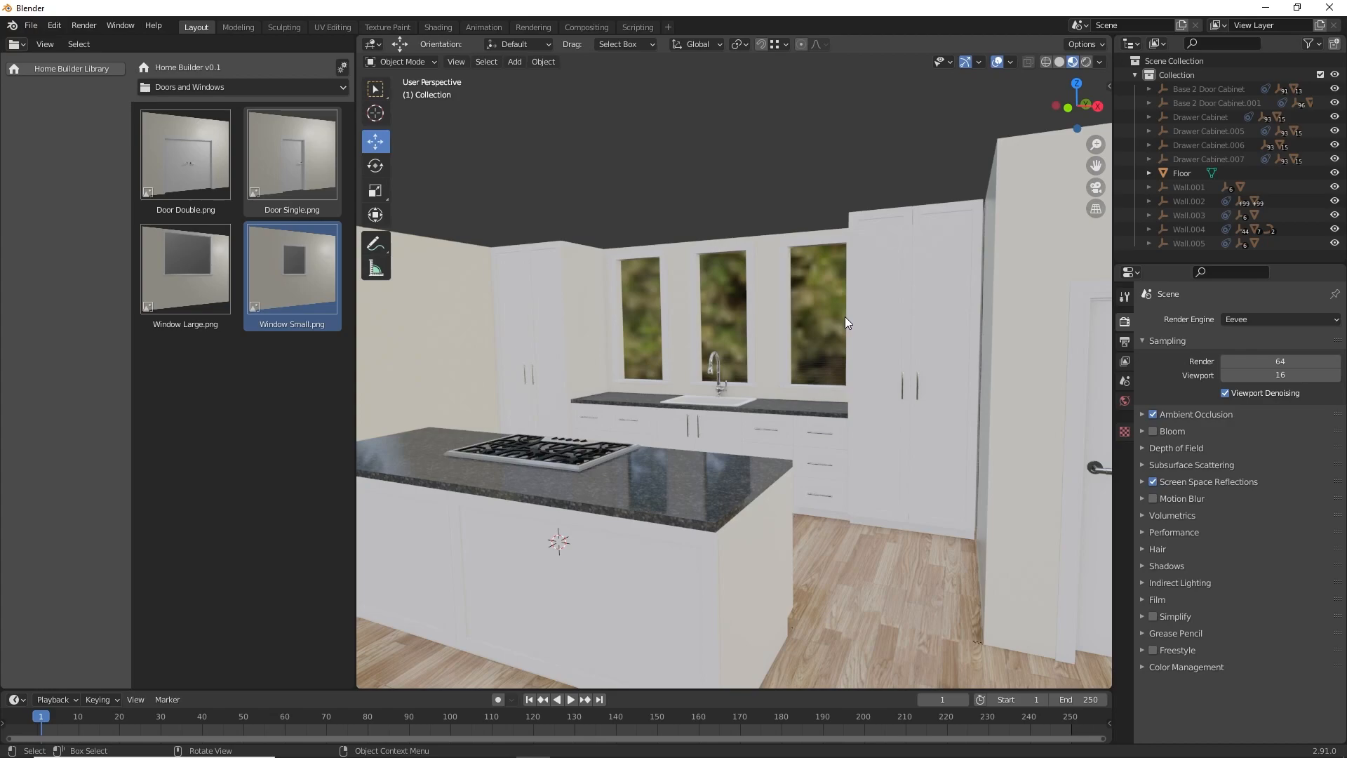
mouse_move(881, 310)
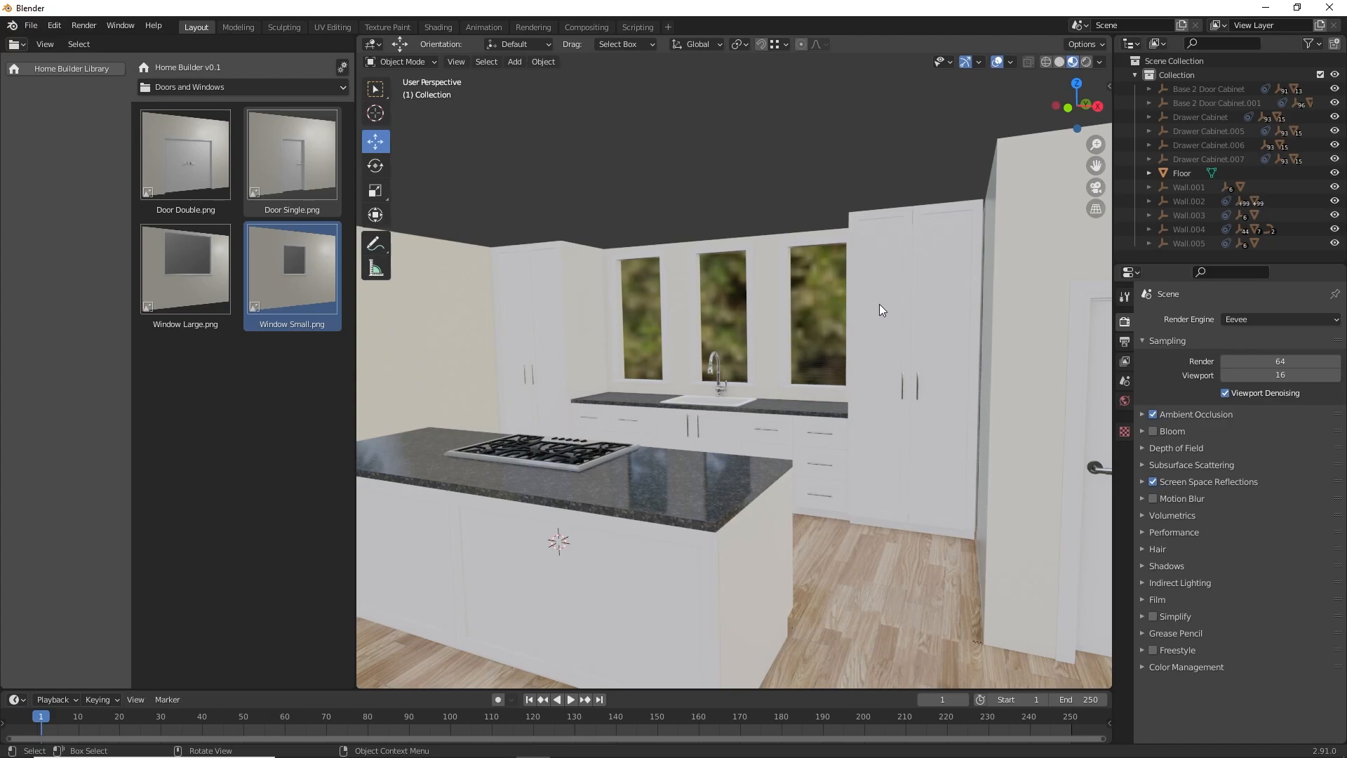
click(881, 309)
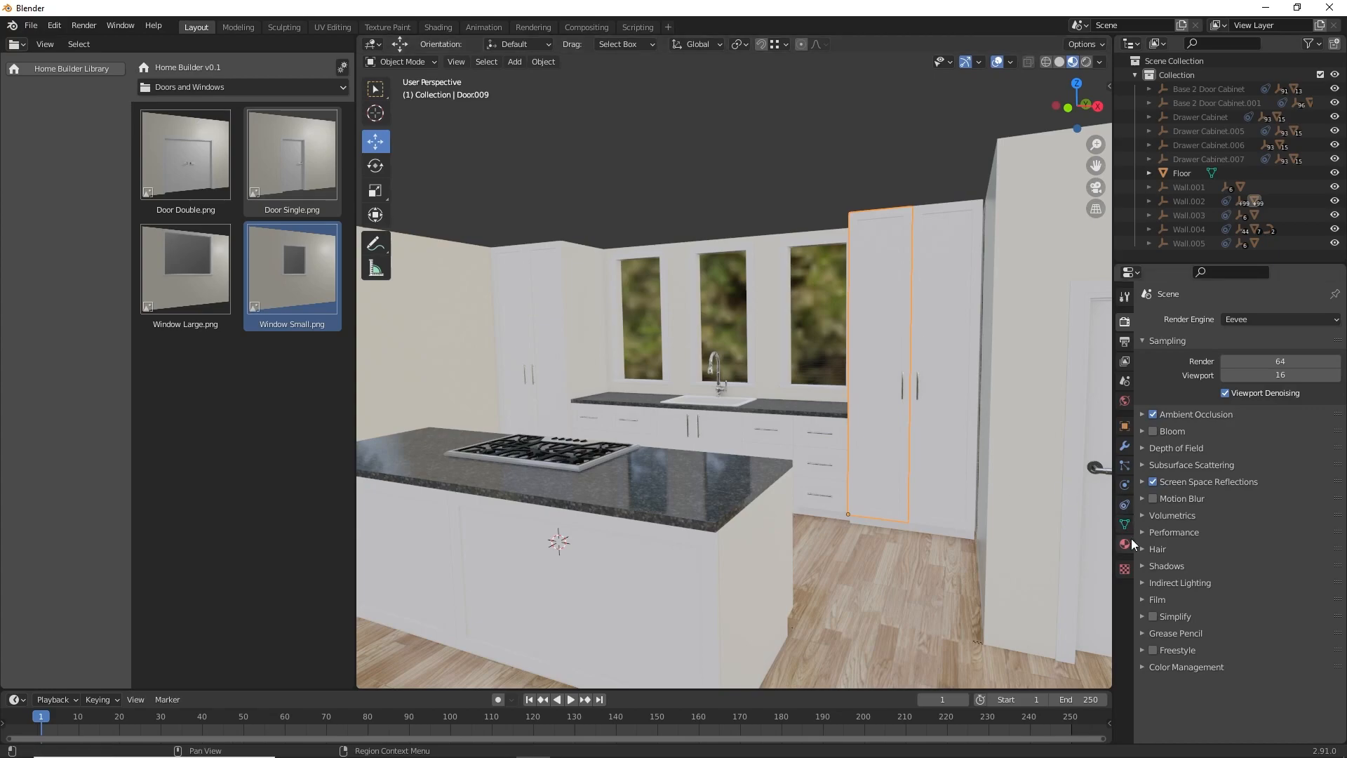
click(1124, 544)
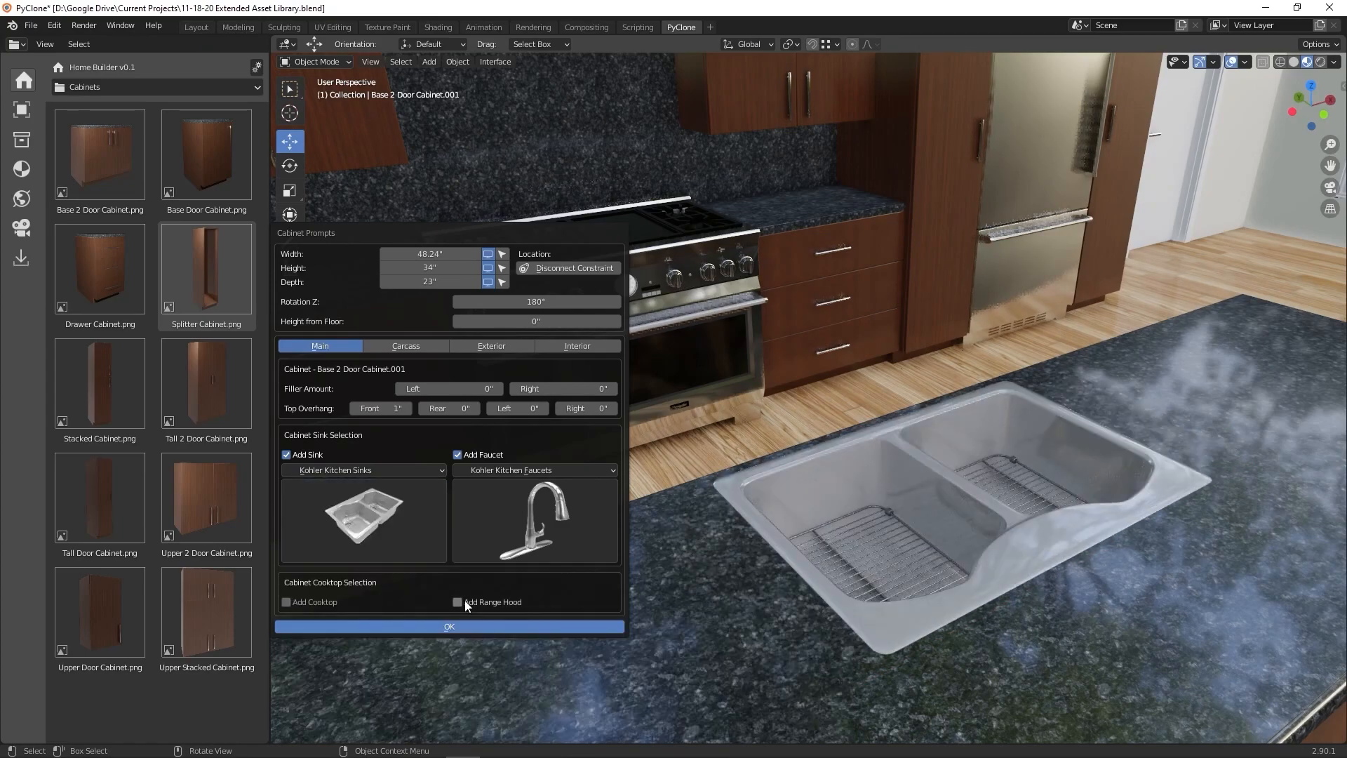
- Add a range hood, then set white material, Deco Shaker with Mid Stile fronts and knob pulls
click(534, 470)
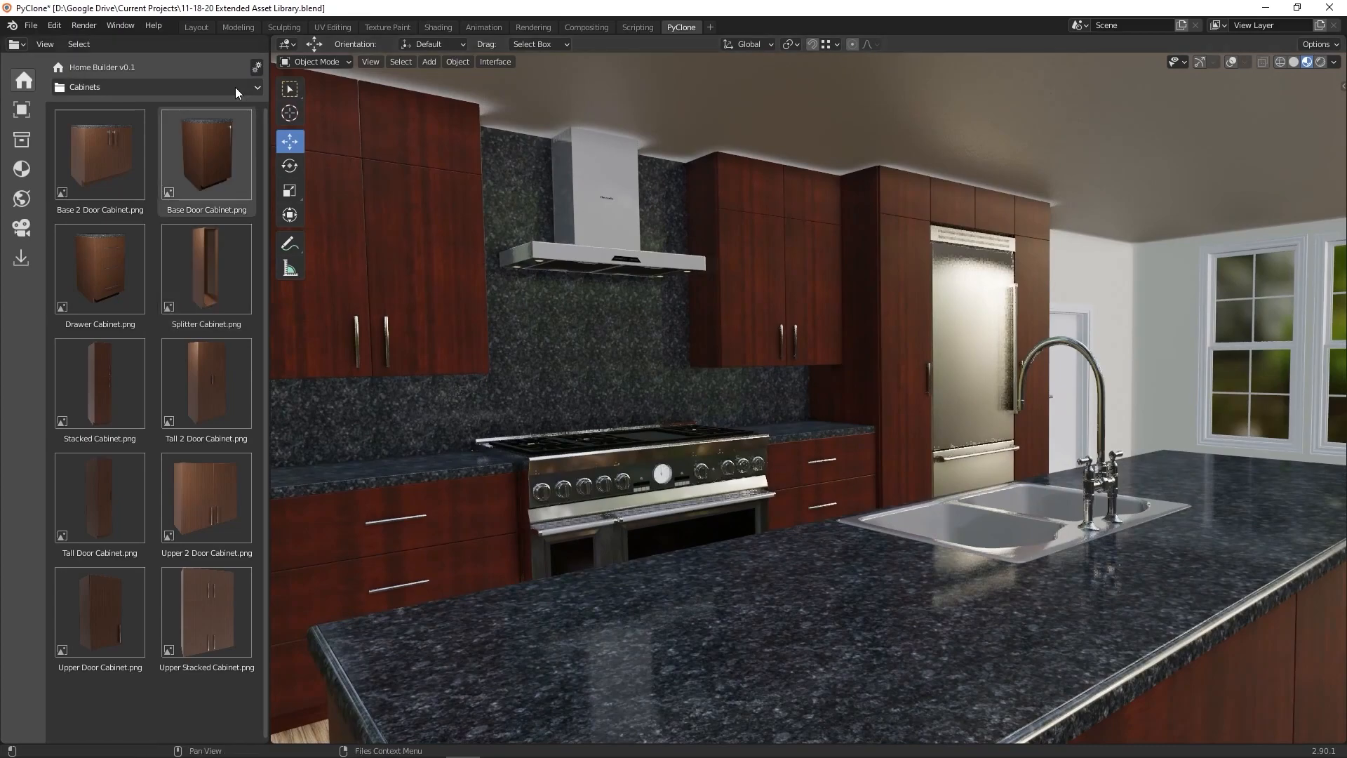
click(147, 98)
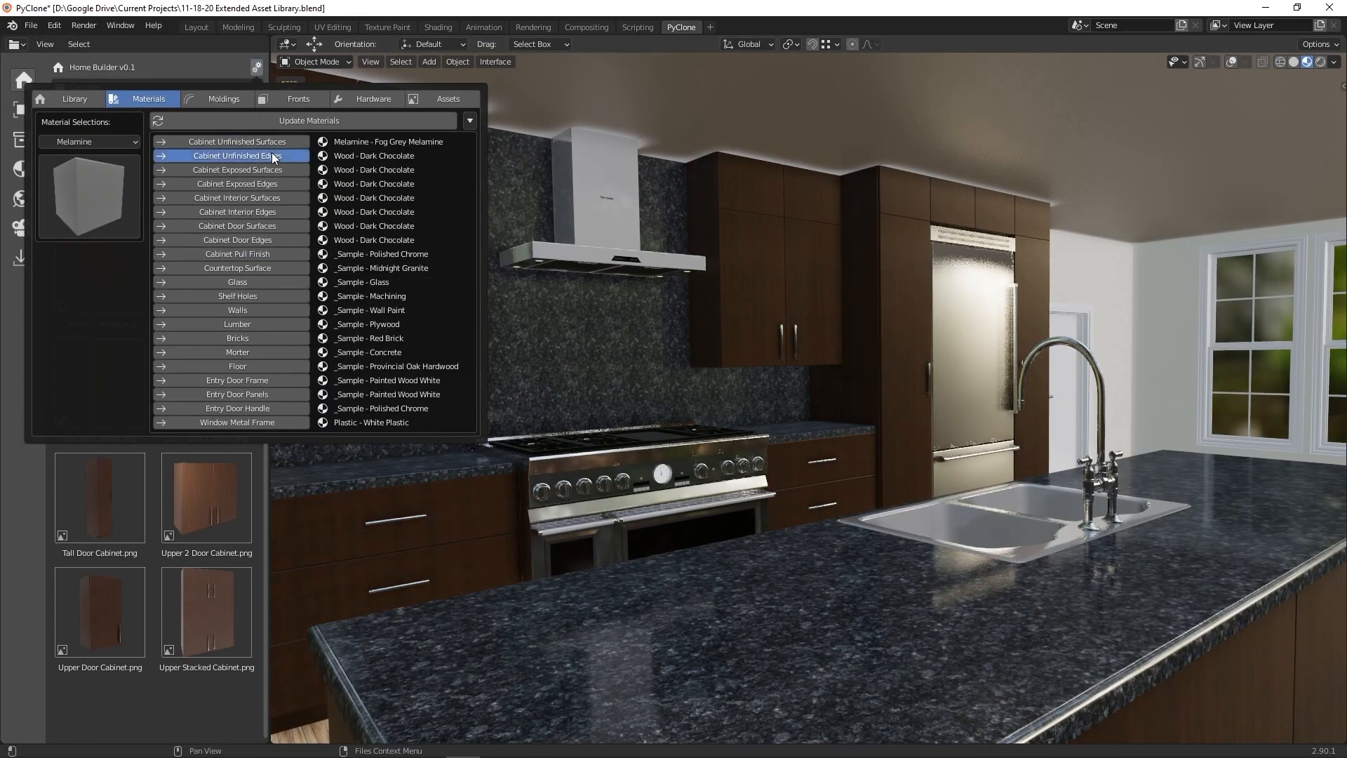
click(308, 120)
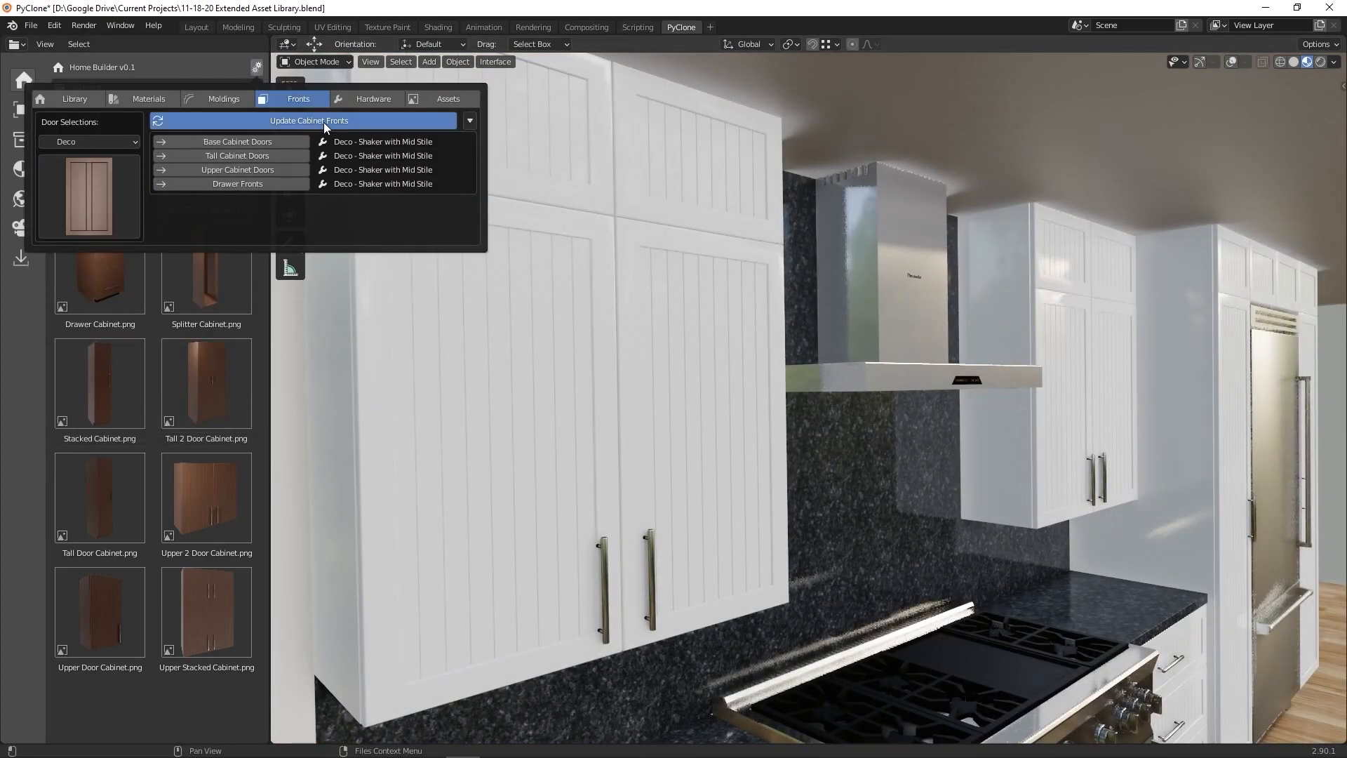
click(307, 121)
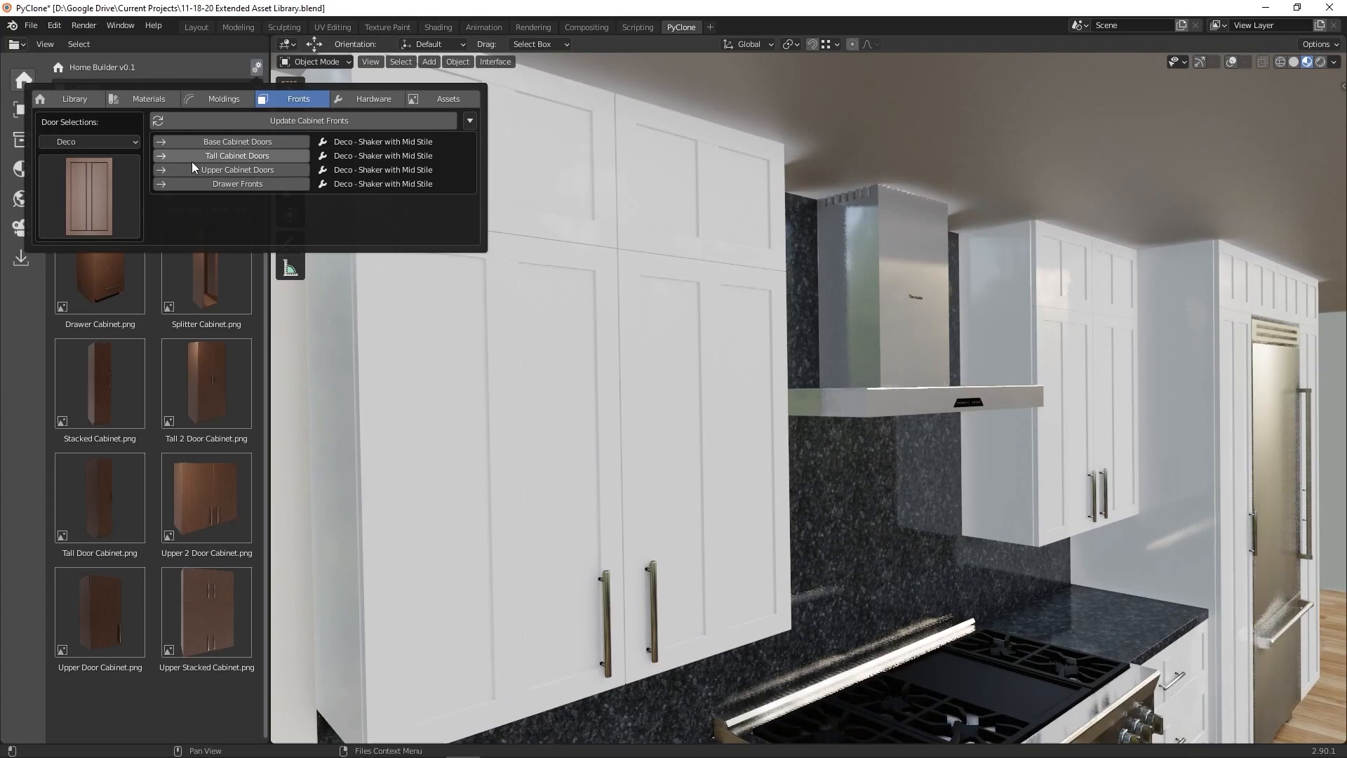
click(309, 120)
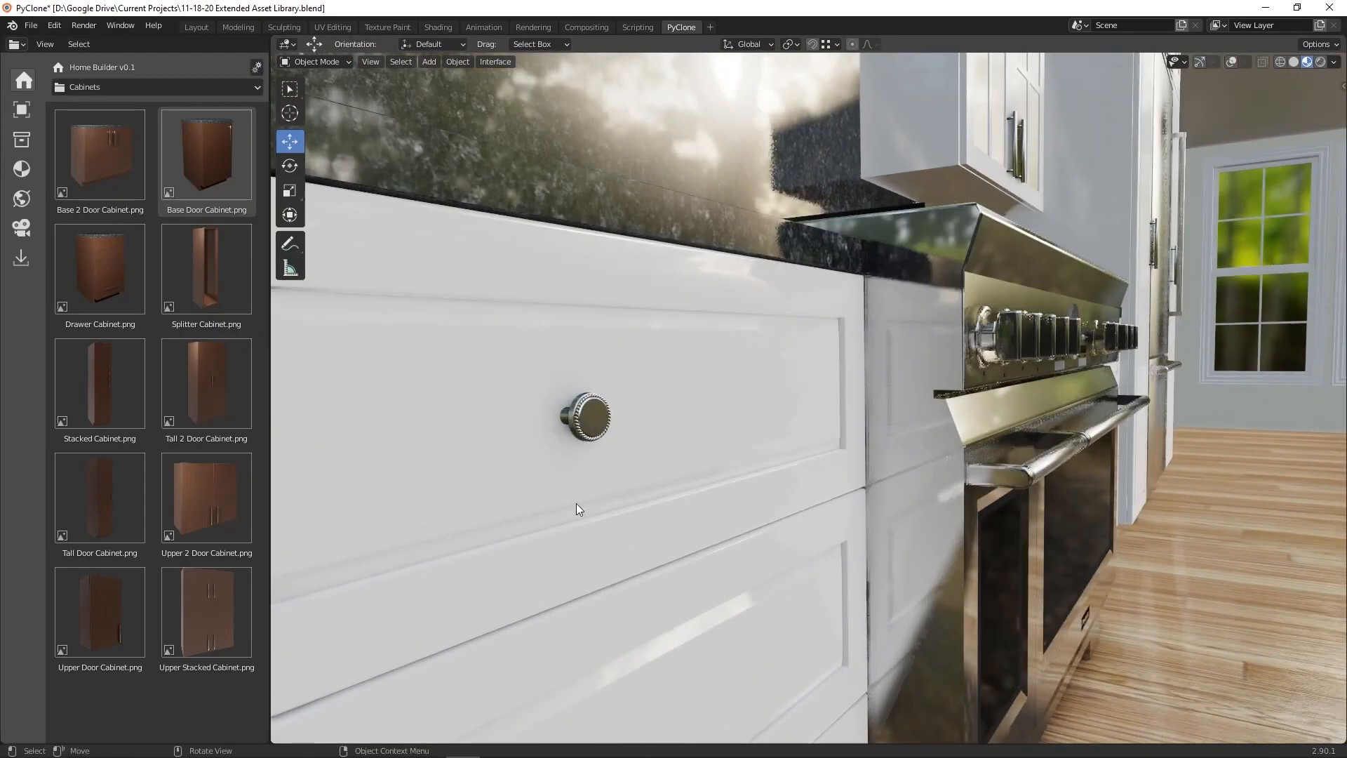
click(373, 98)
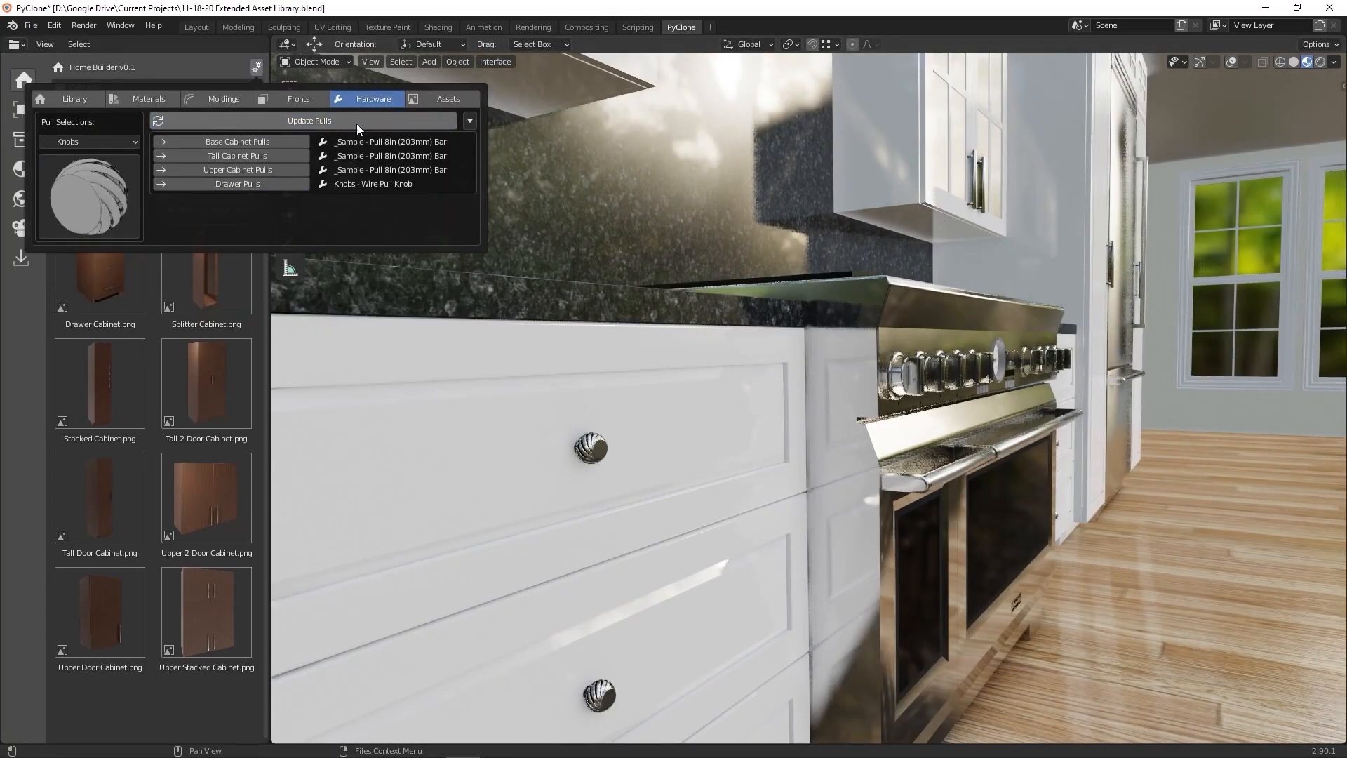